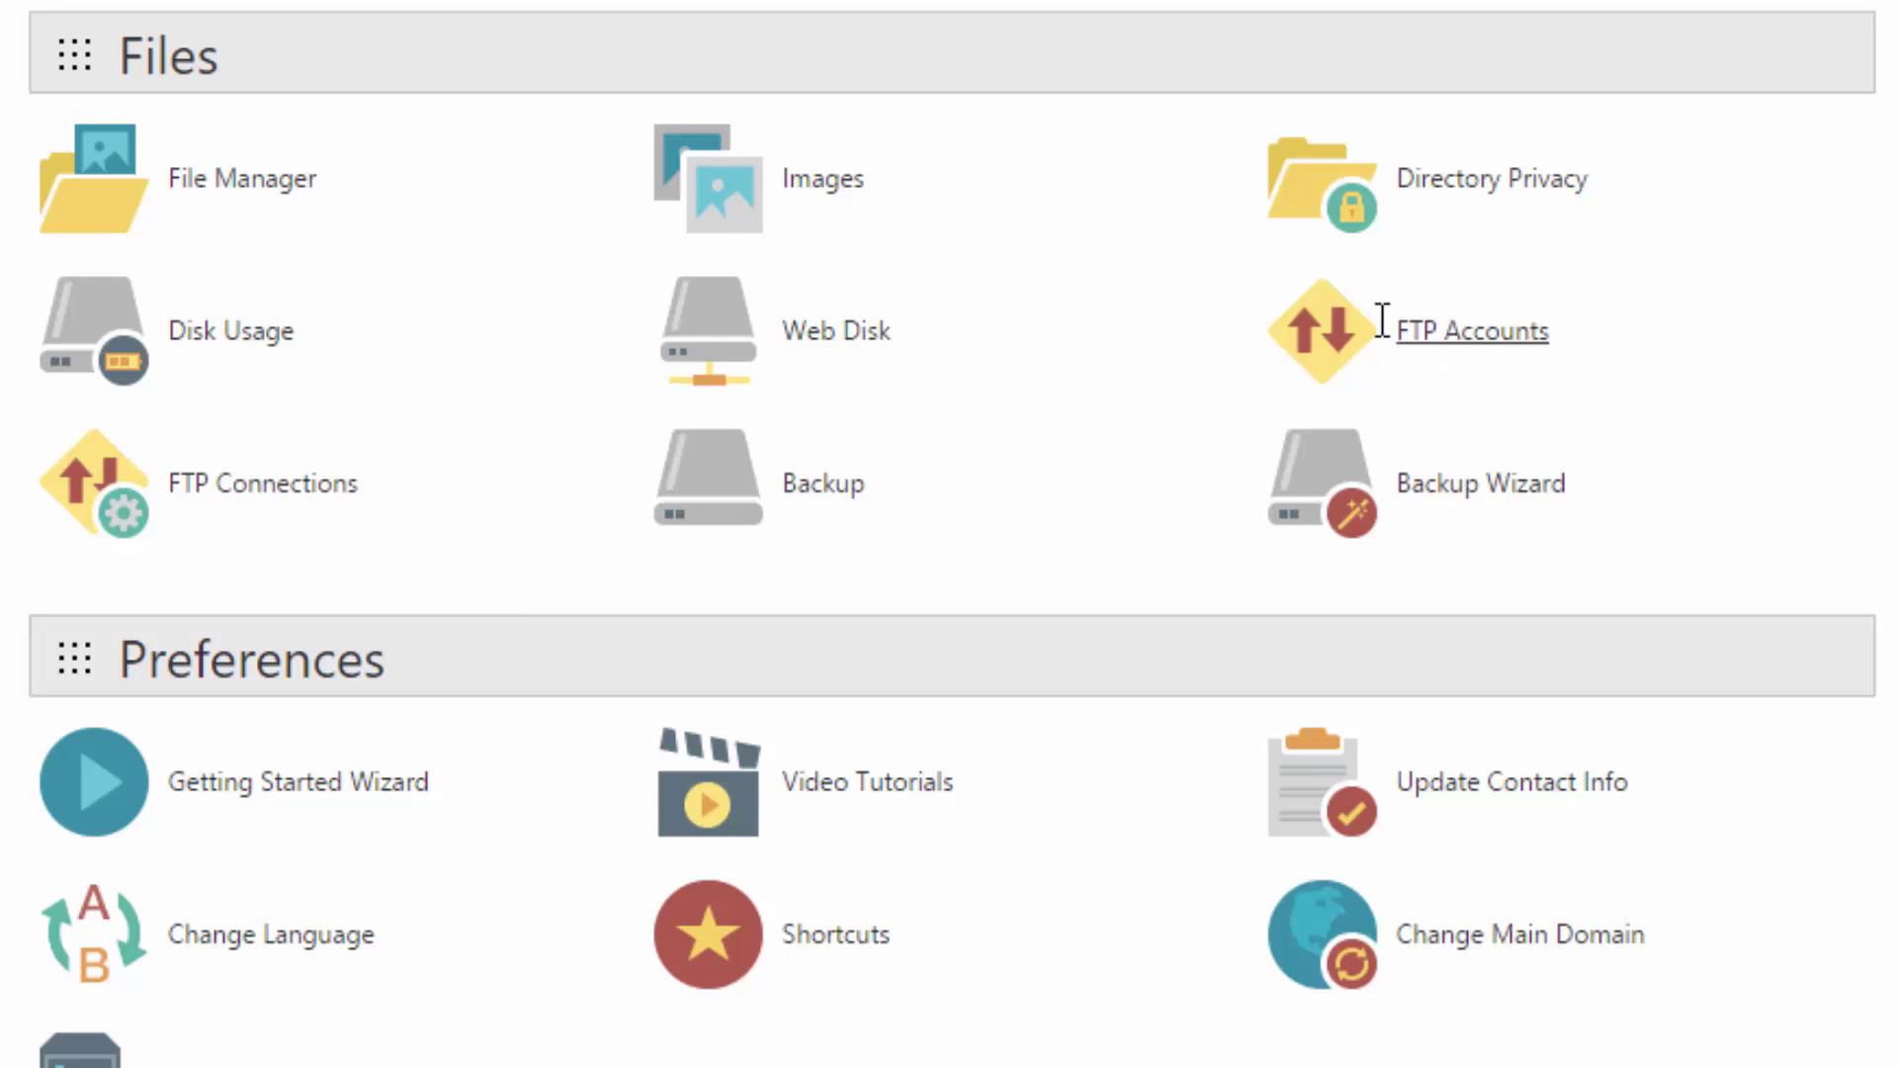
pyautogui.moveTo(254, 824)
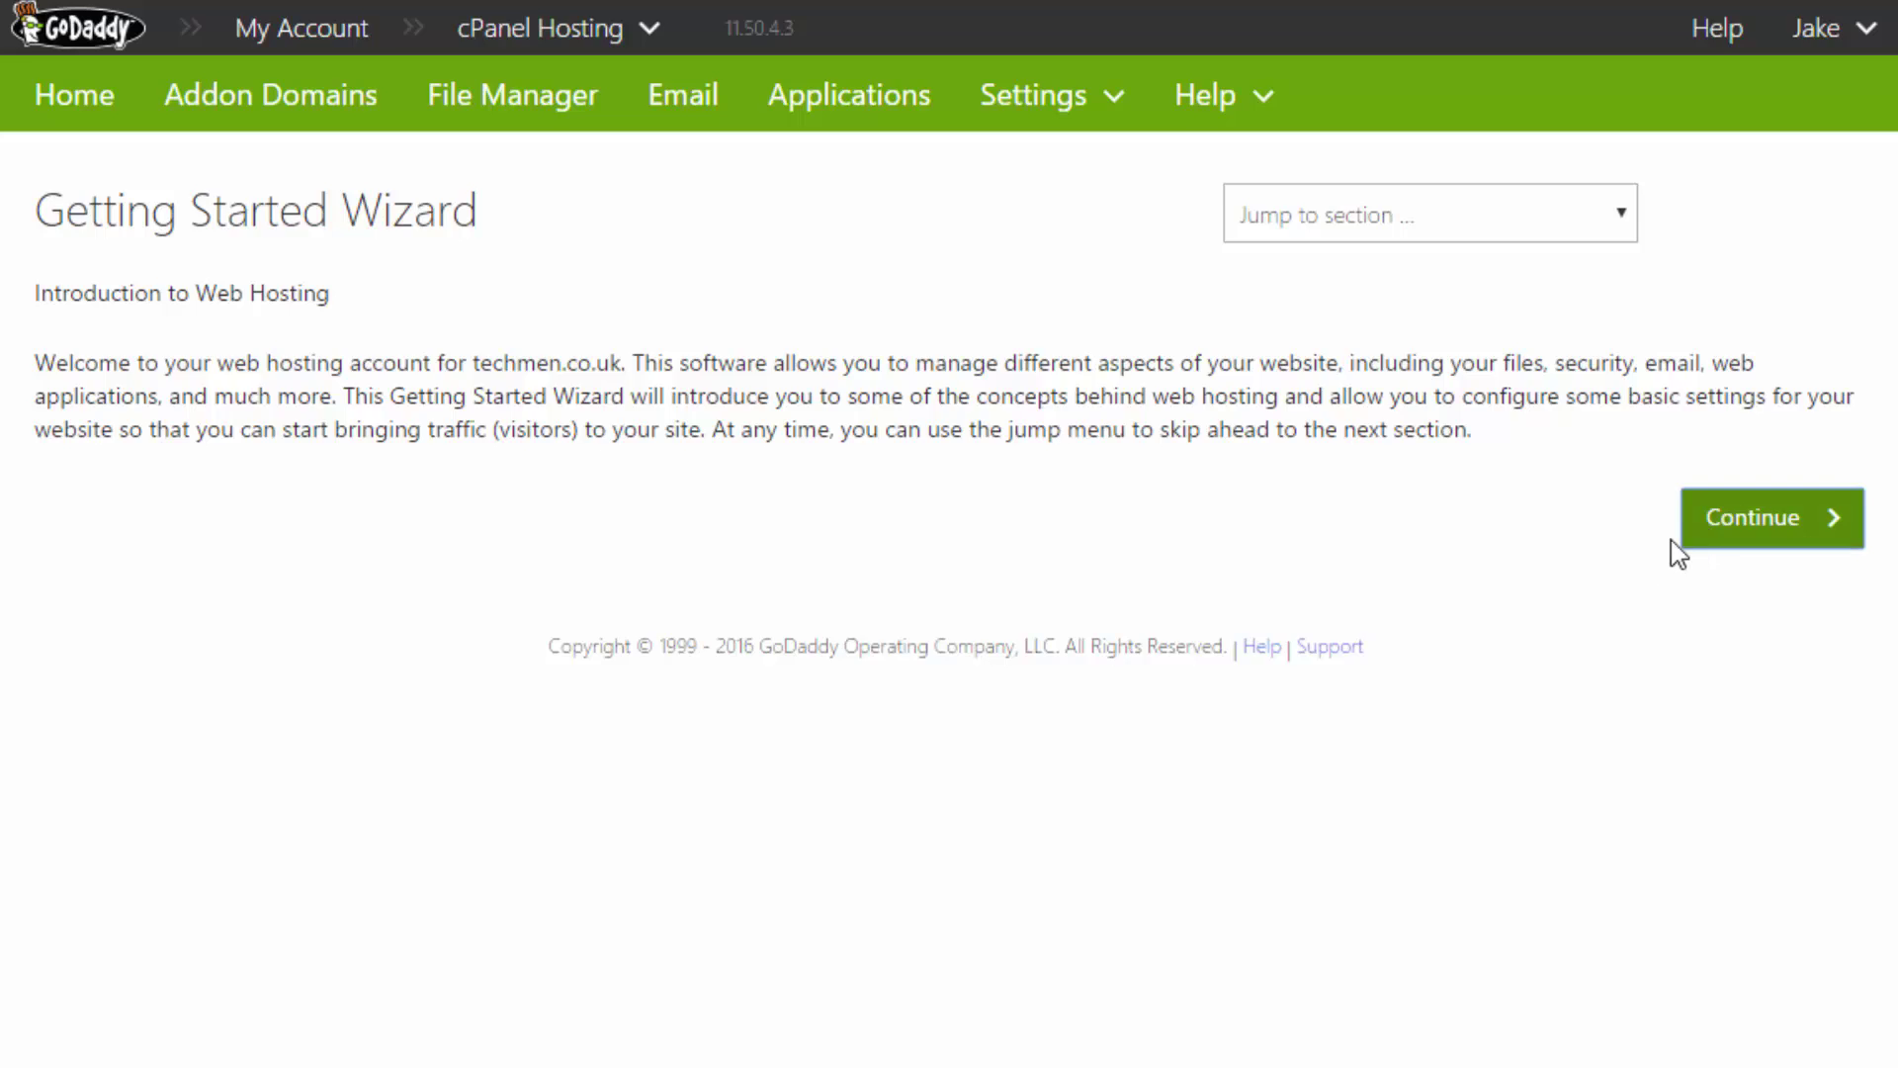
# Step: Read the How your site works page on the home, public_ftp and public_html directories
pyautogui.click(1767, 517)
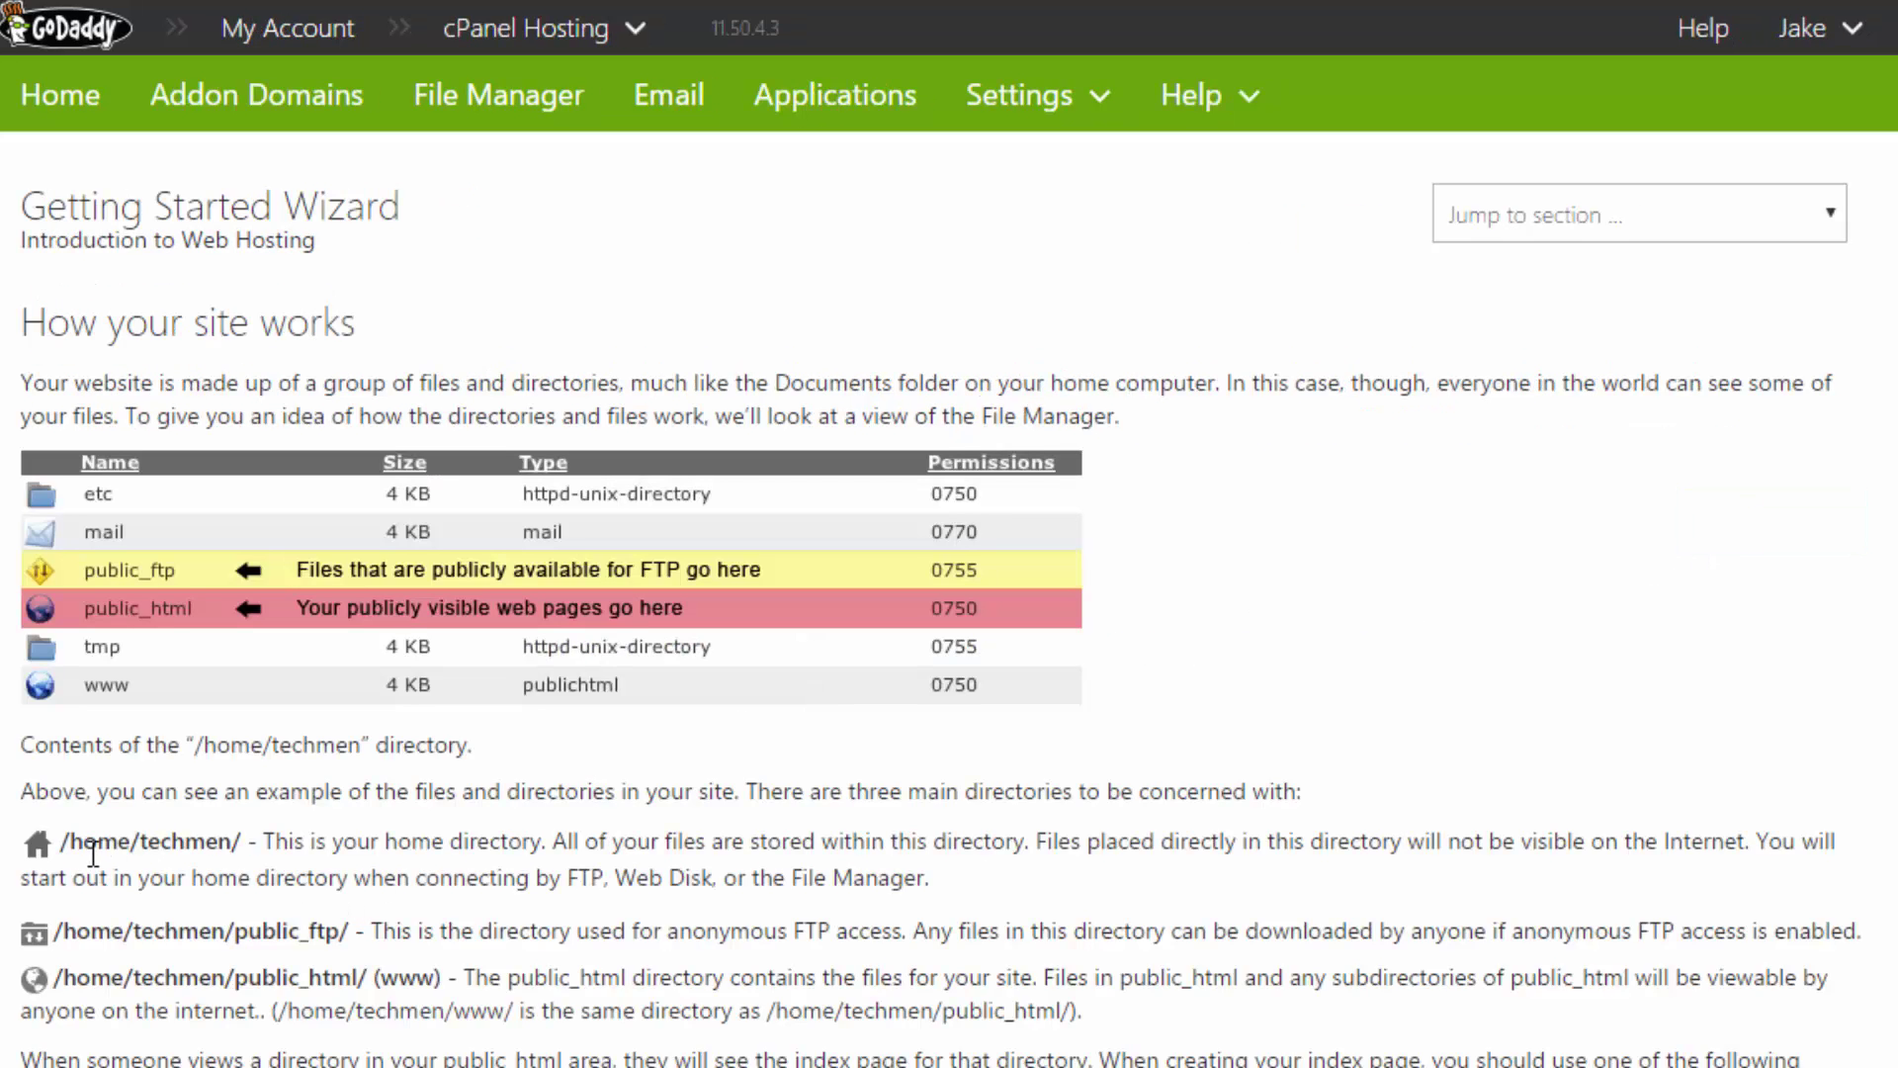
pyautogui.moveTo(63, 841); pyautogui.dragTo(306, 841)
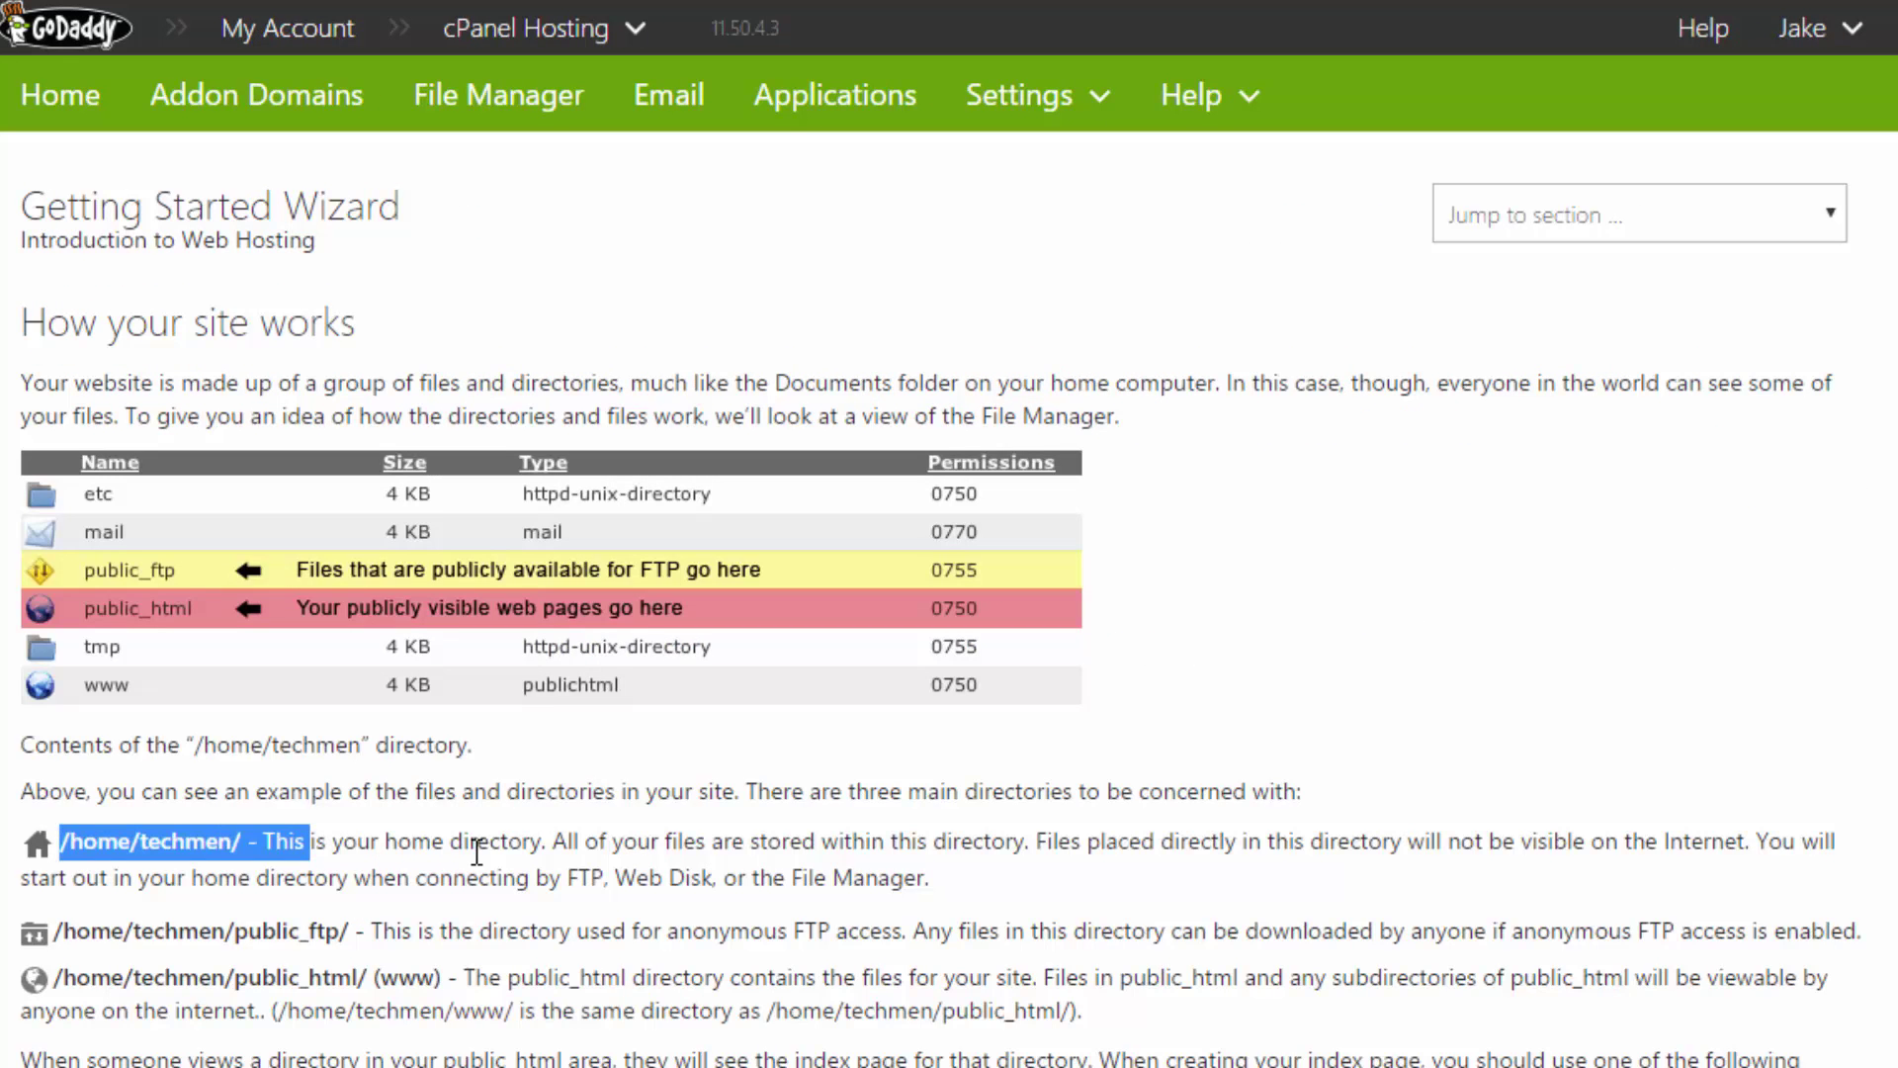
pyautogui.moveTo(1214, 834)
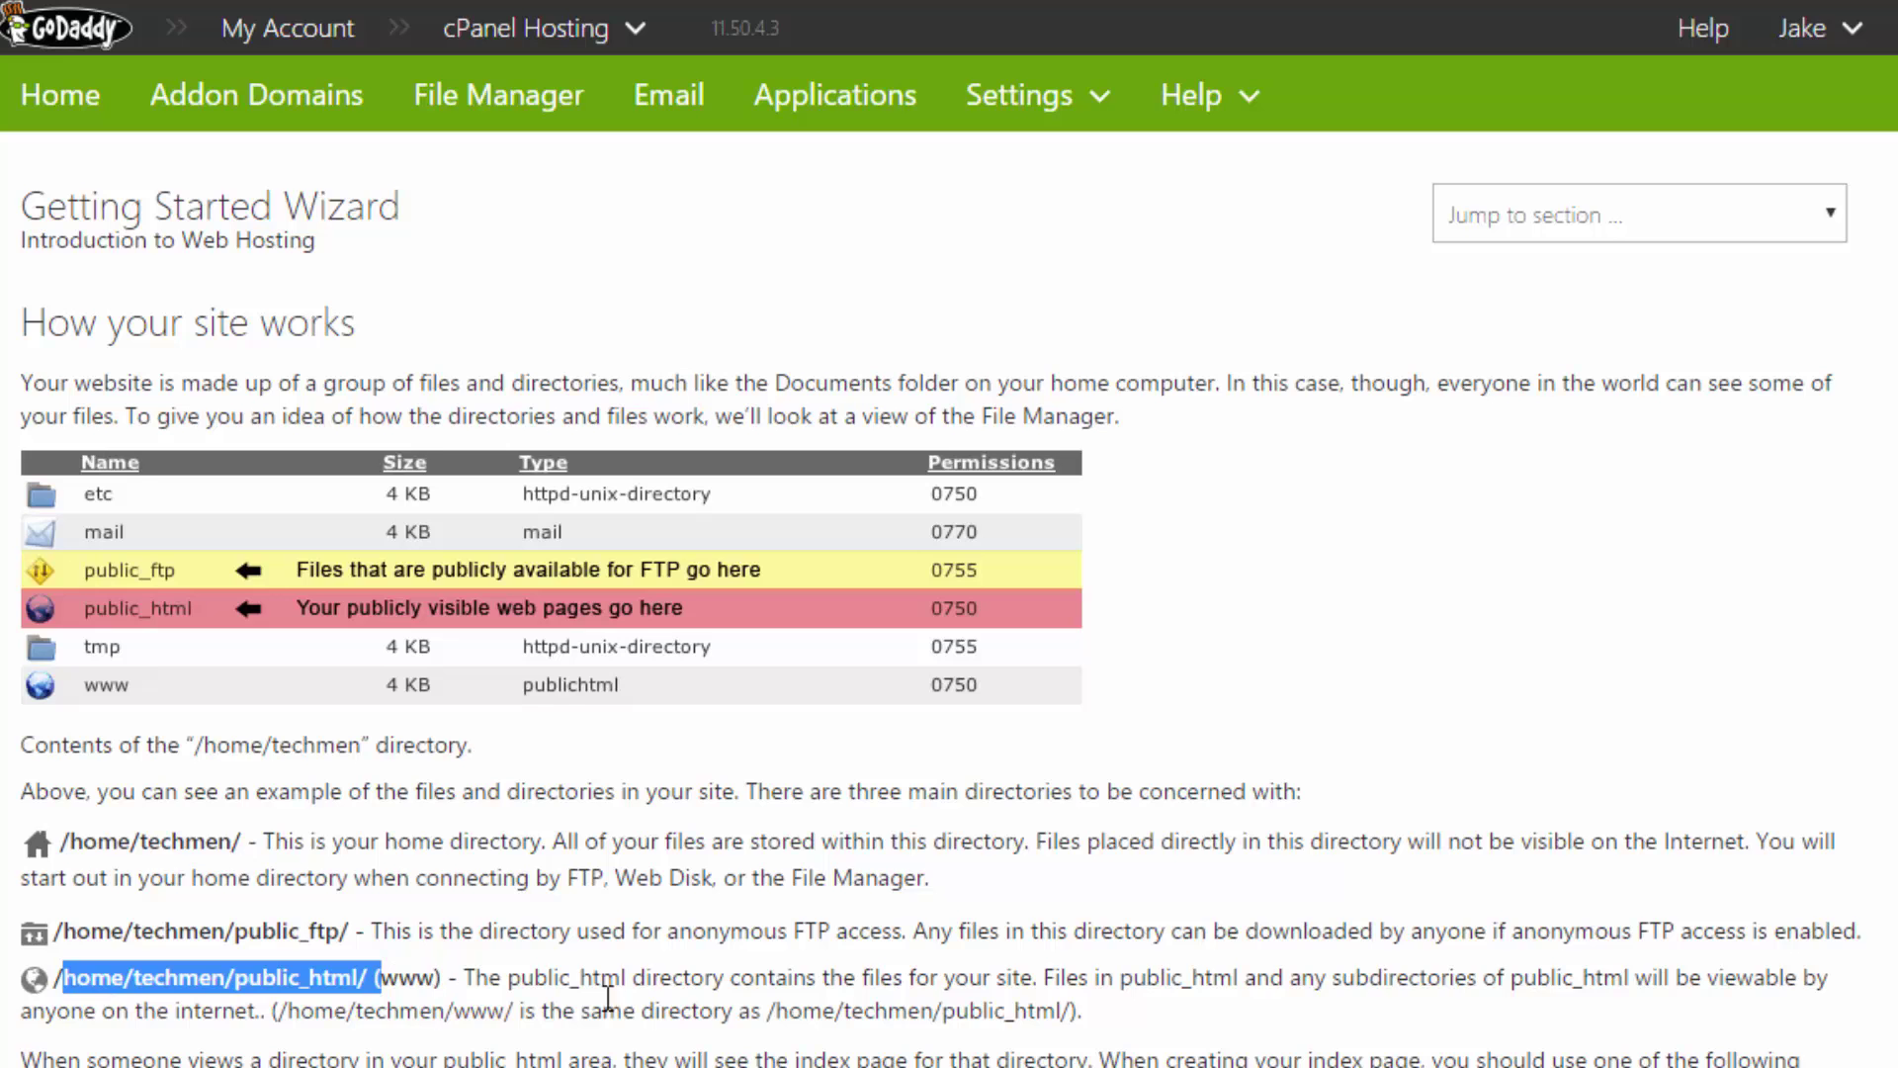
pyautogui.moveTo(1148, 1012)
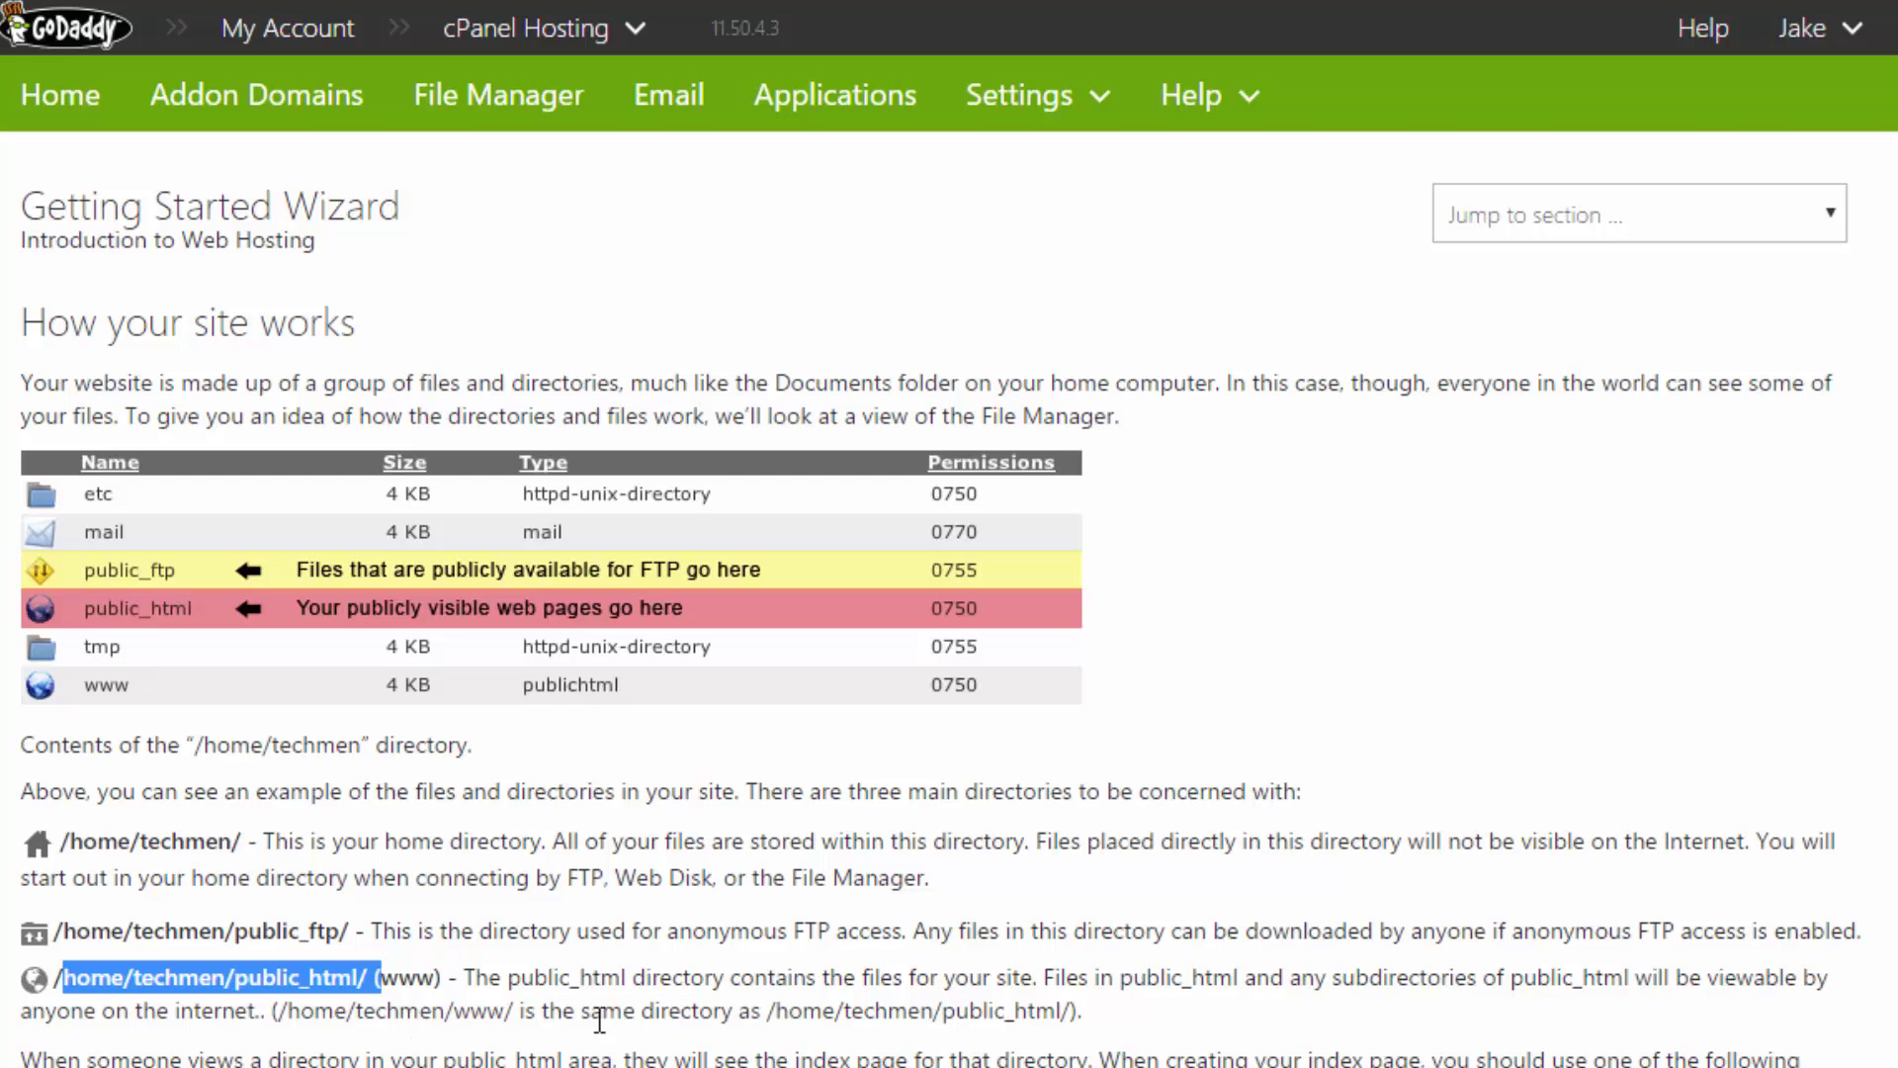
pyautogui.scroll(-3)
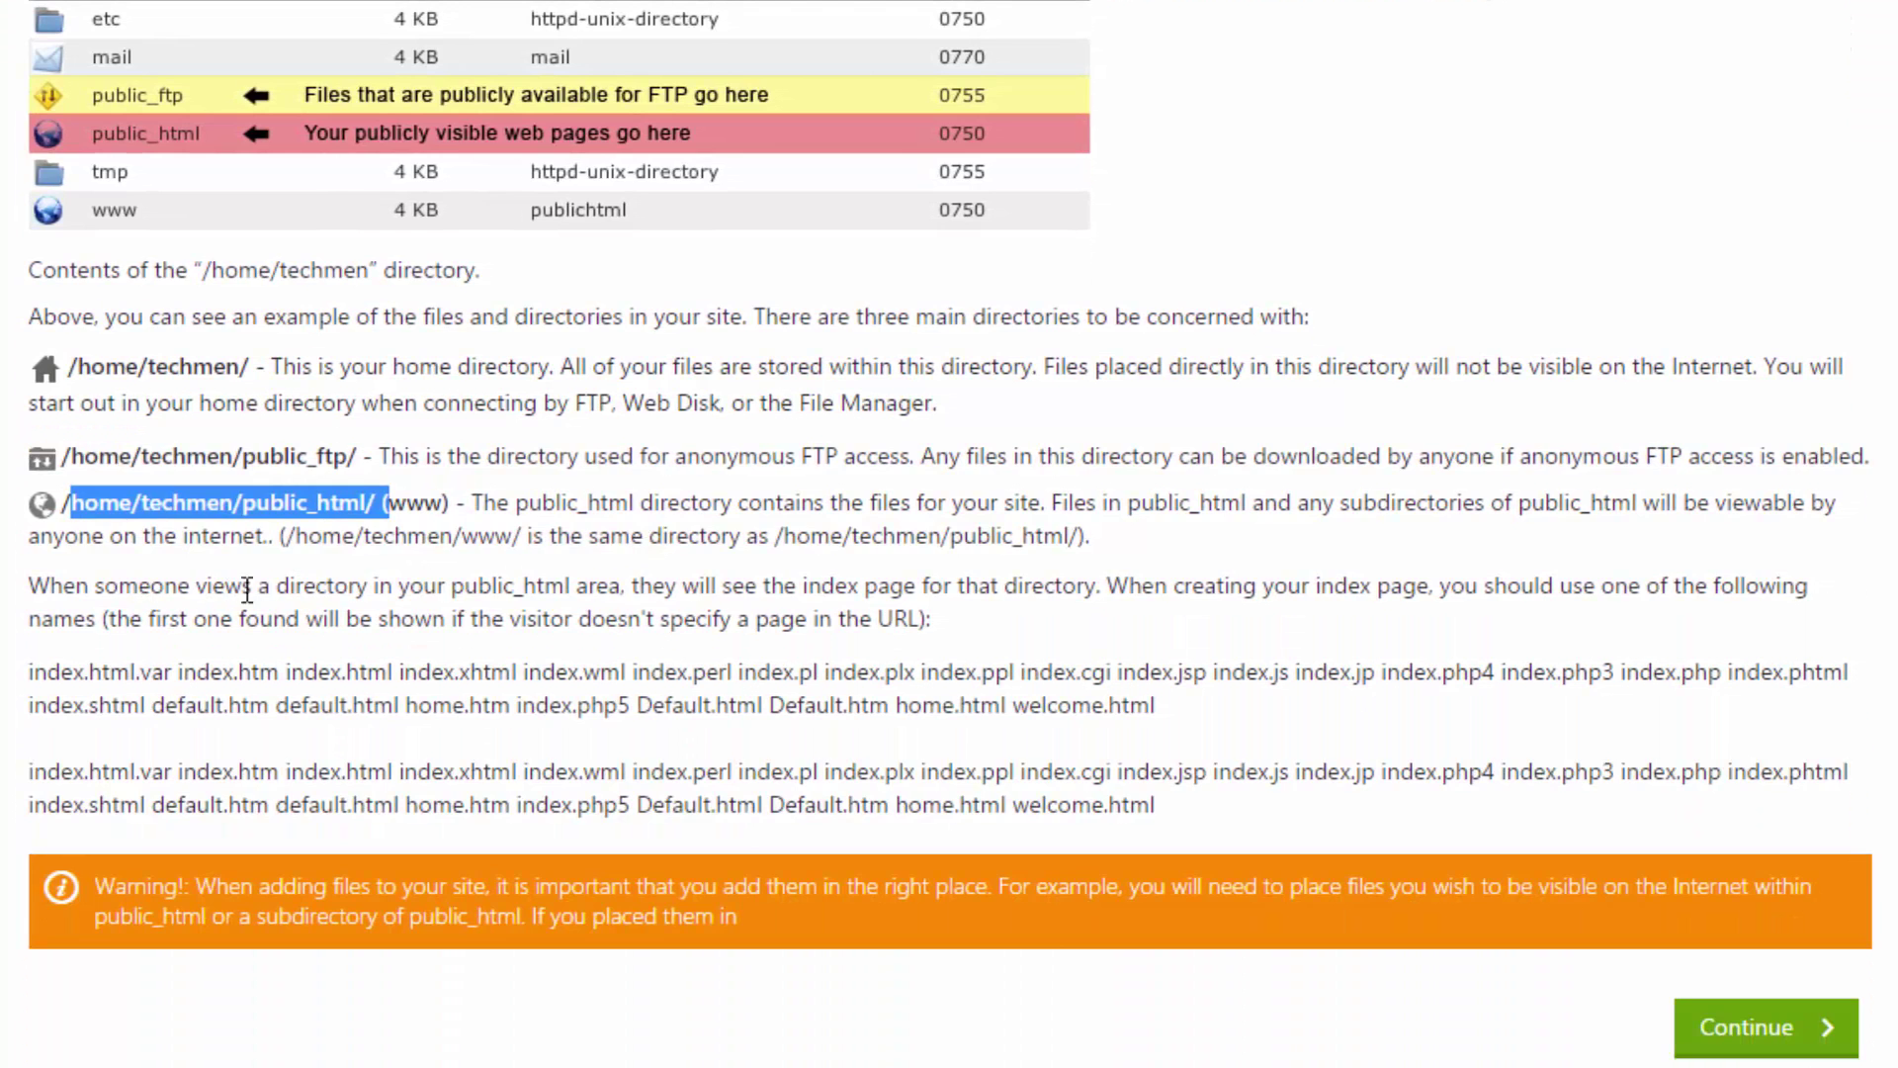
pyautogui.moveTo(840, 580)
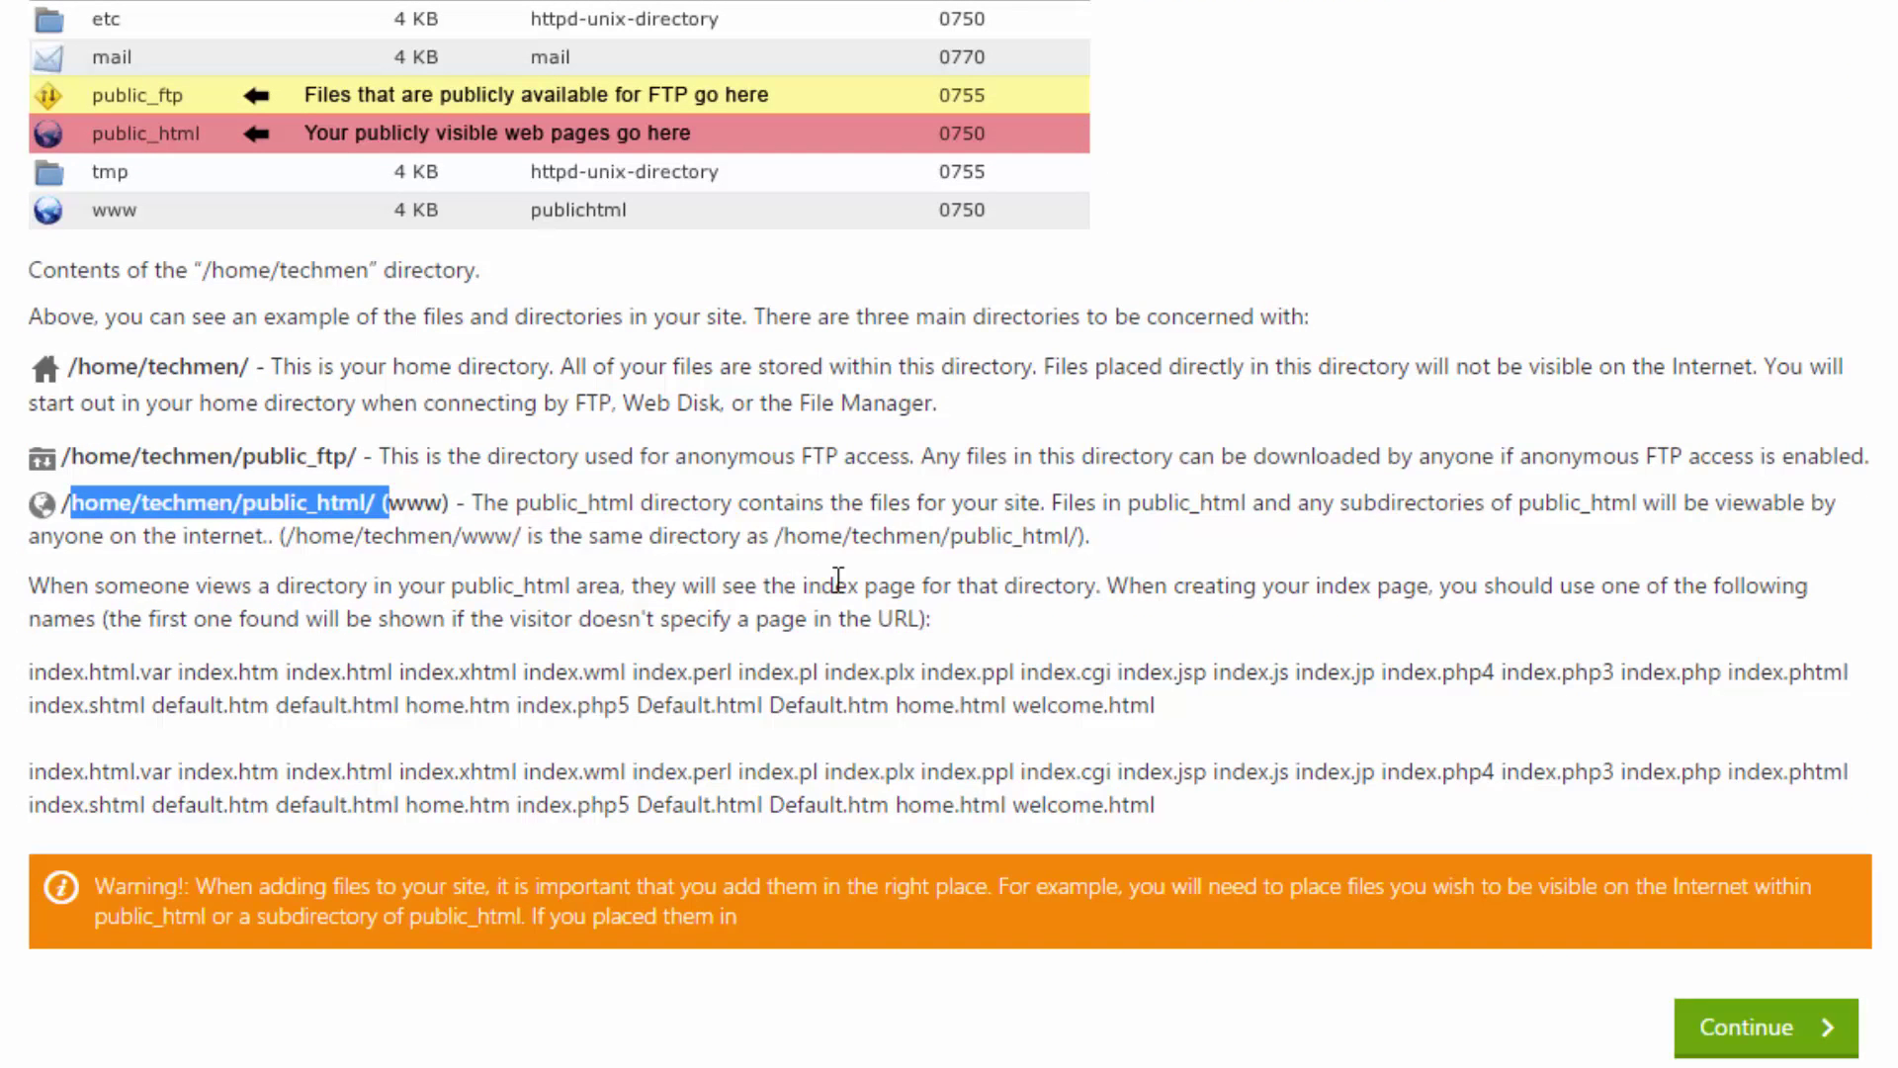
pyautogui.moveTo(1802, 1058)
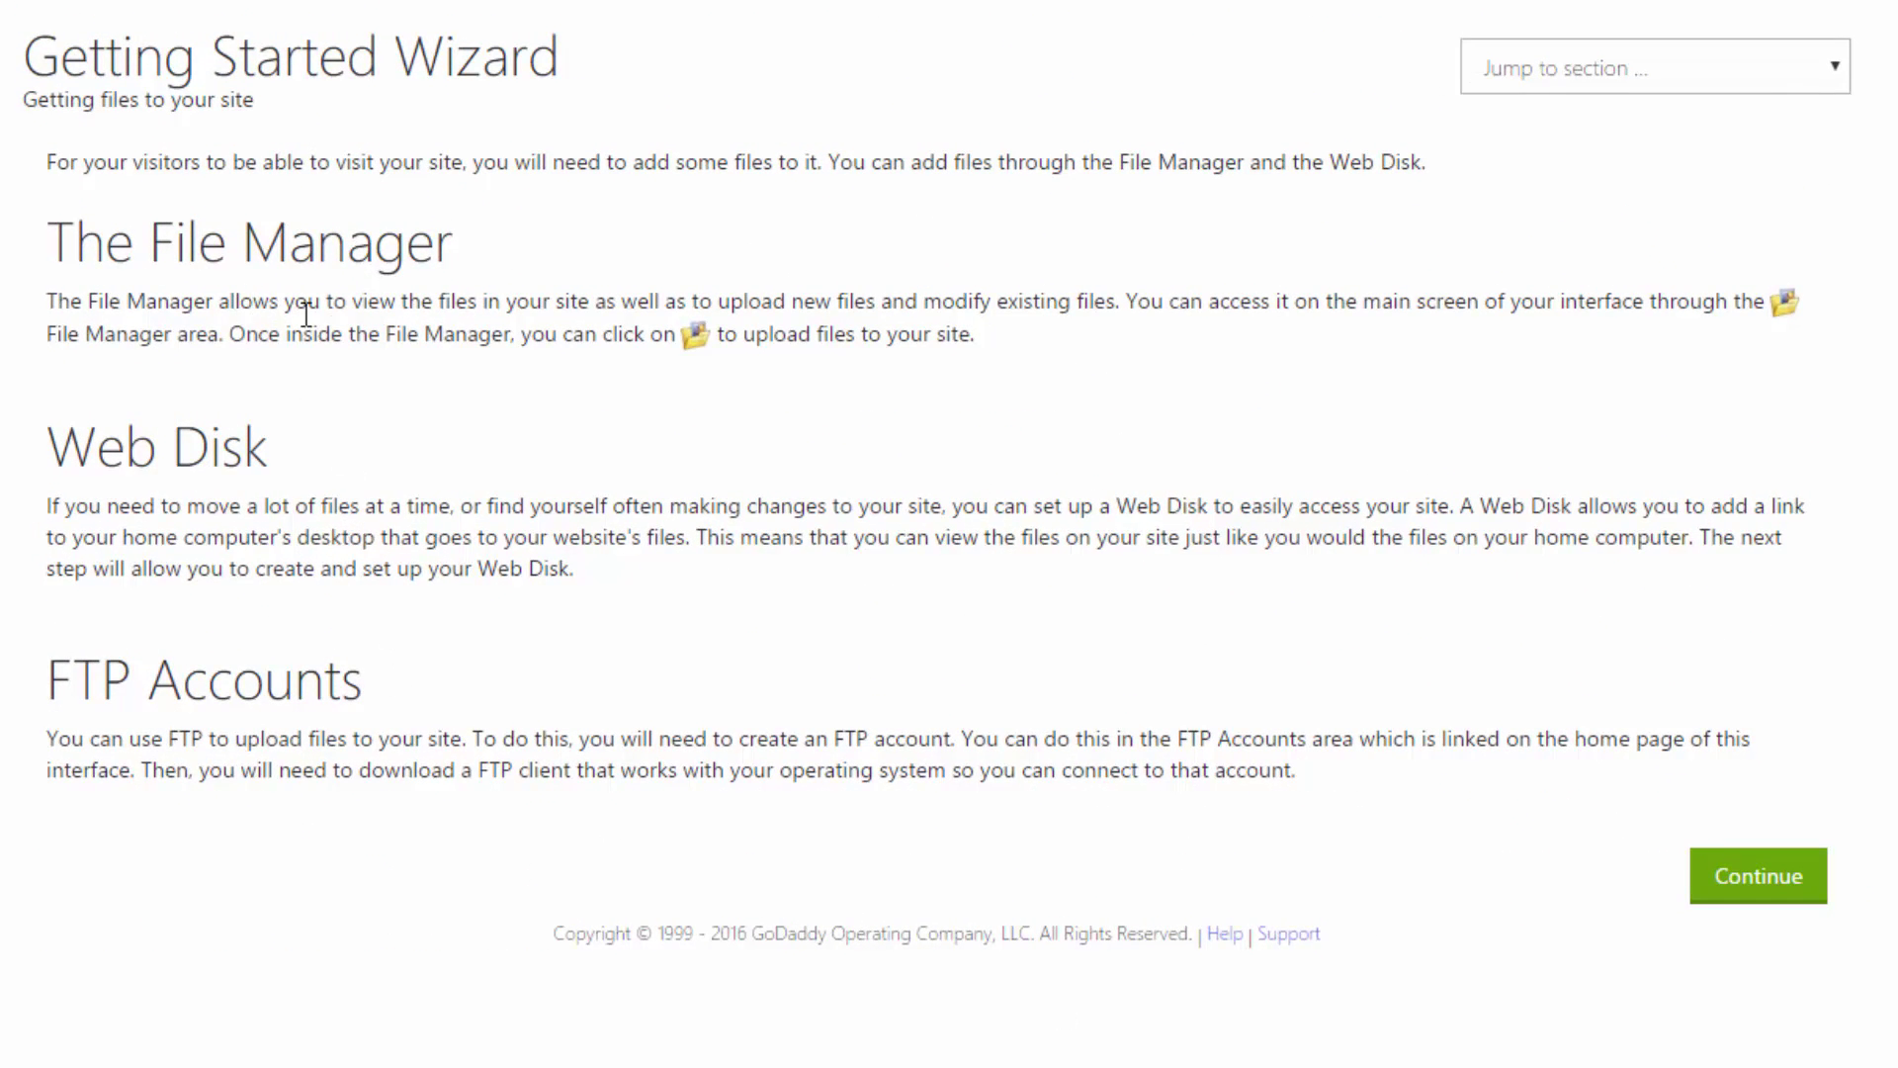
pyautogui.moveTo(714, 313)
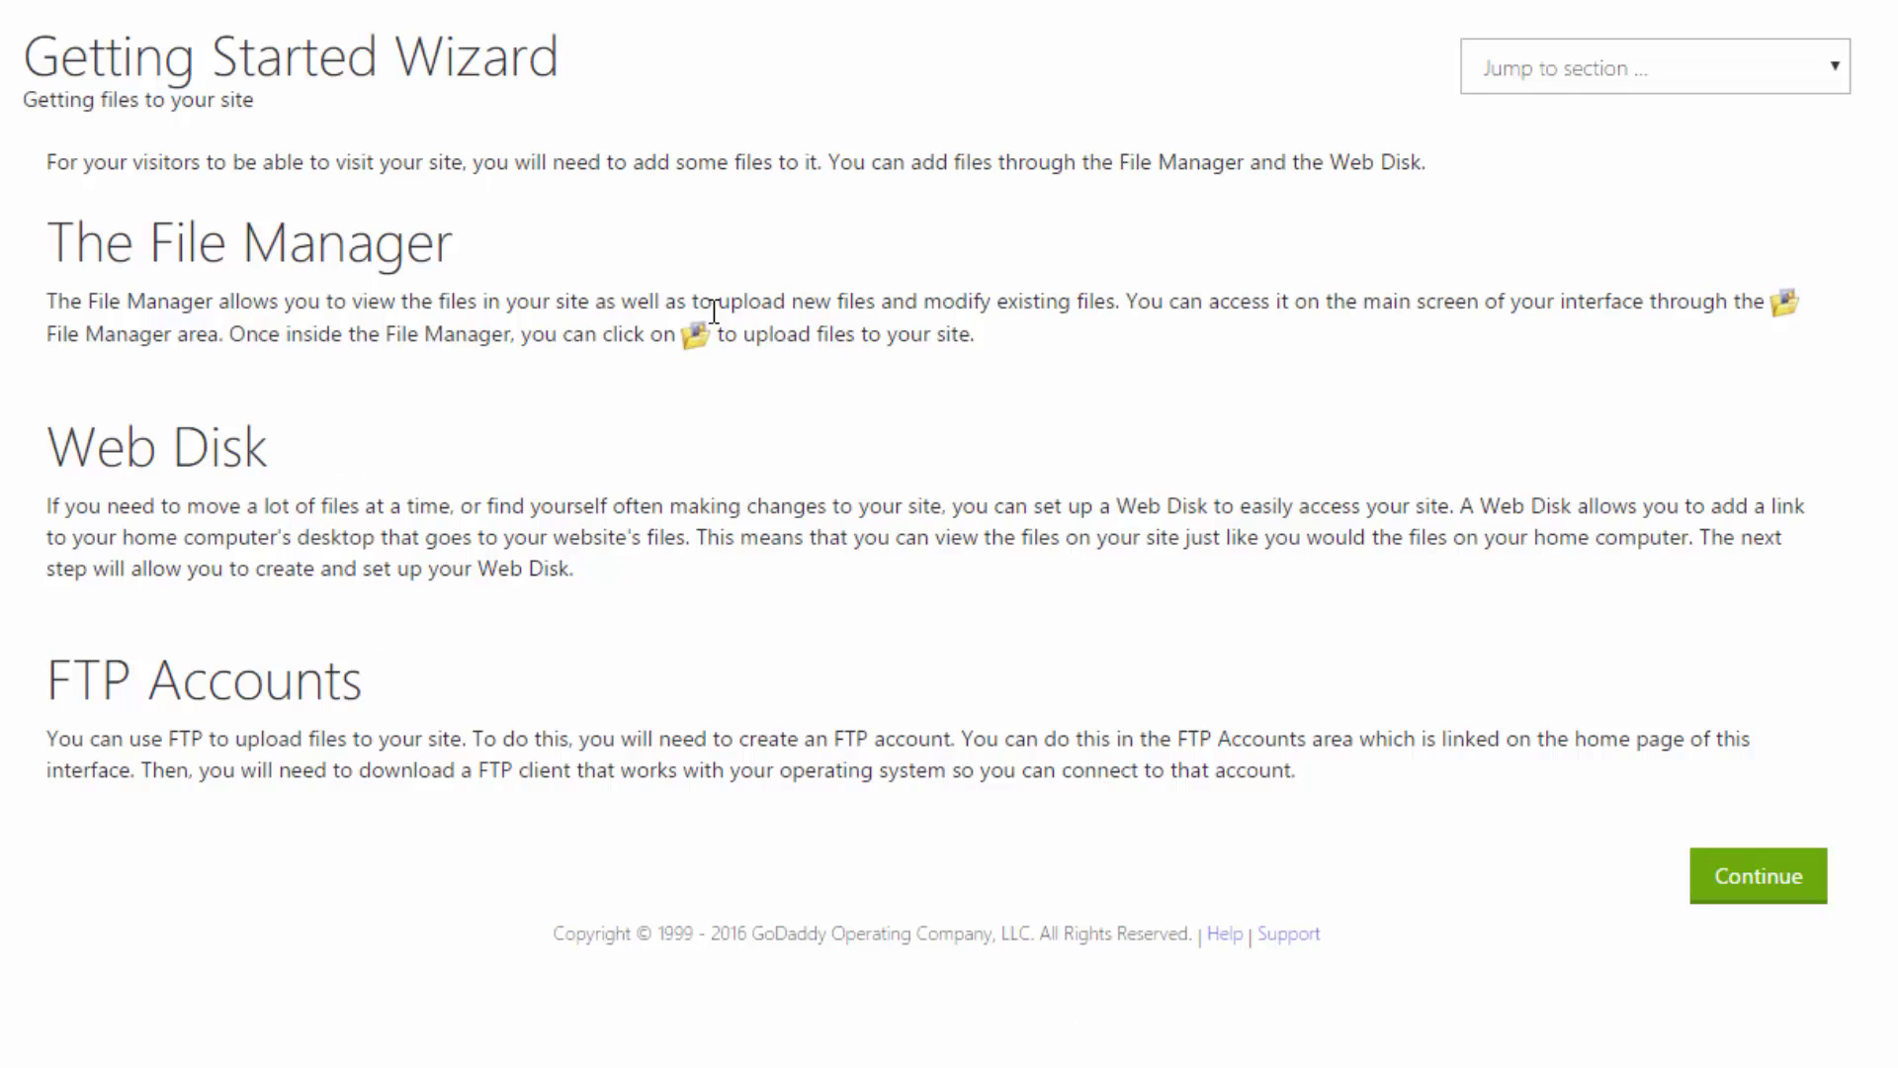
pyautogui.moveTo(273, 668)
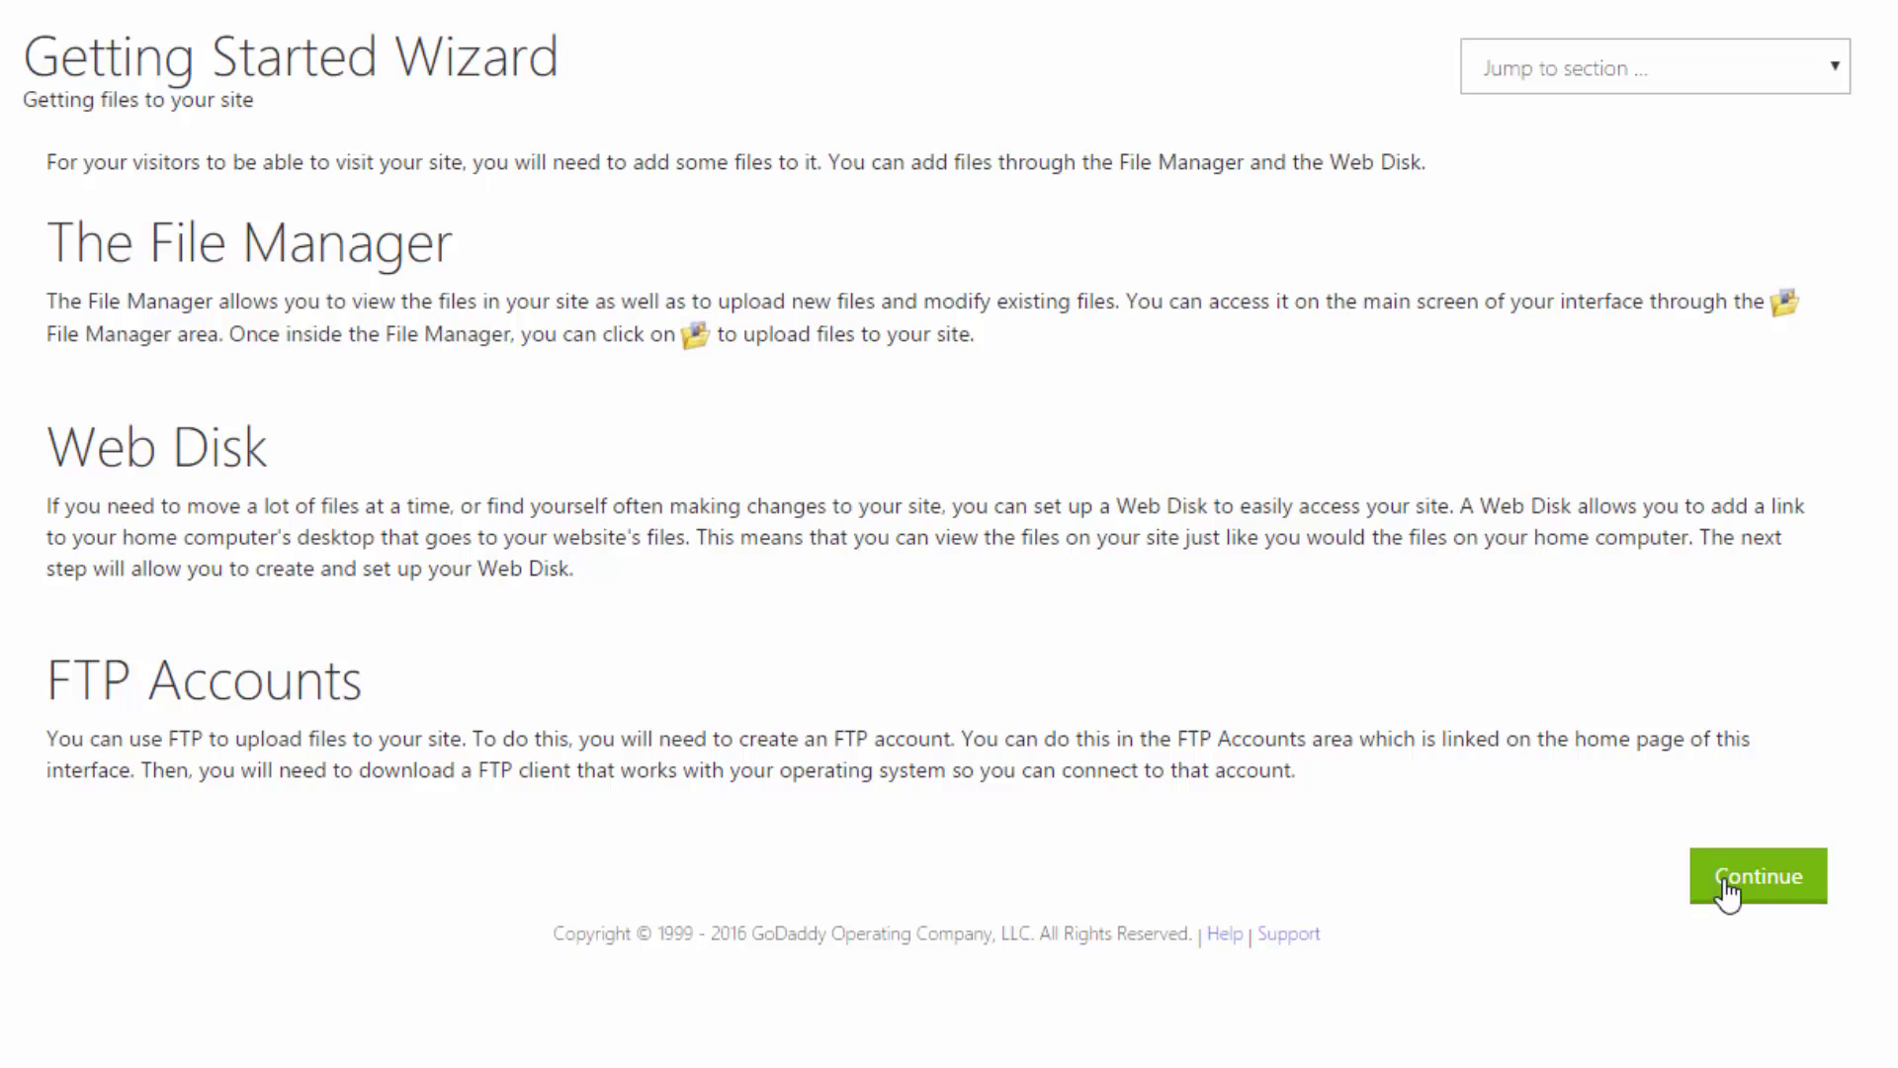
# Step: Show the Access Web Disk connection instructions for Windows 8
pyautogui.click(1758, 875)
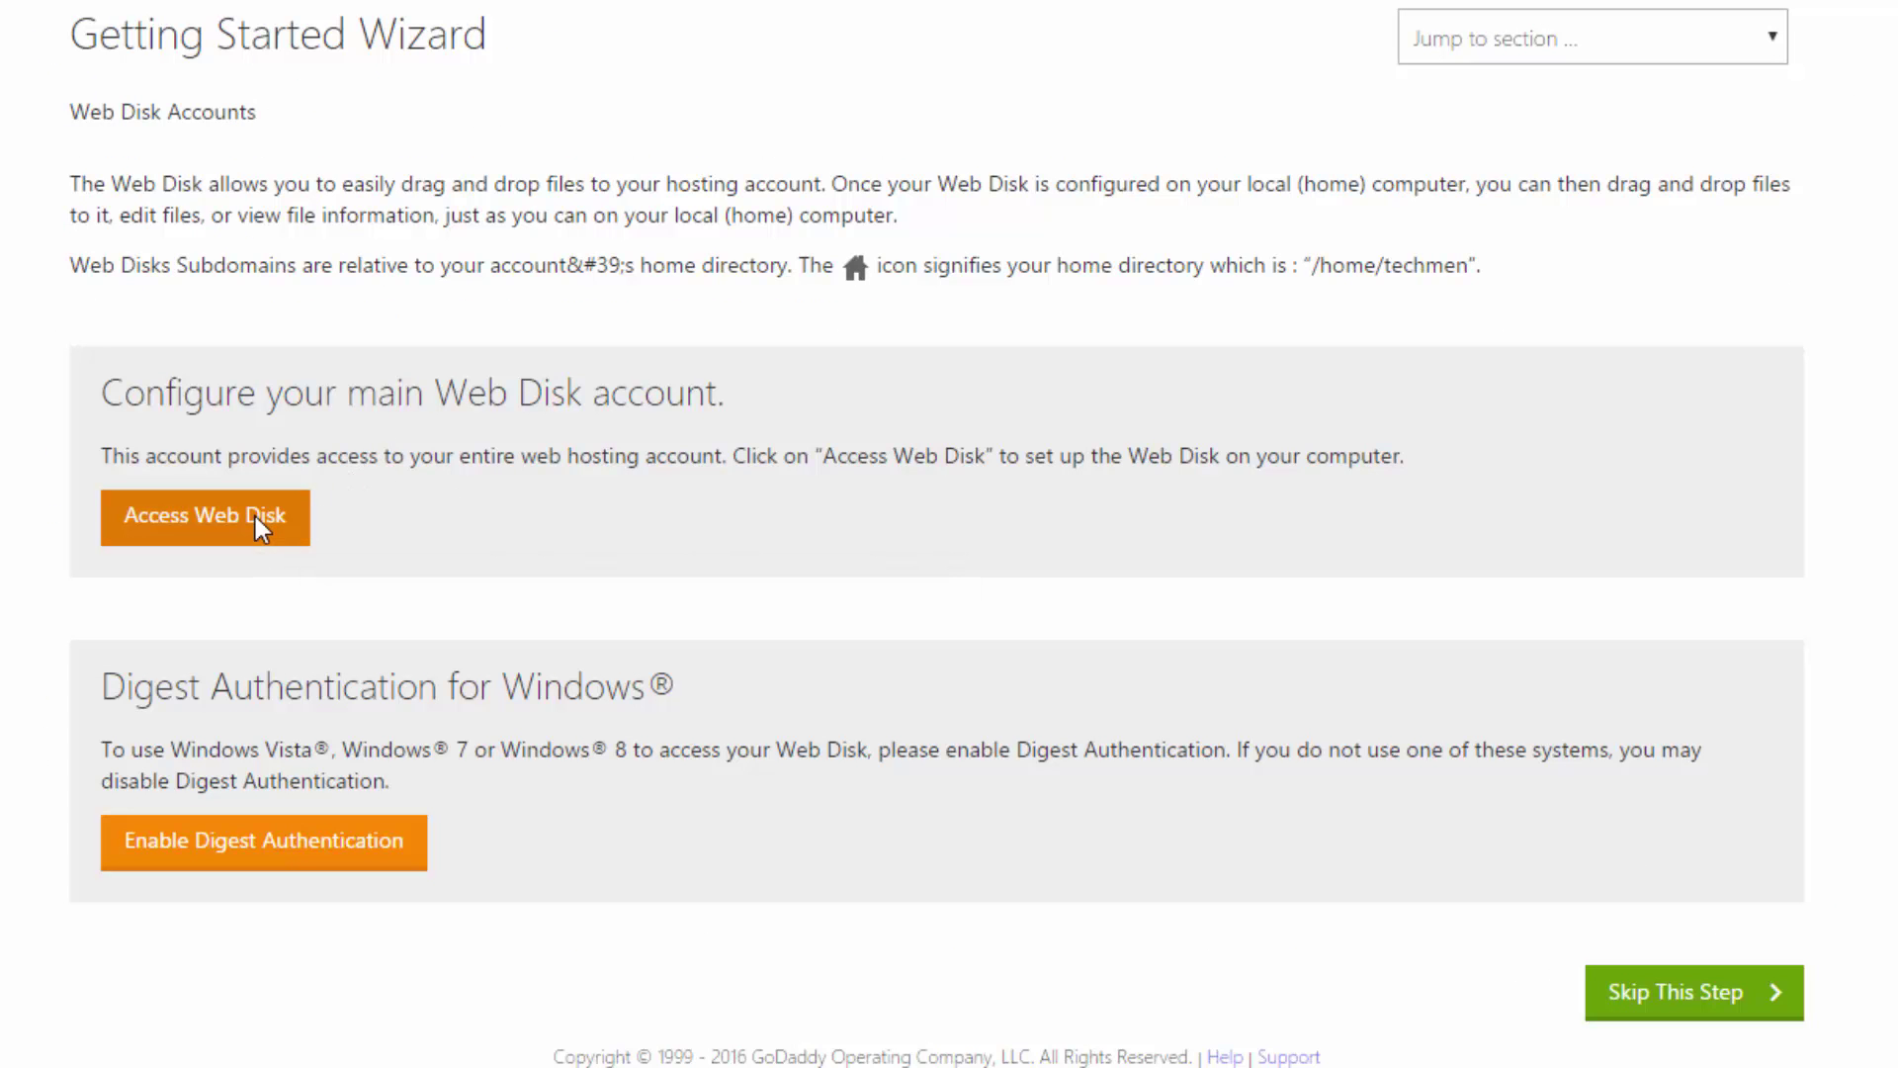
pyautogui.click(205, 517)
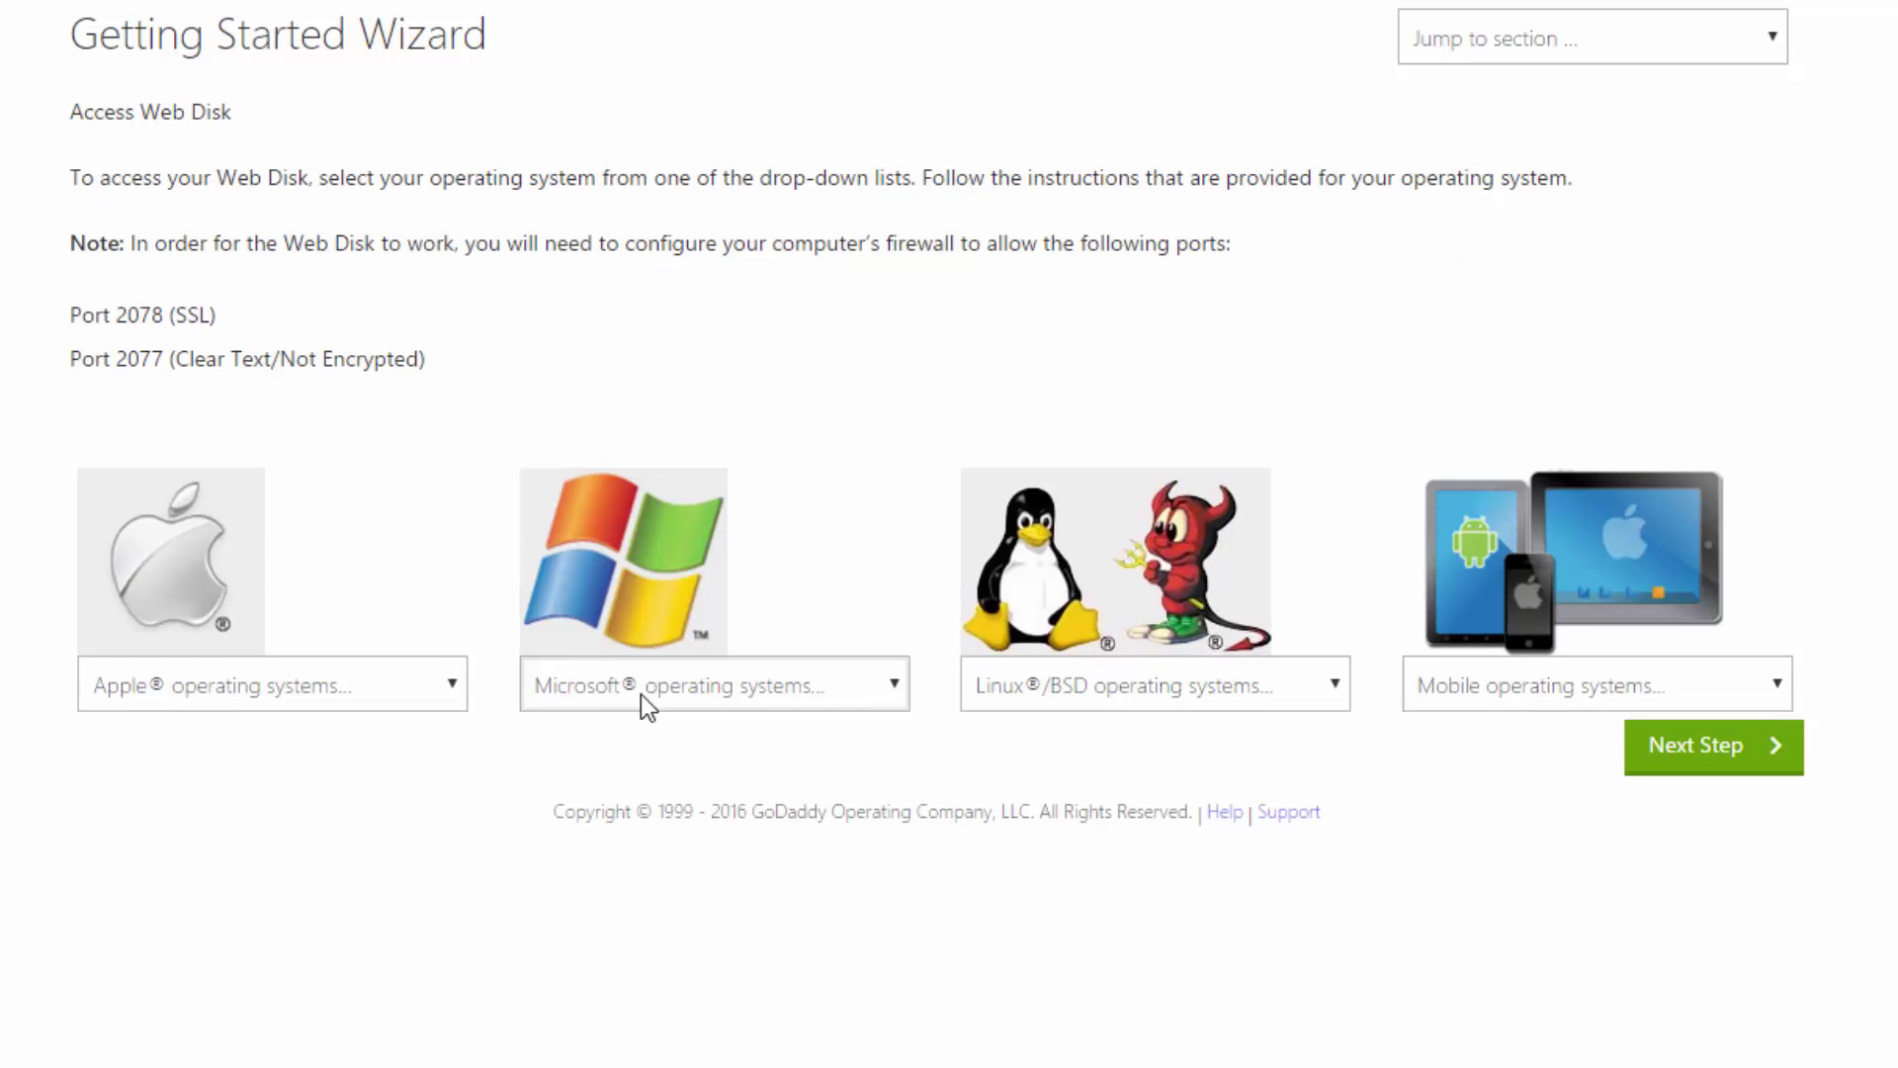
pyautogui.click(713, 684)
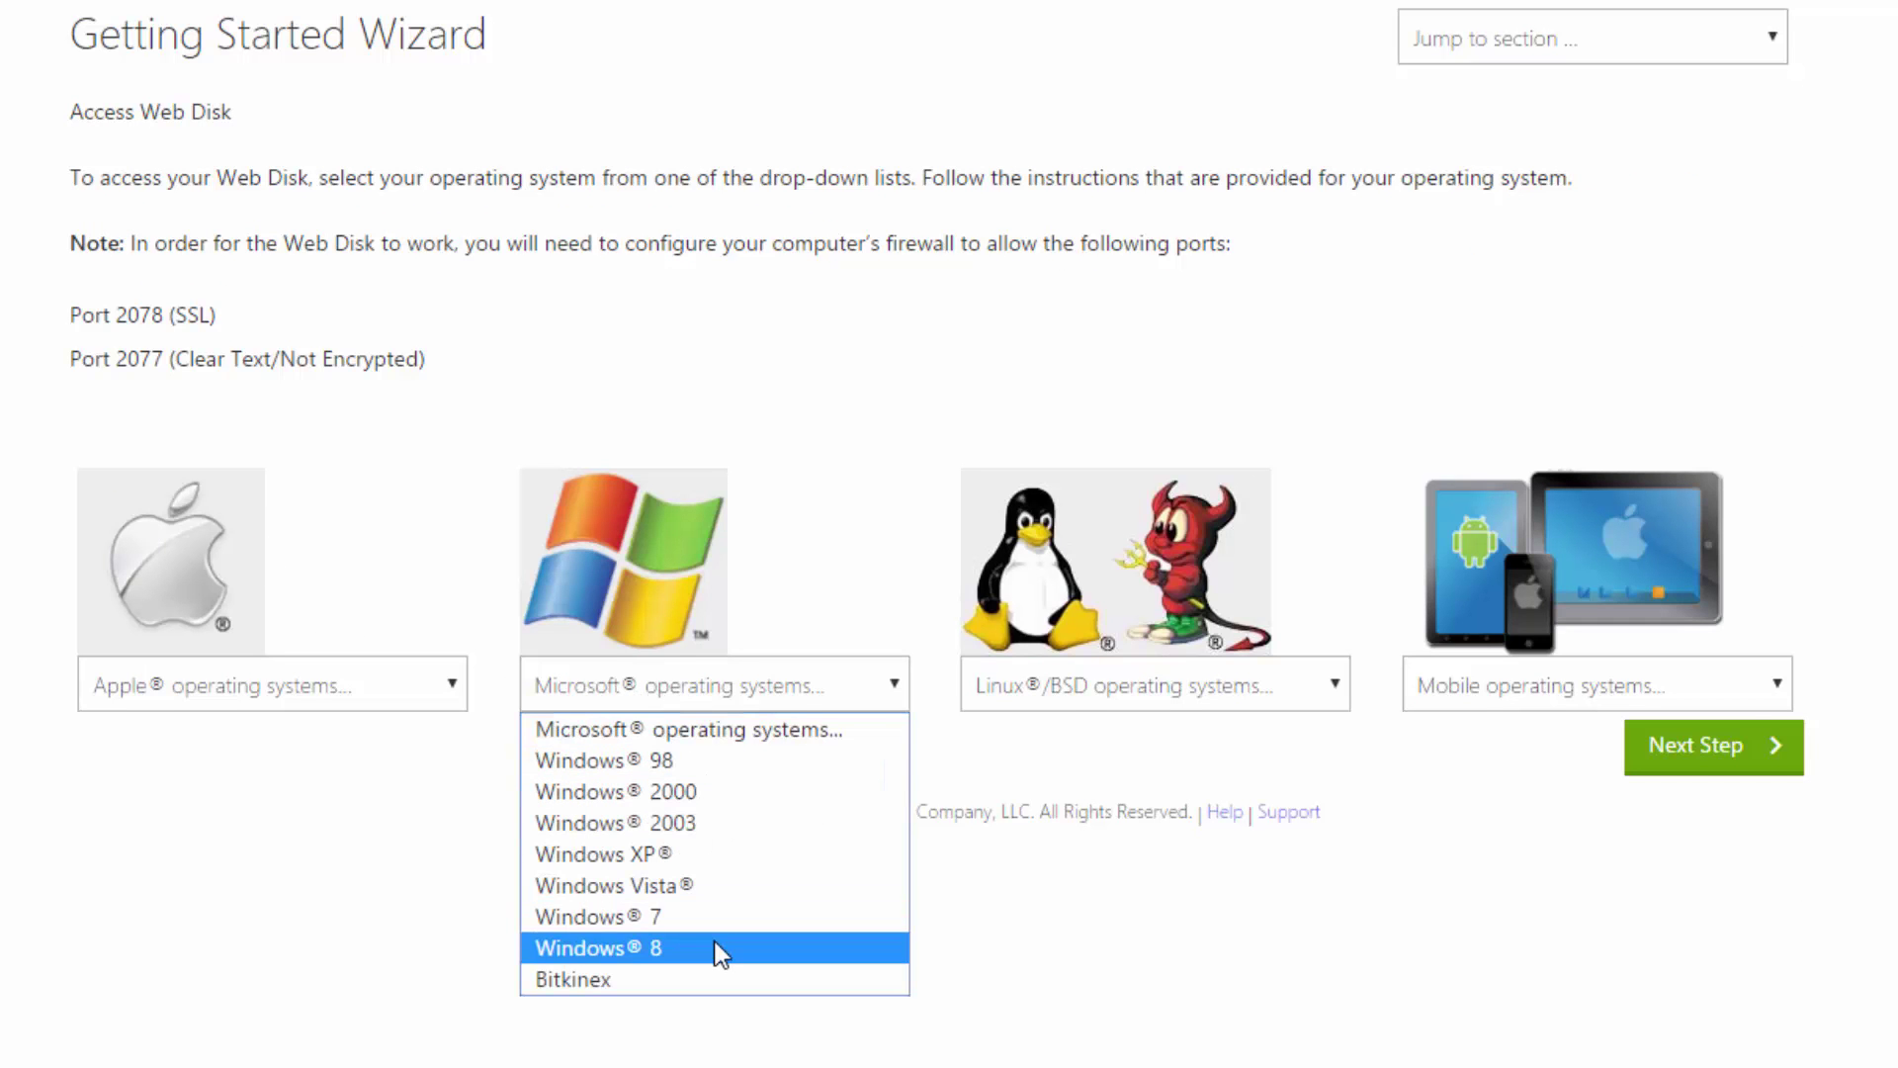
pyautogui.click(598, 947)
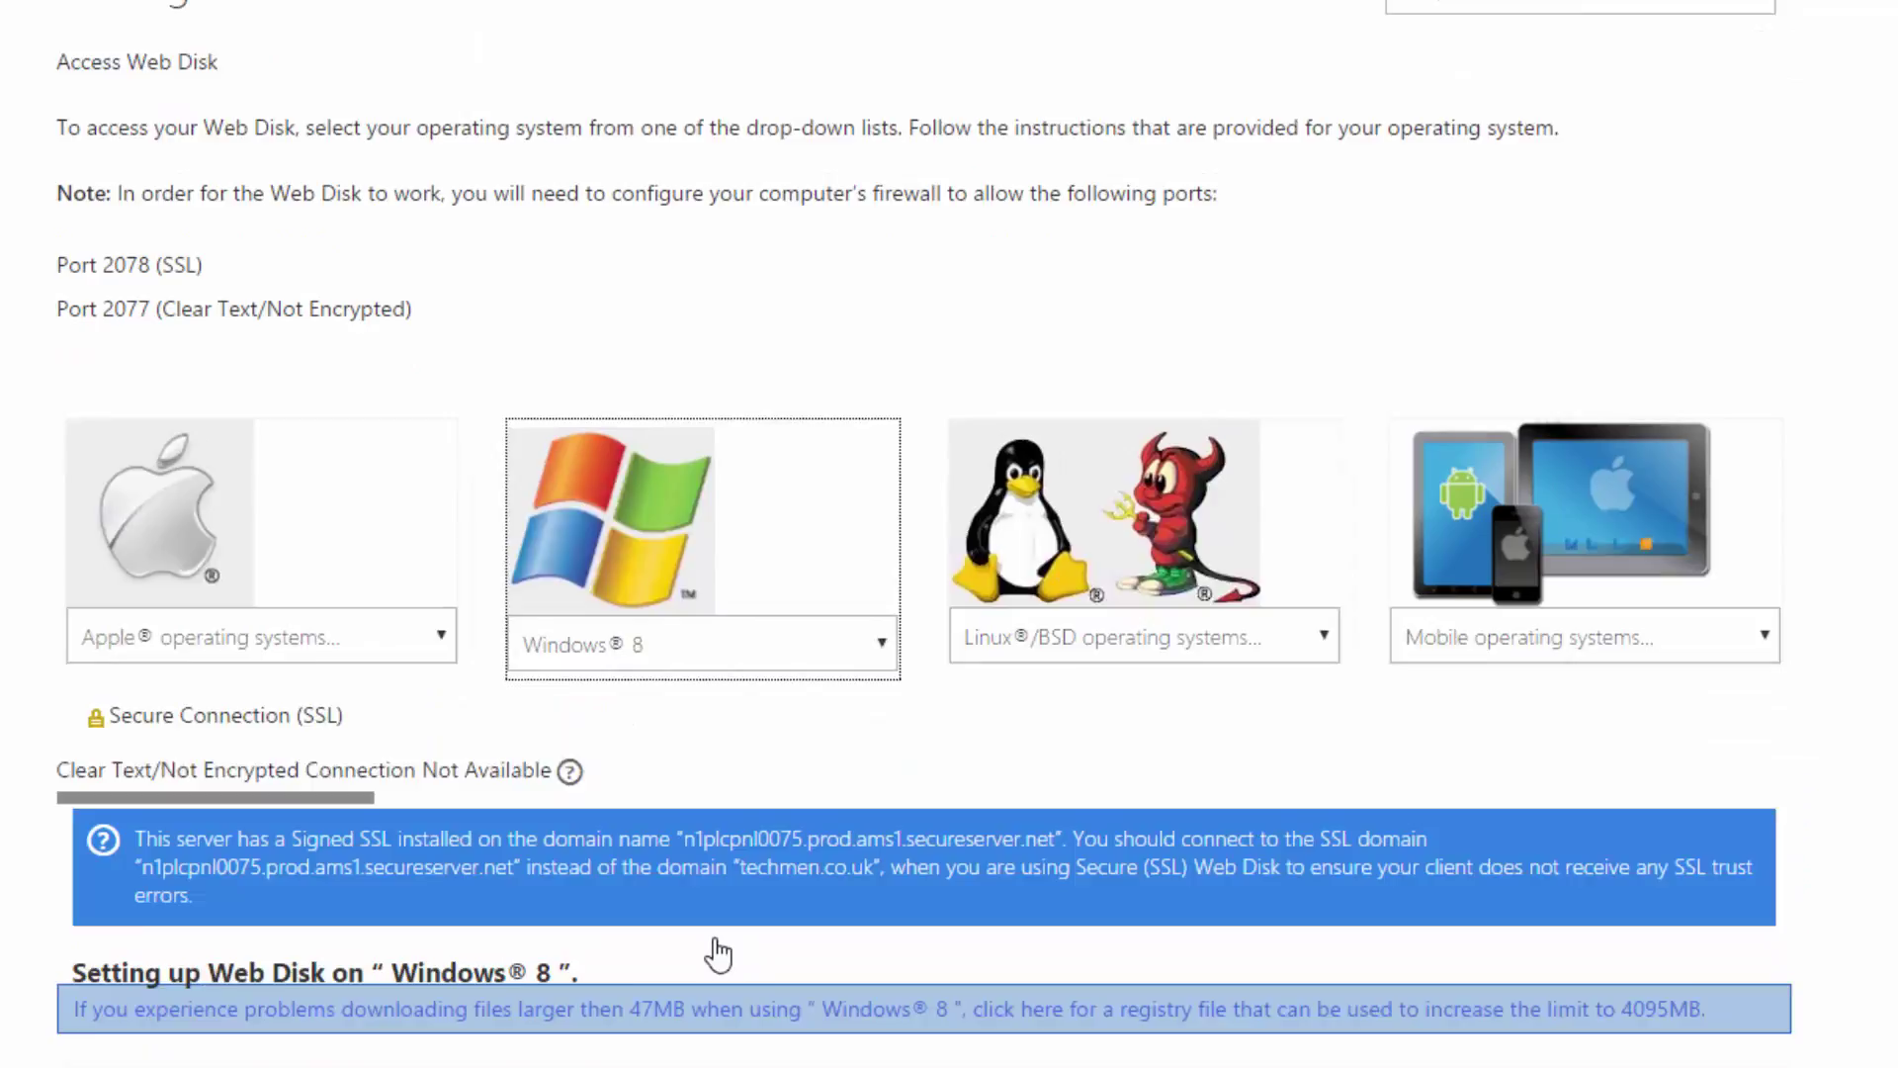
pyautogui.scroll(-3)
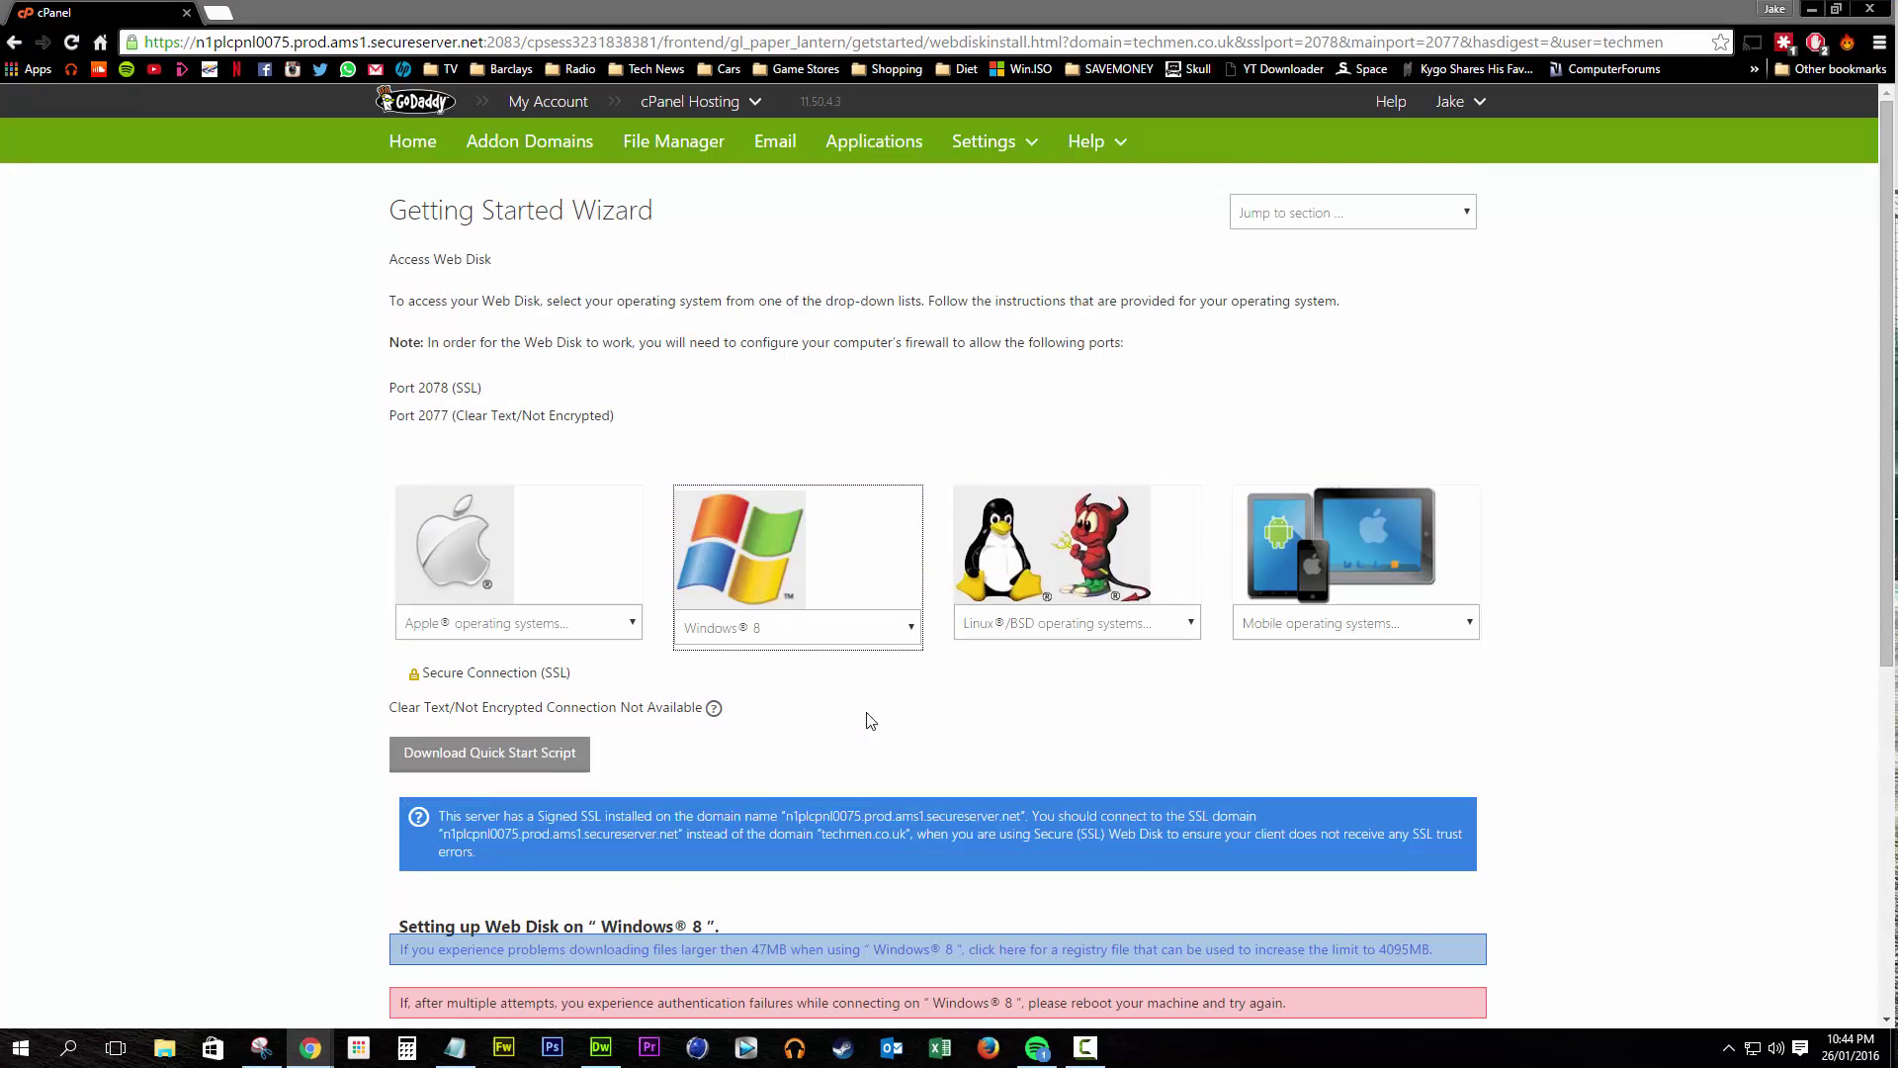
pyautogui.scroll(-3)
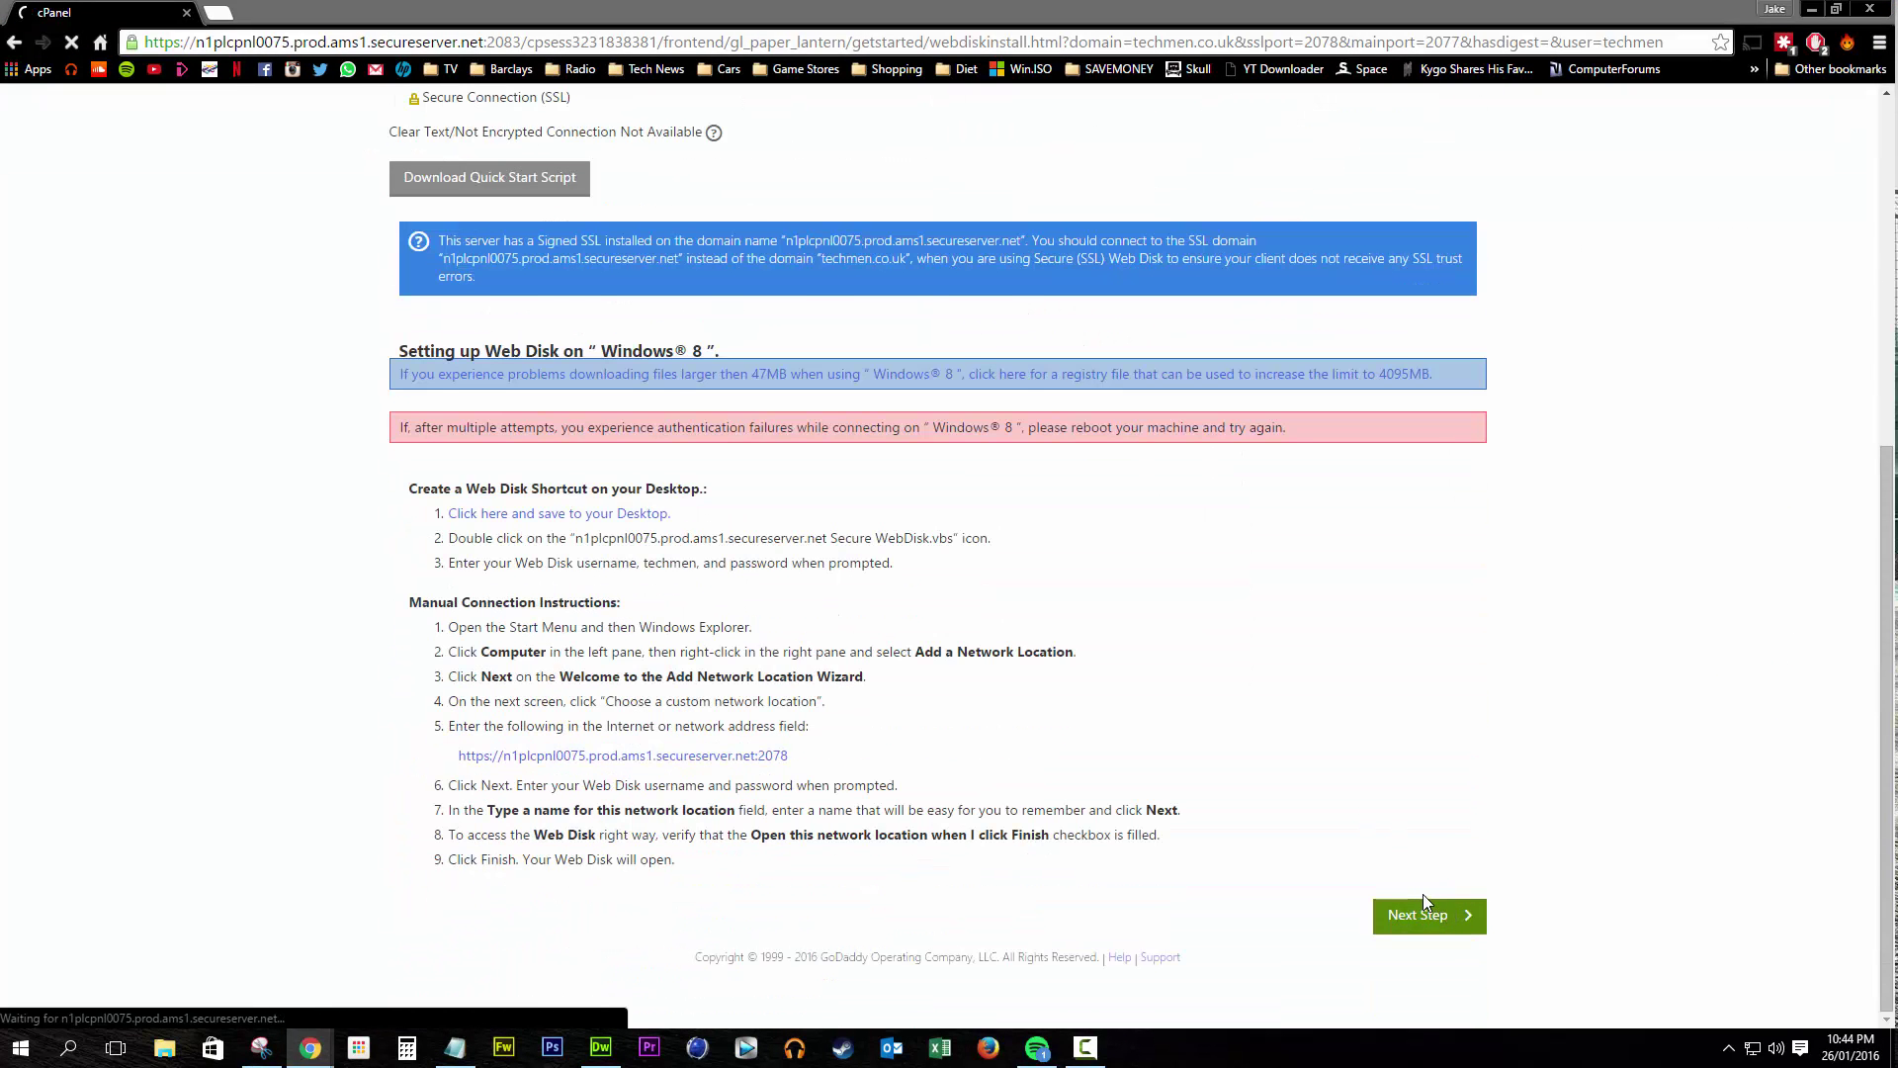
pyautogui.click(1428, 914)
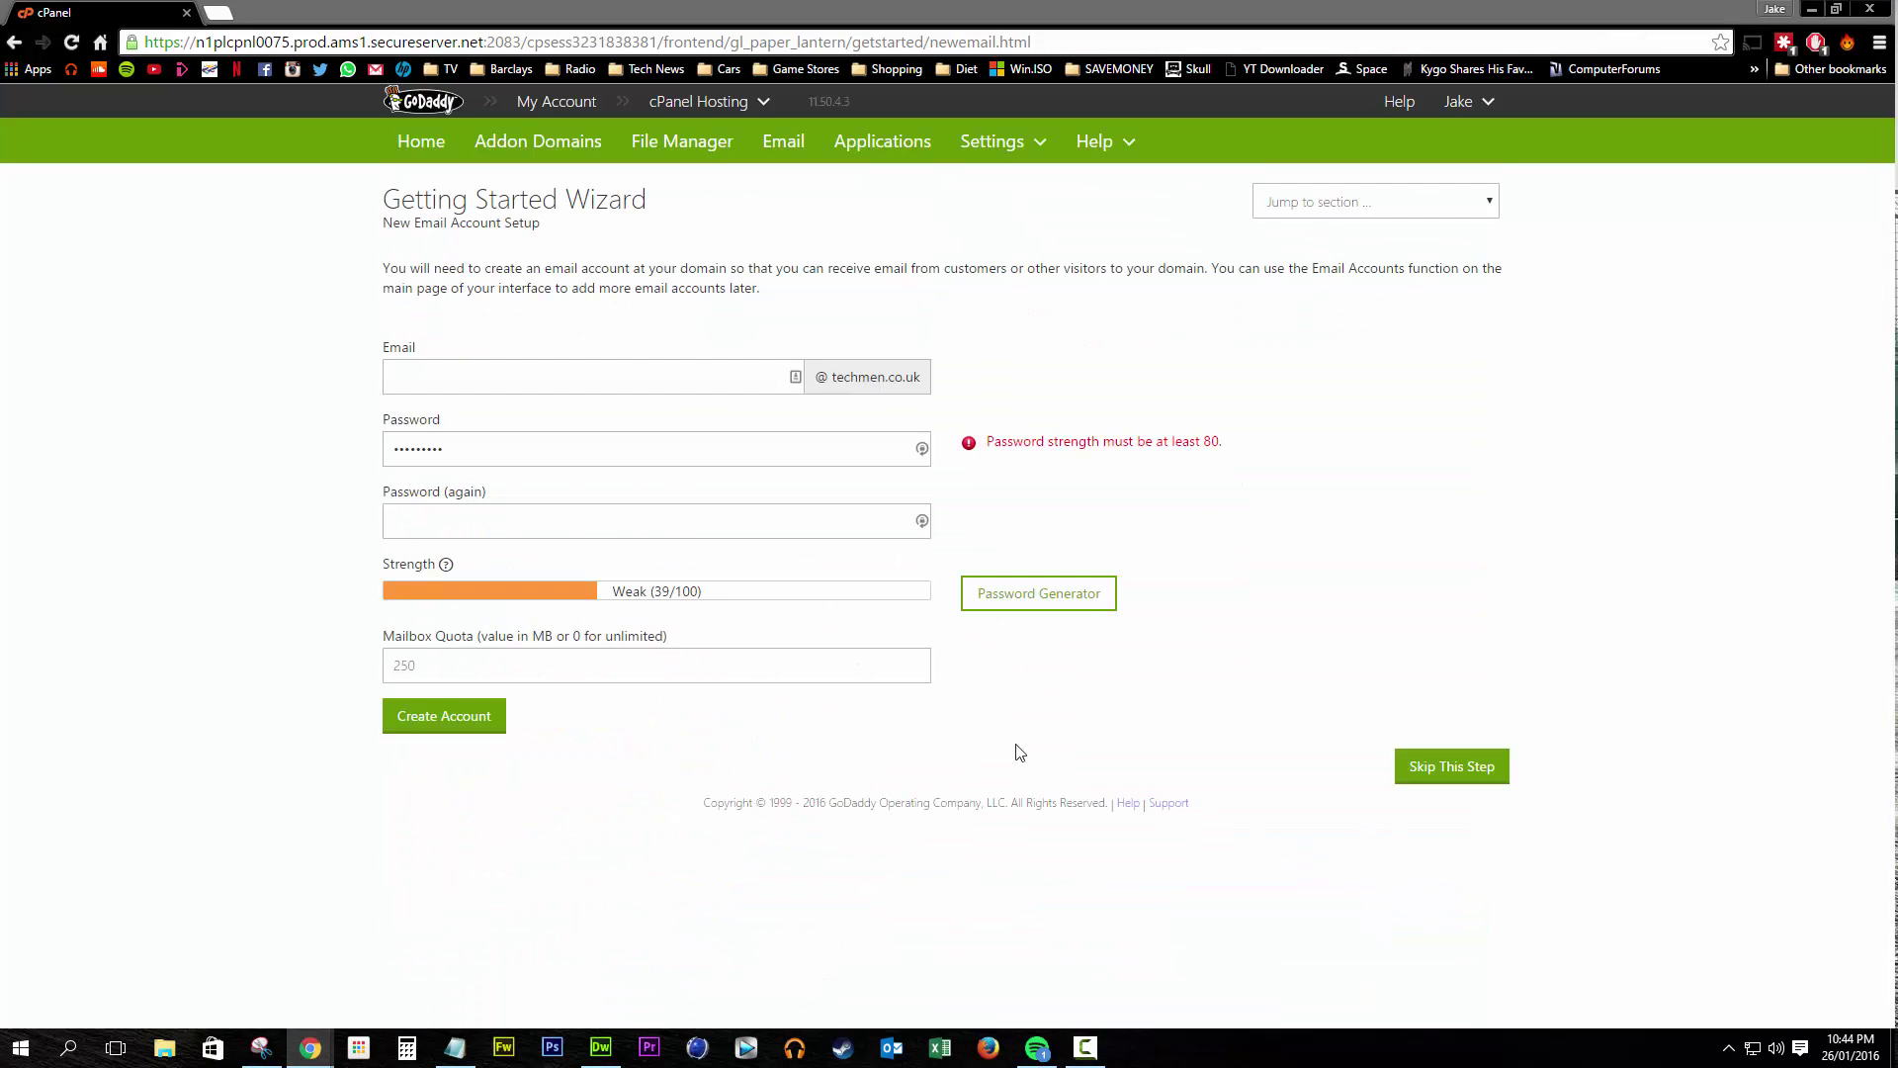
pyautogui.moveTo(420, 140)
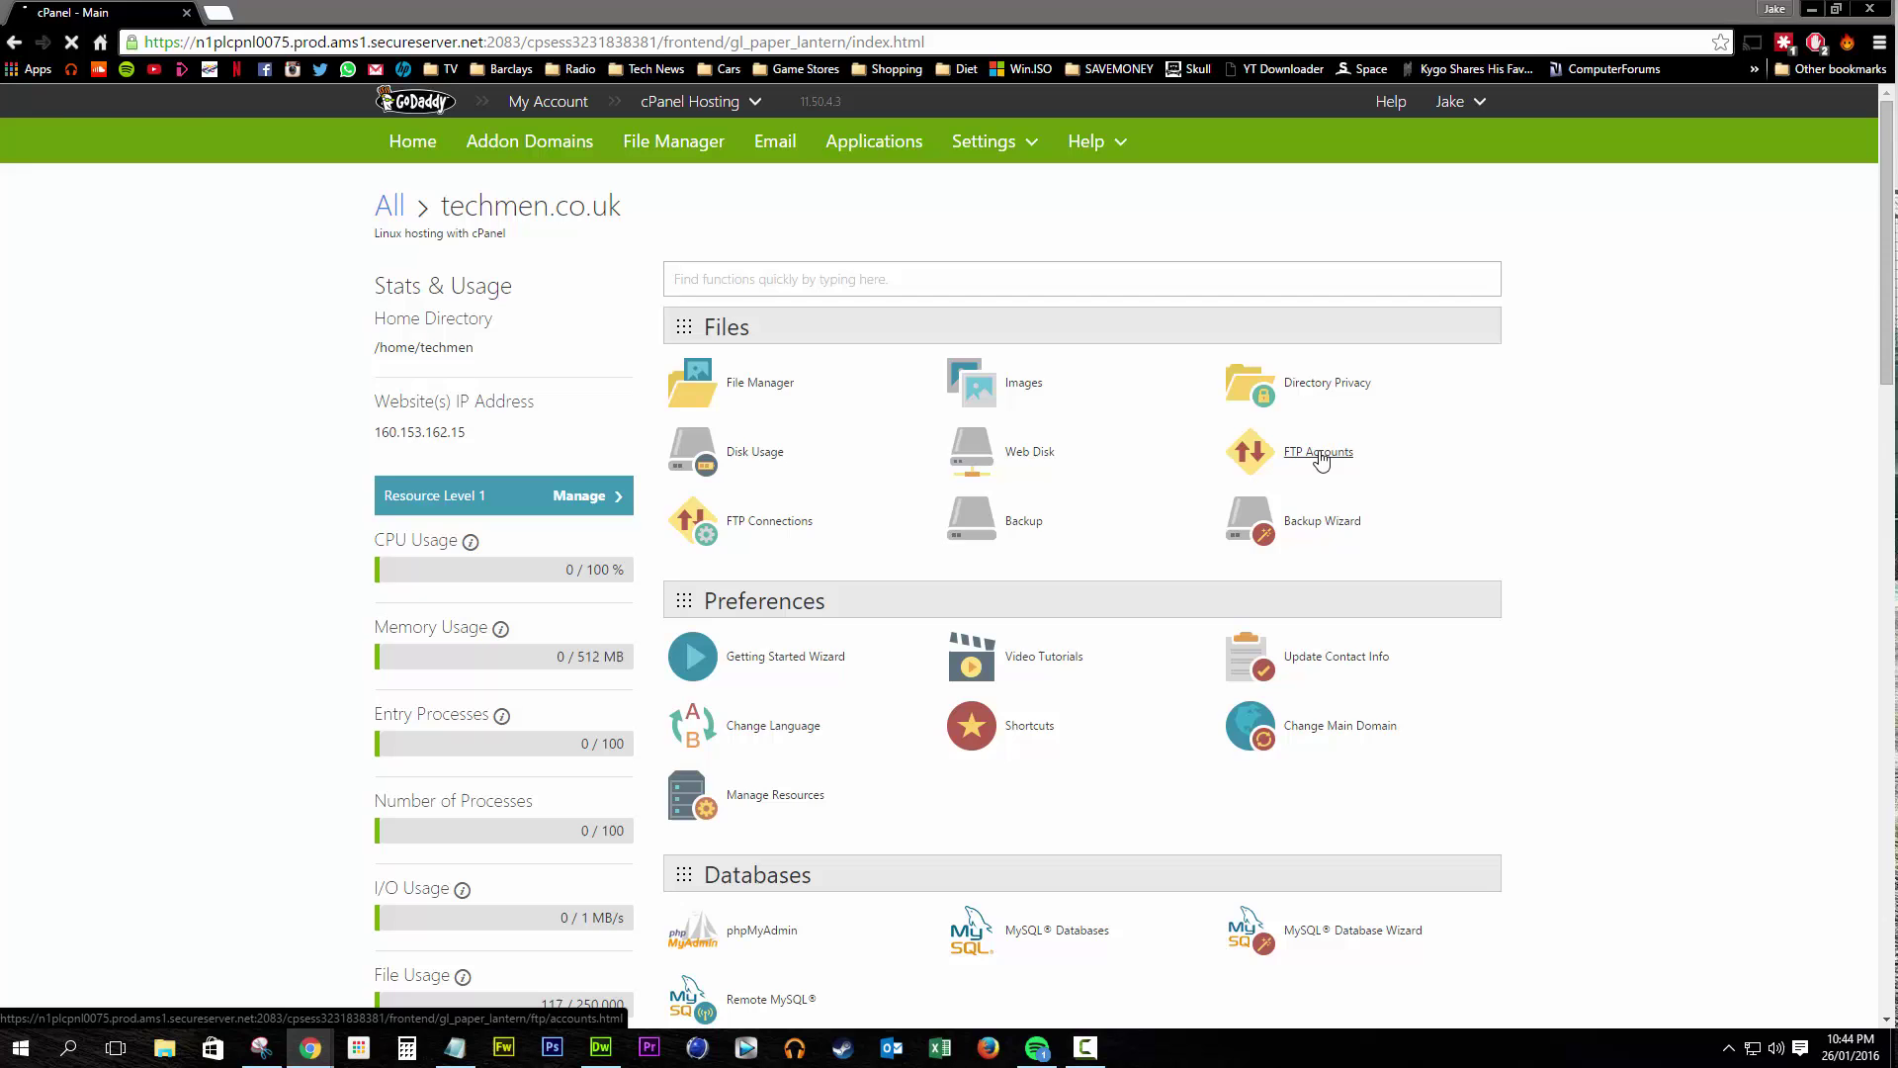
pyautogui.click(1317, 451)
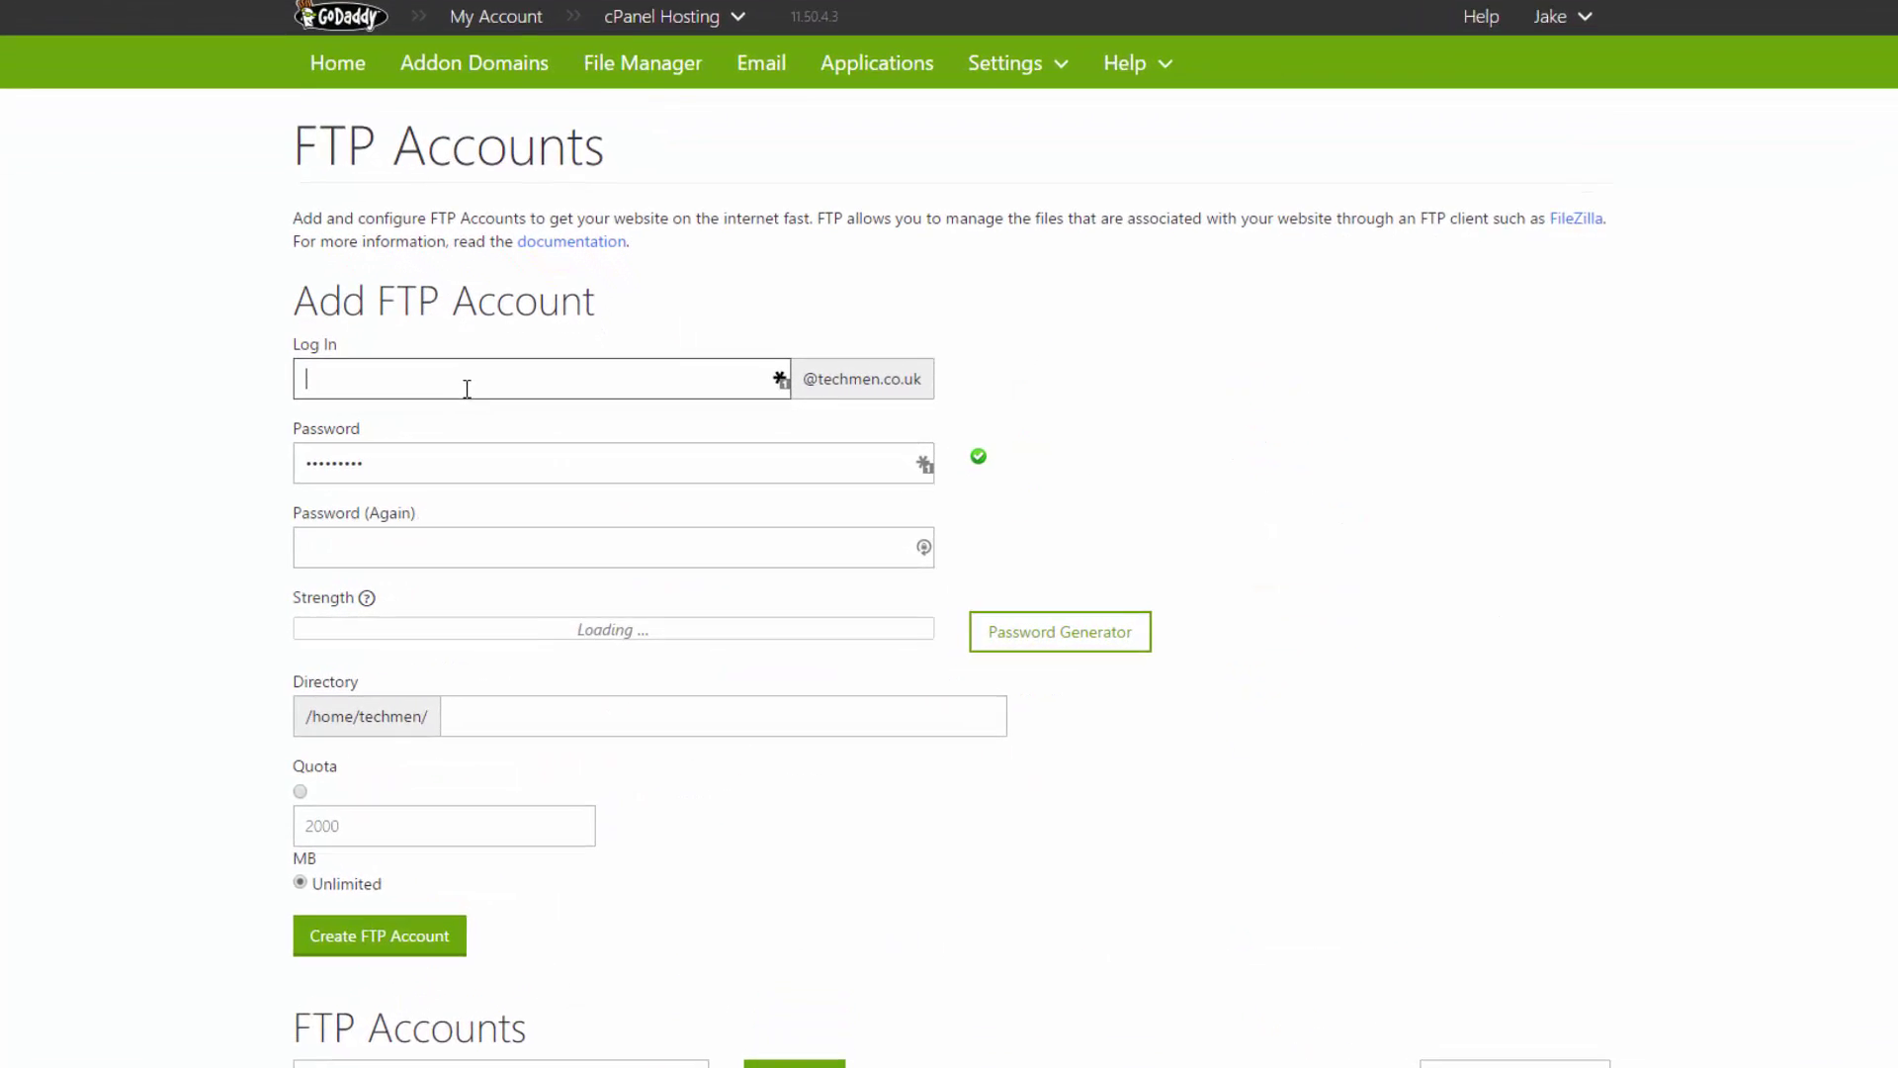
pyautogui.write('JA')
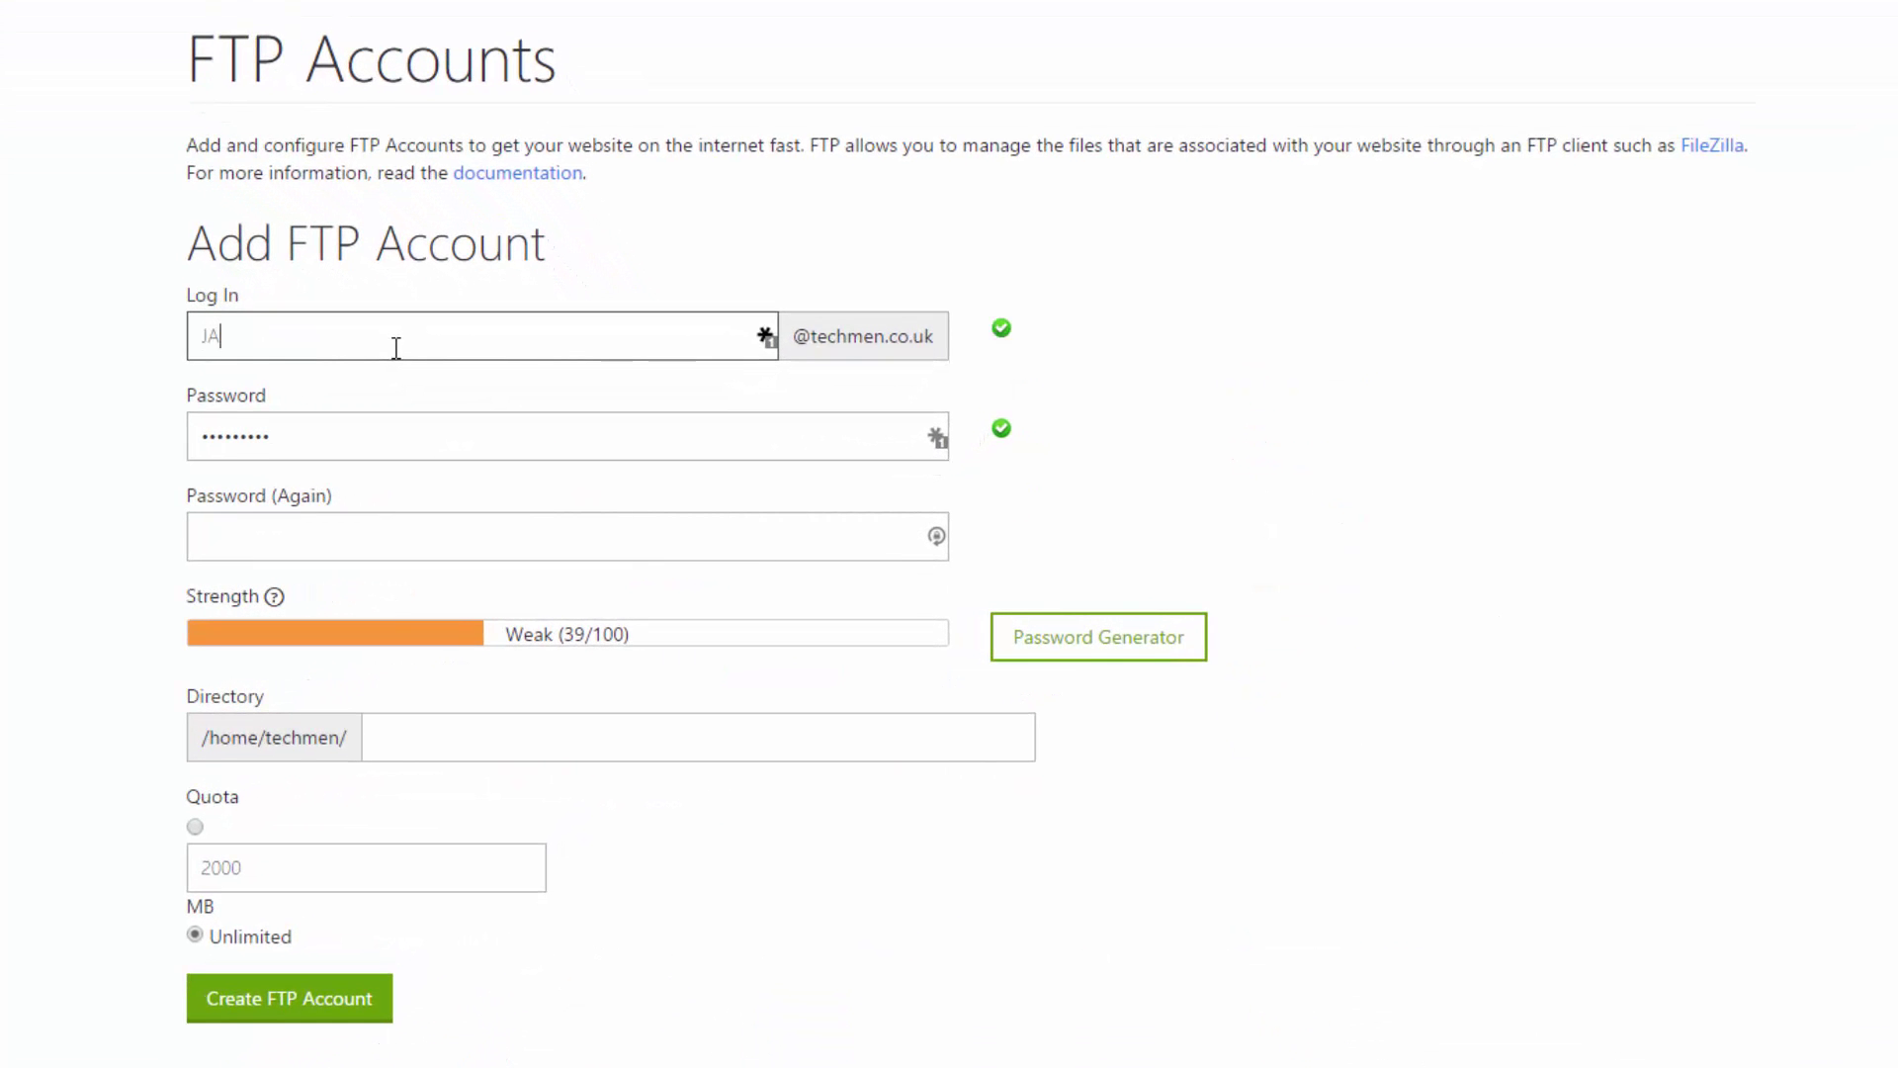
pyautogui.press('Backspace')
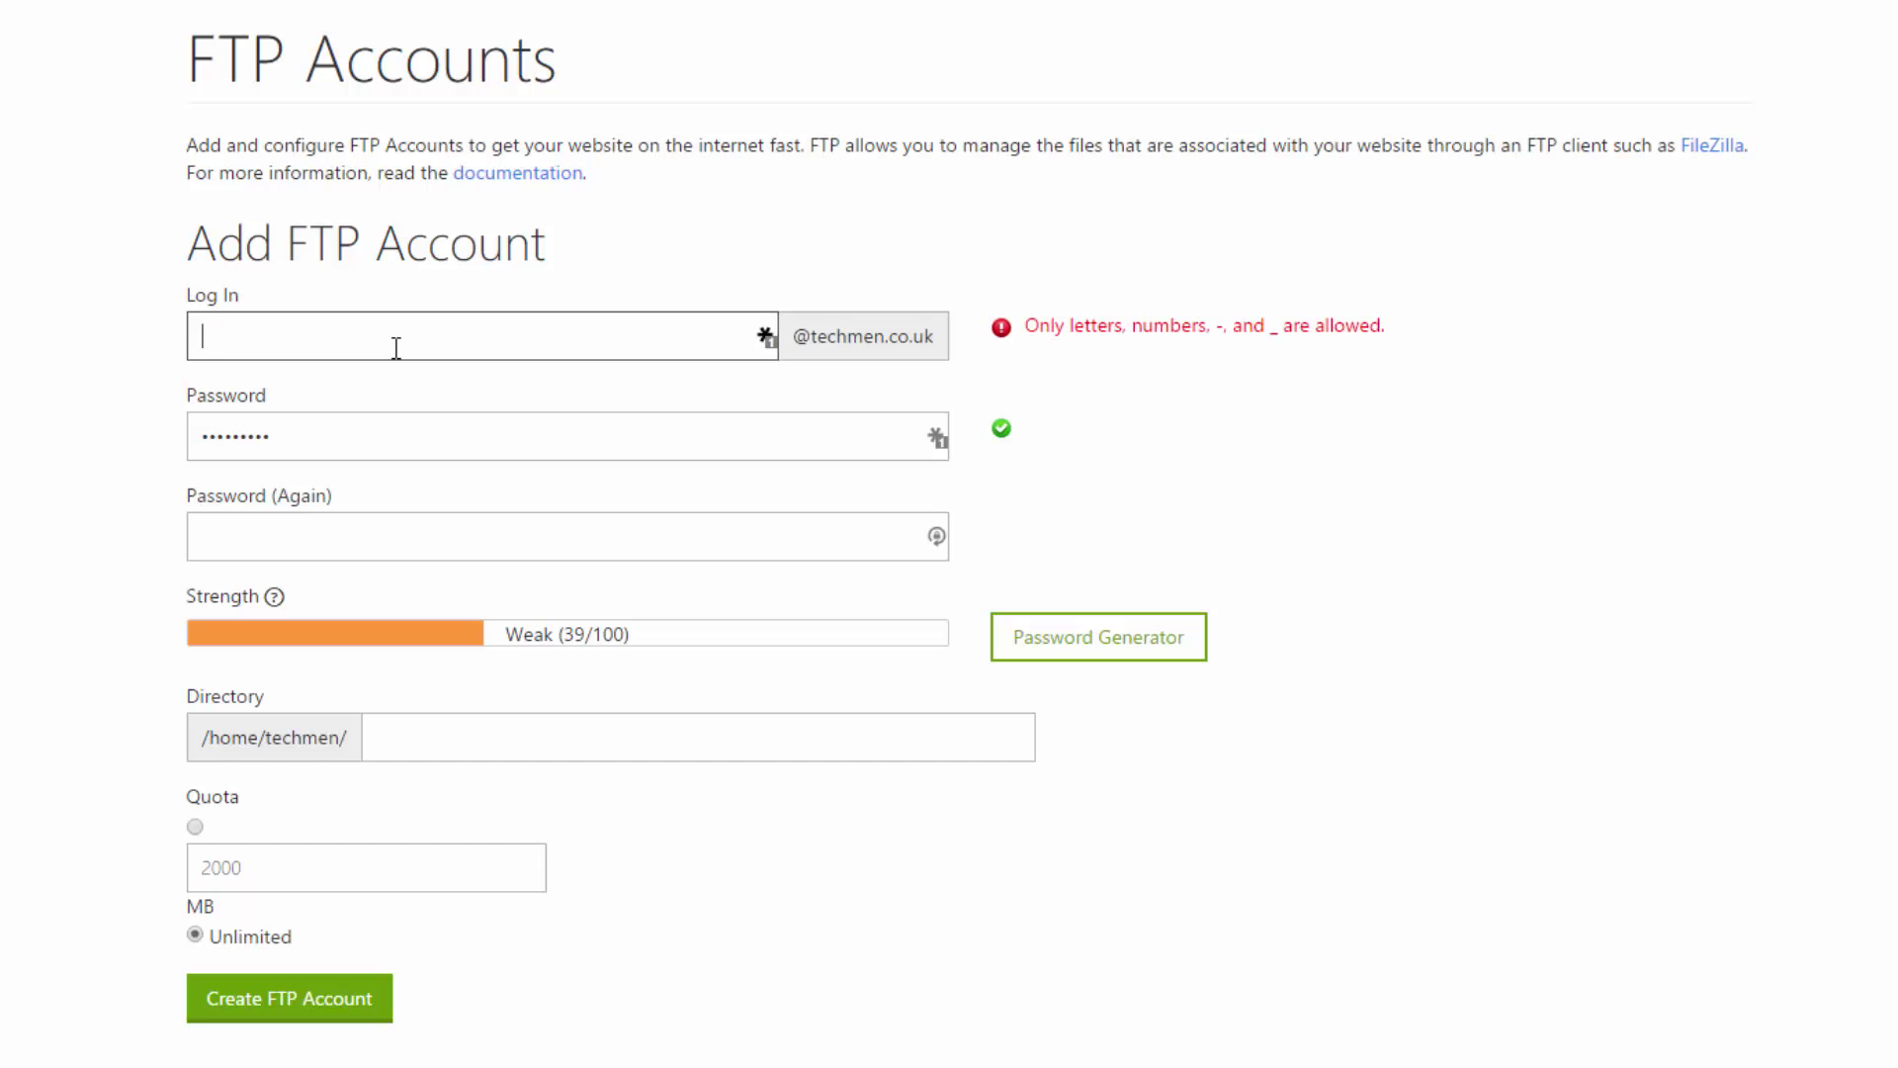
pyautogui.write('jakefrancis')
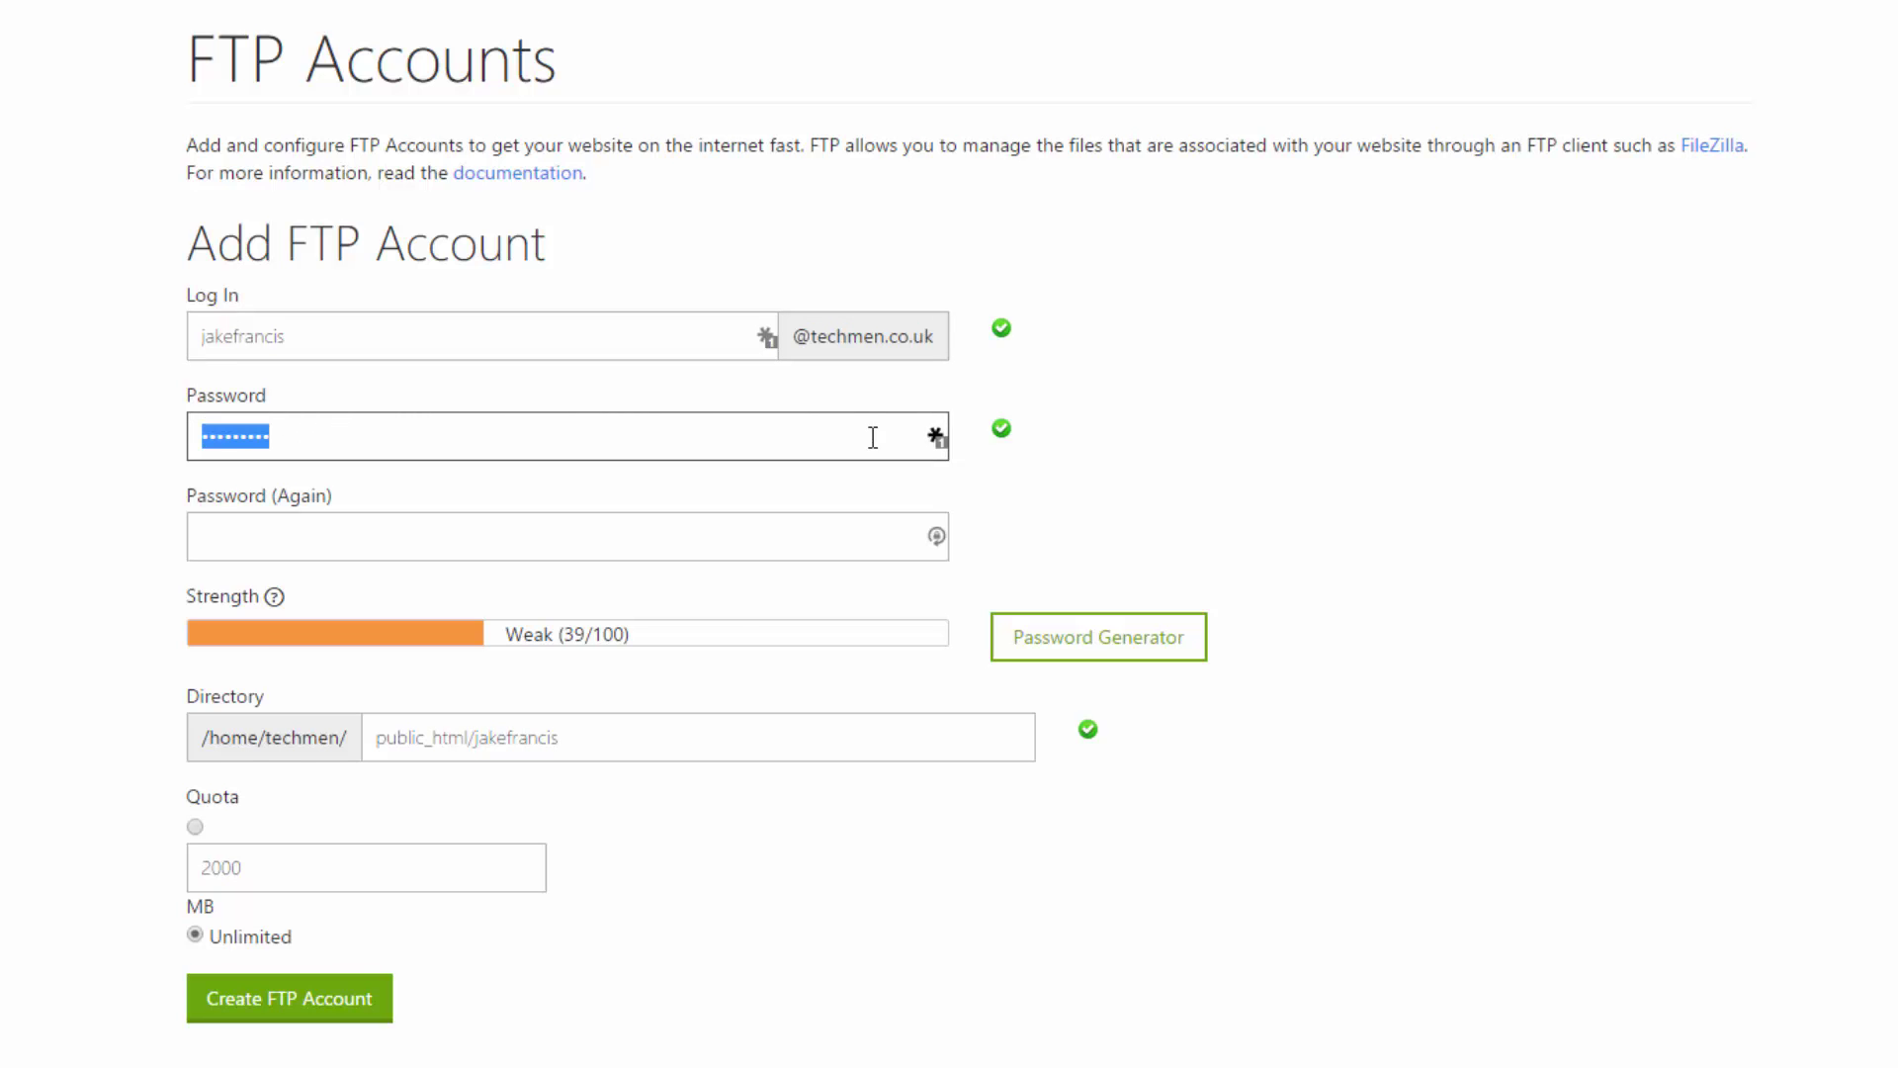
# Step: Enter the account password and trim the directory to just public_html
pyautogui.click(934, 436)
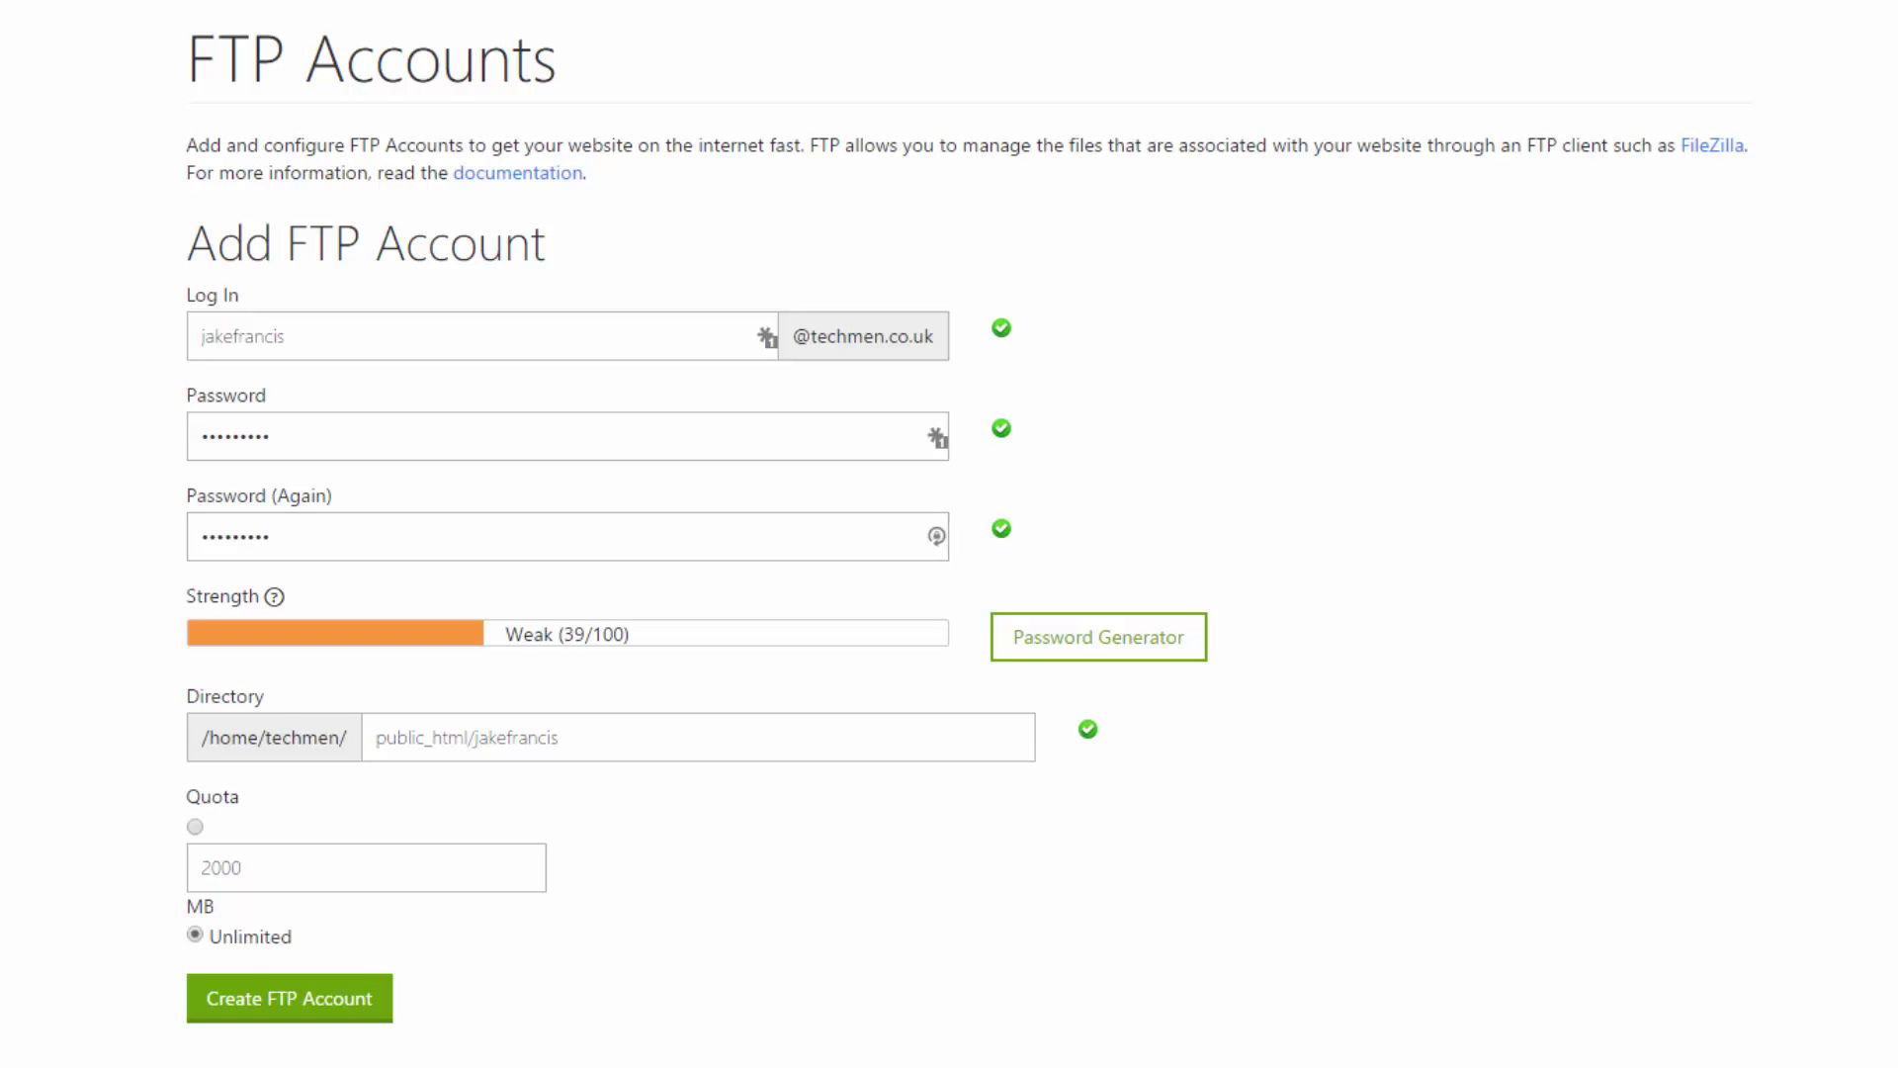
pyautogui.moveTo(147, 336)
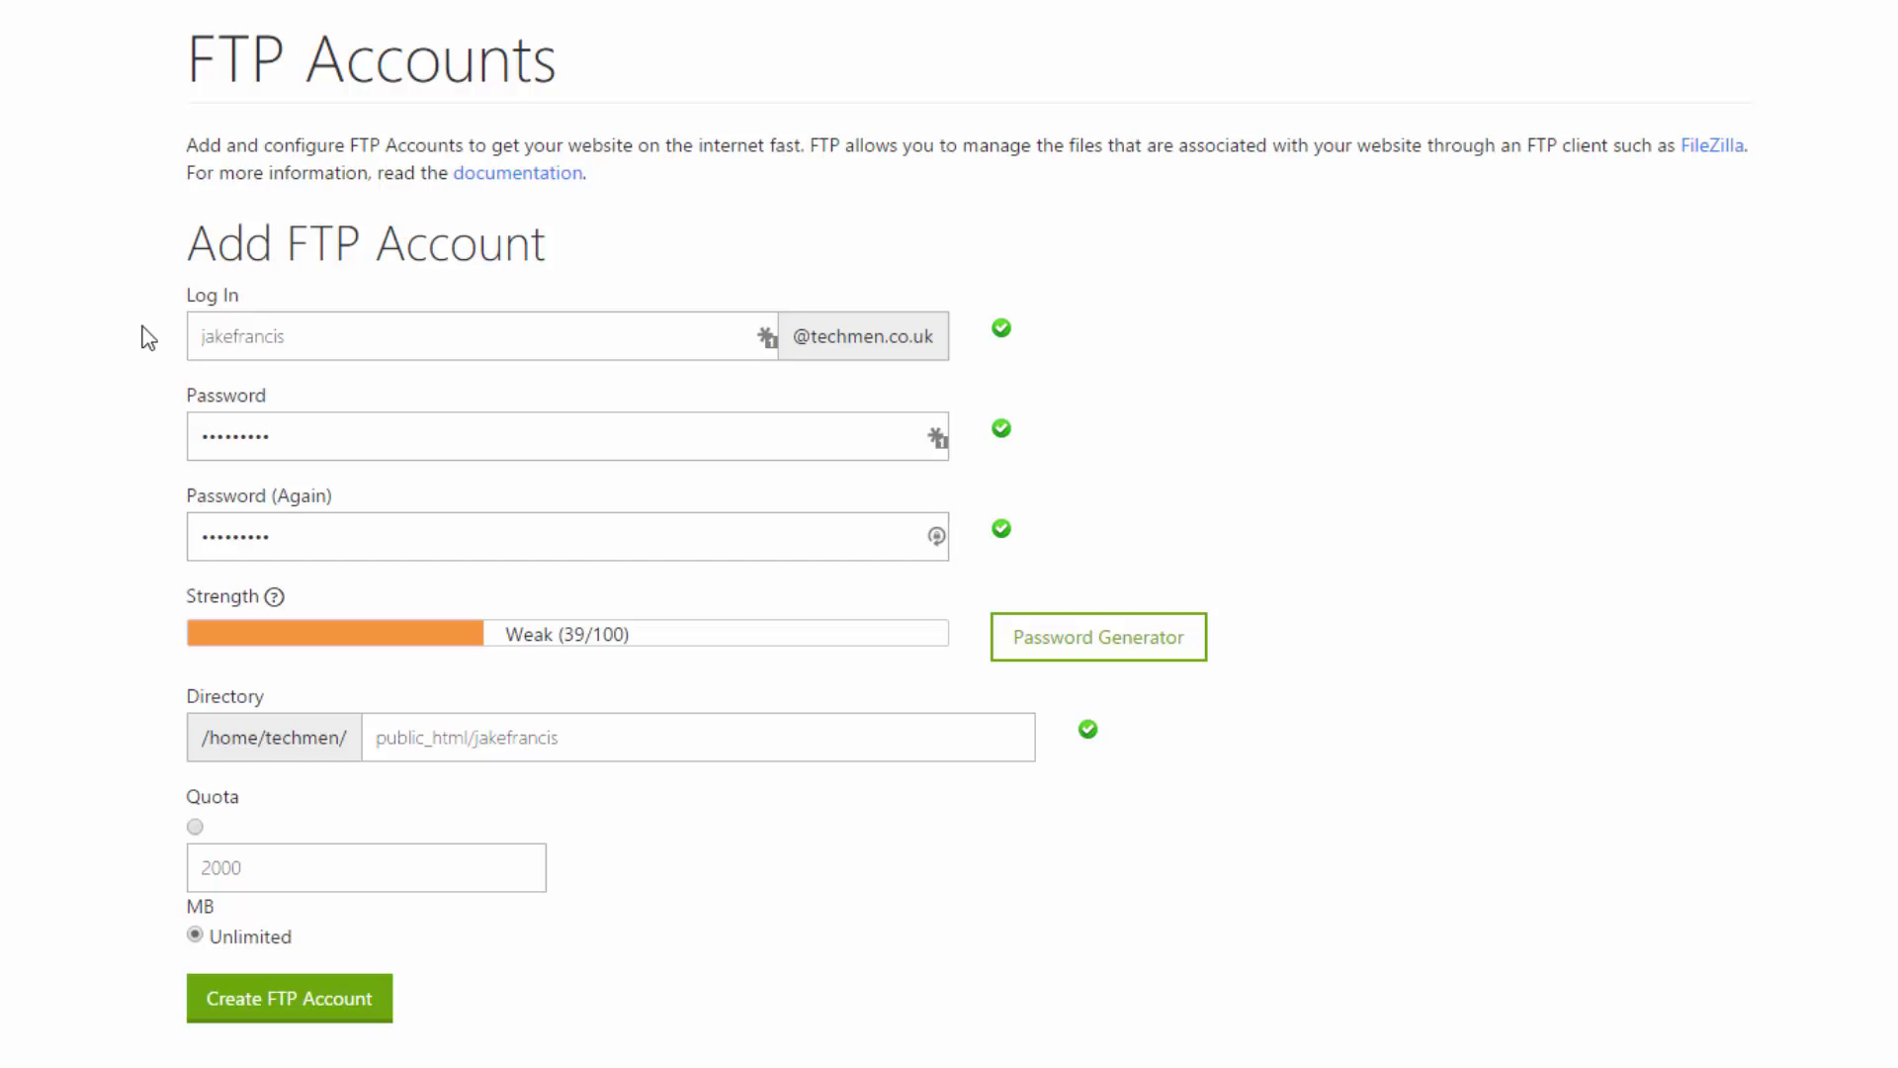
pyautogui.moveTo(31, 675)
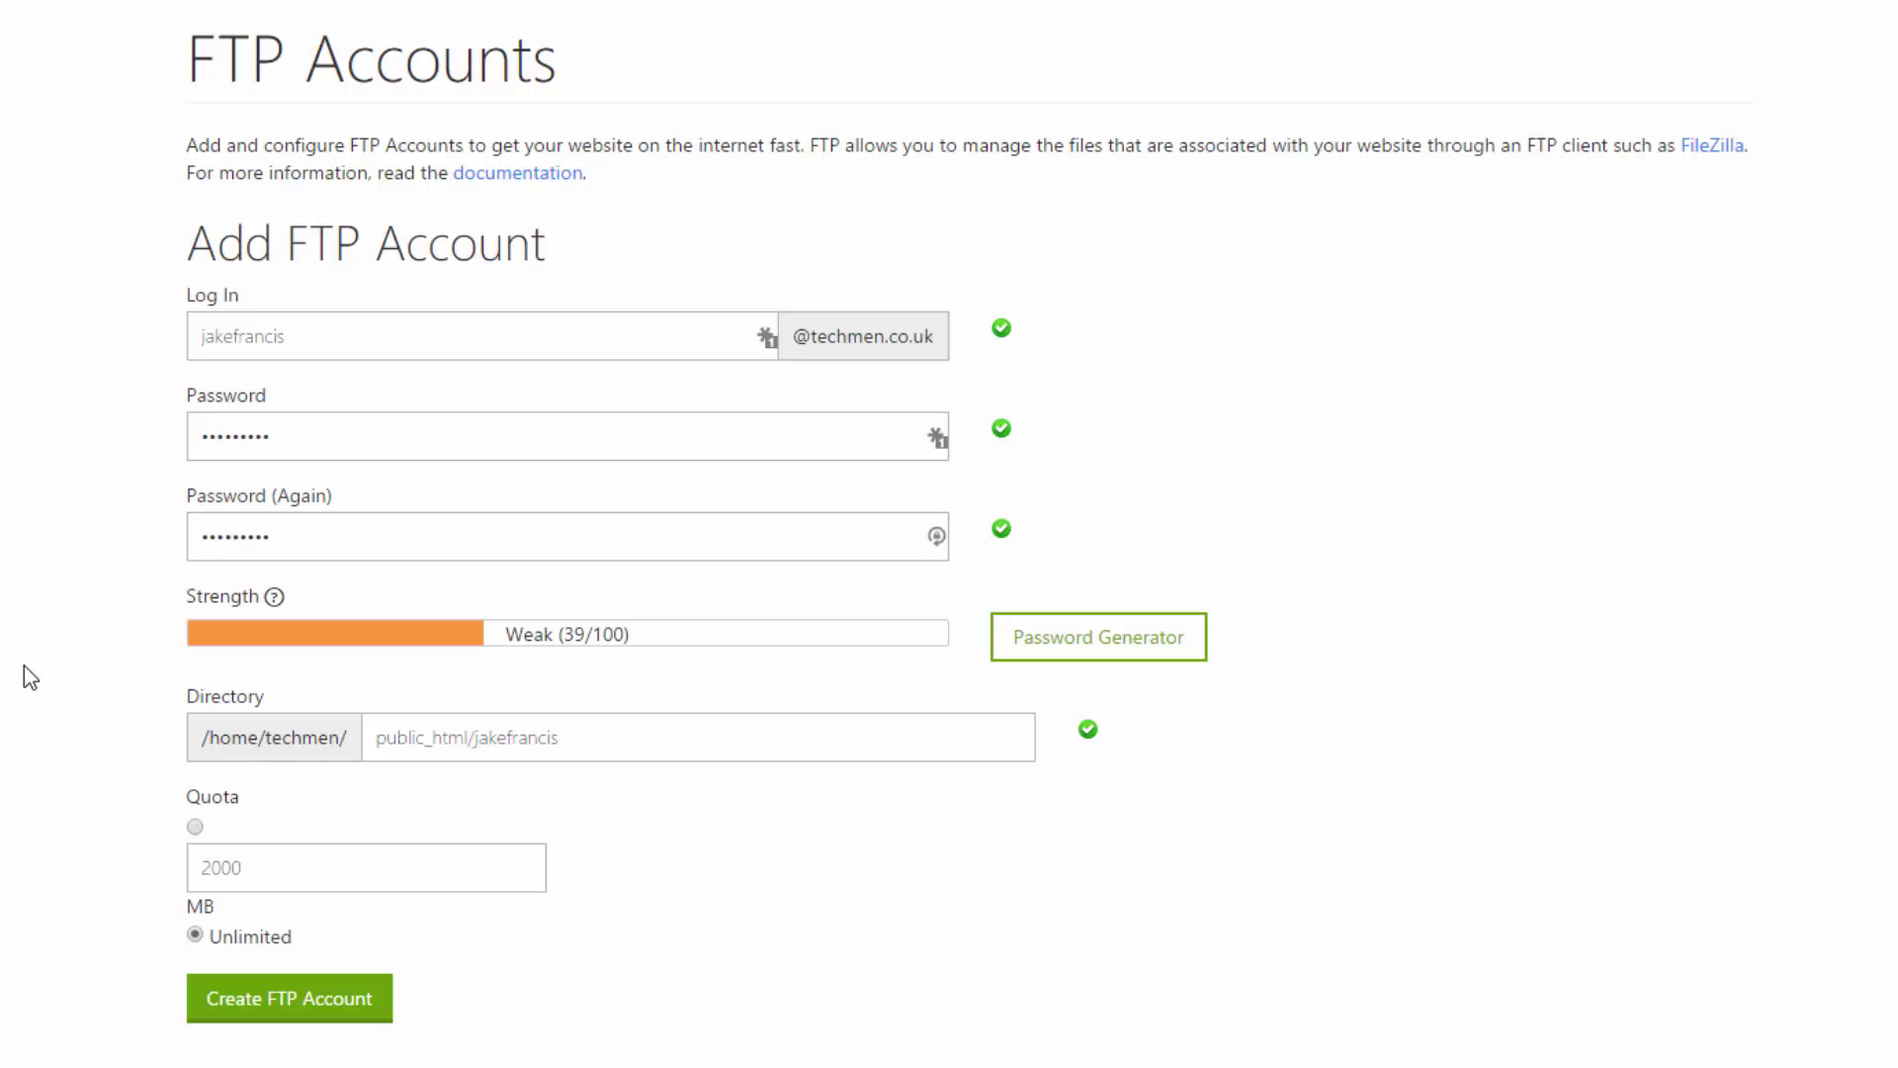
pyautogui.scroll(-3)
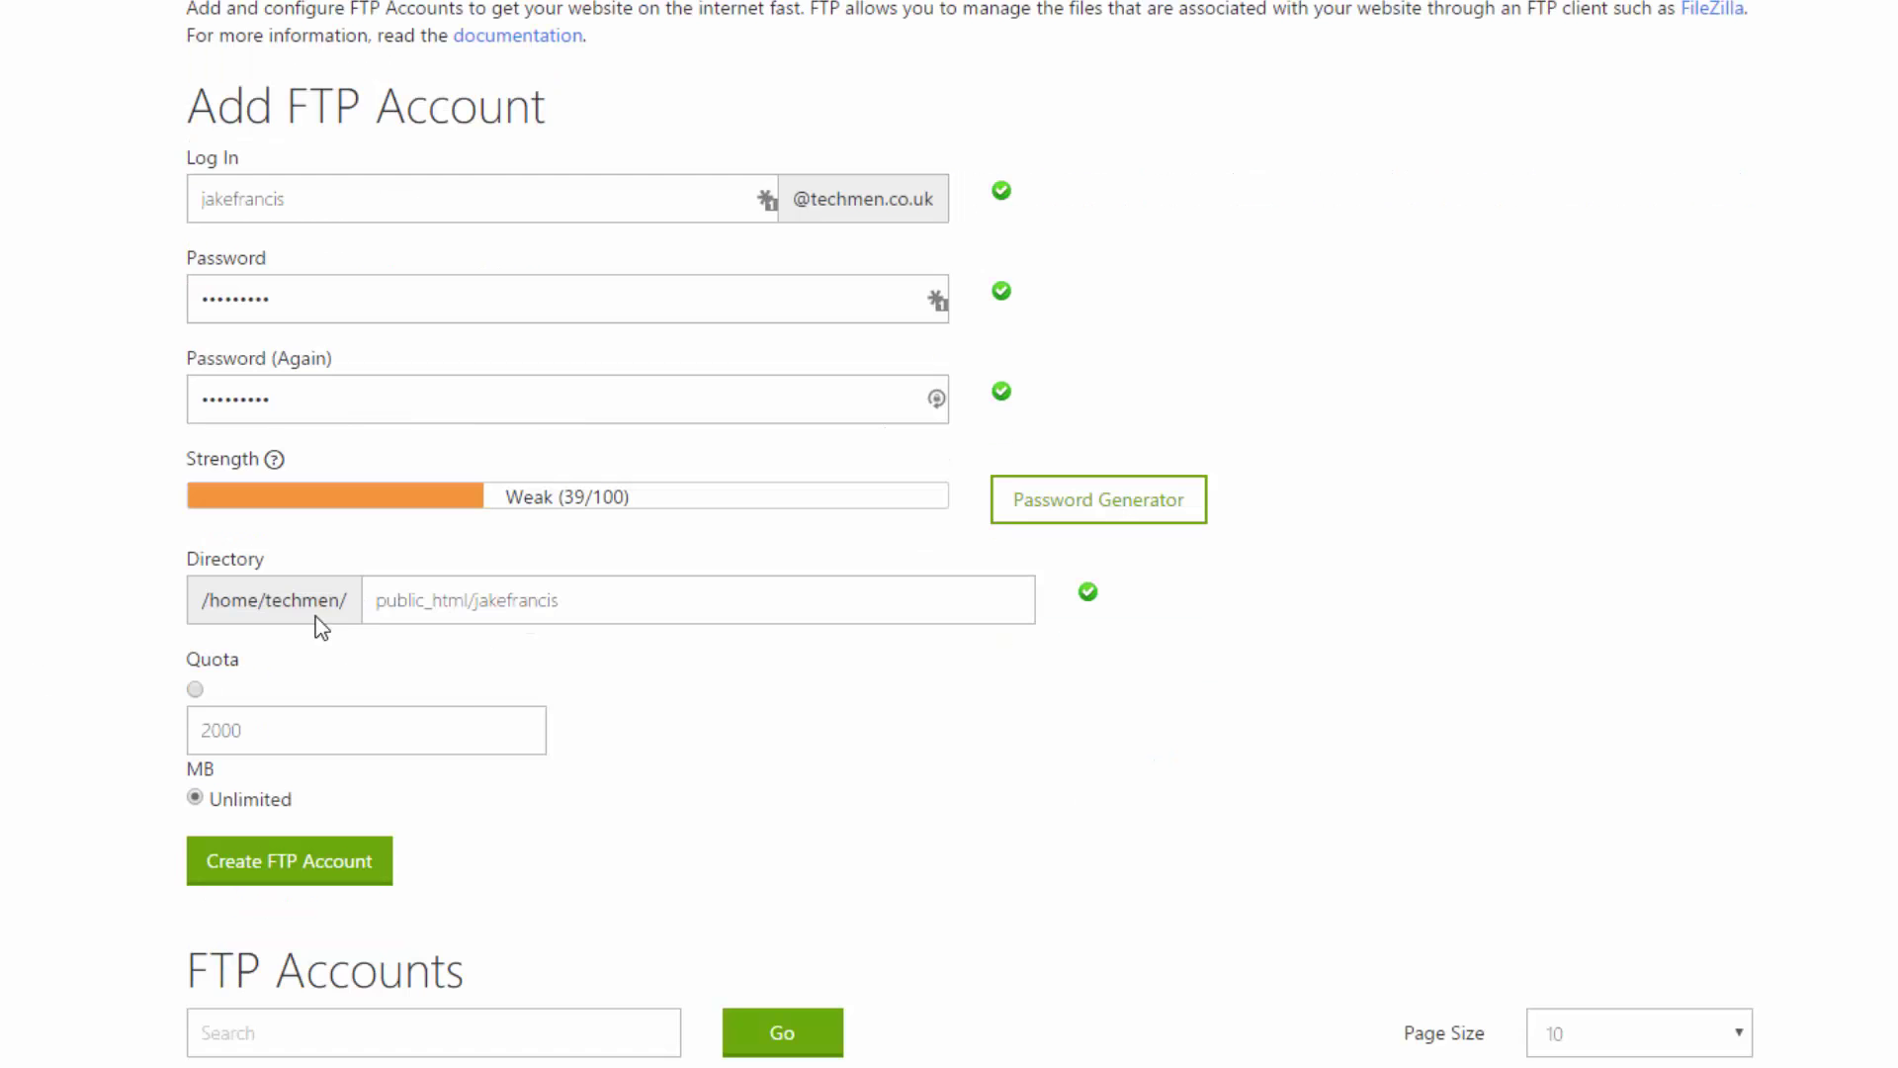
pyautogui.doubleClick(424, 599)
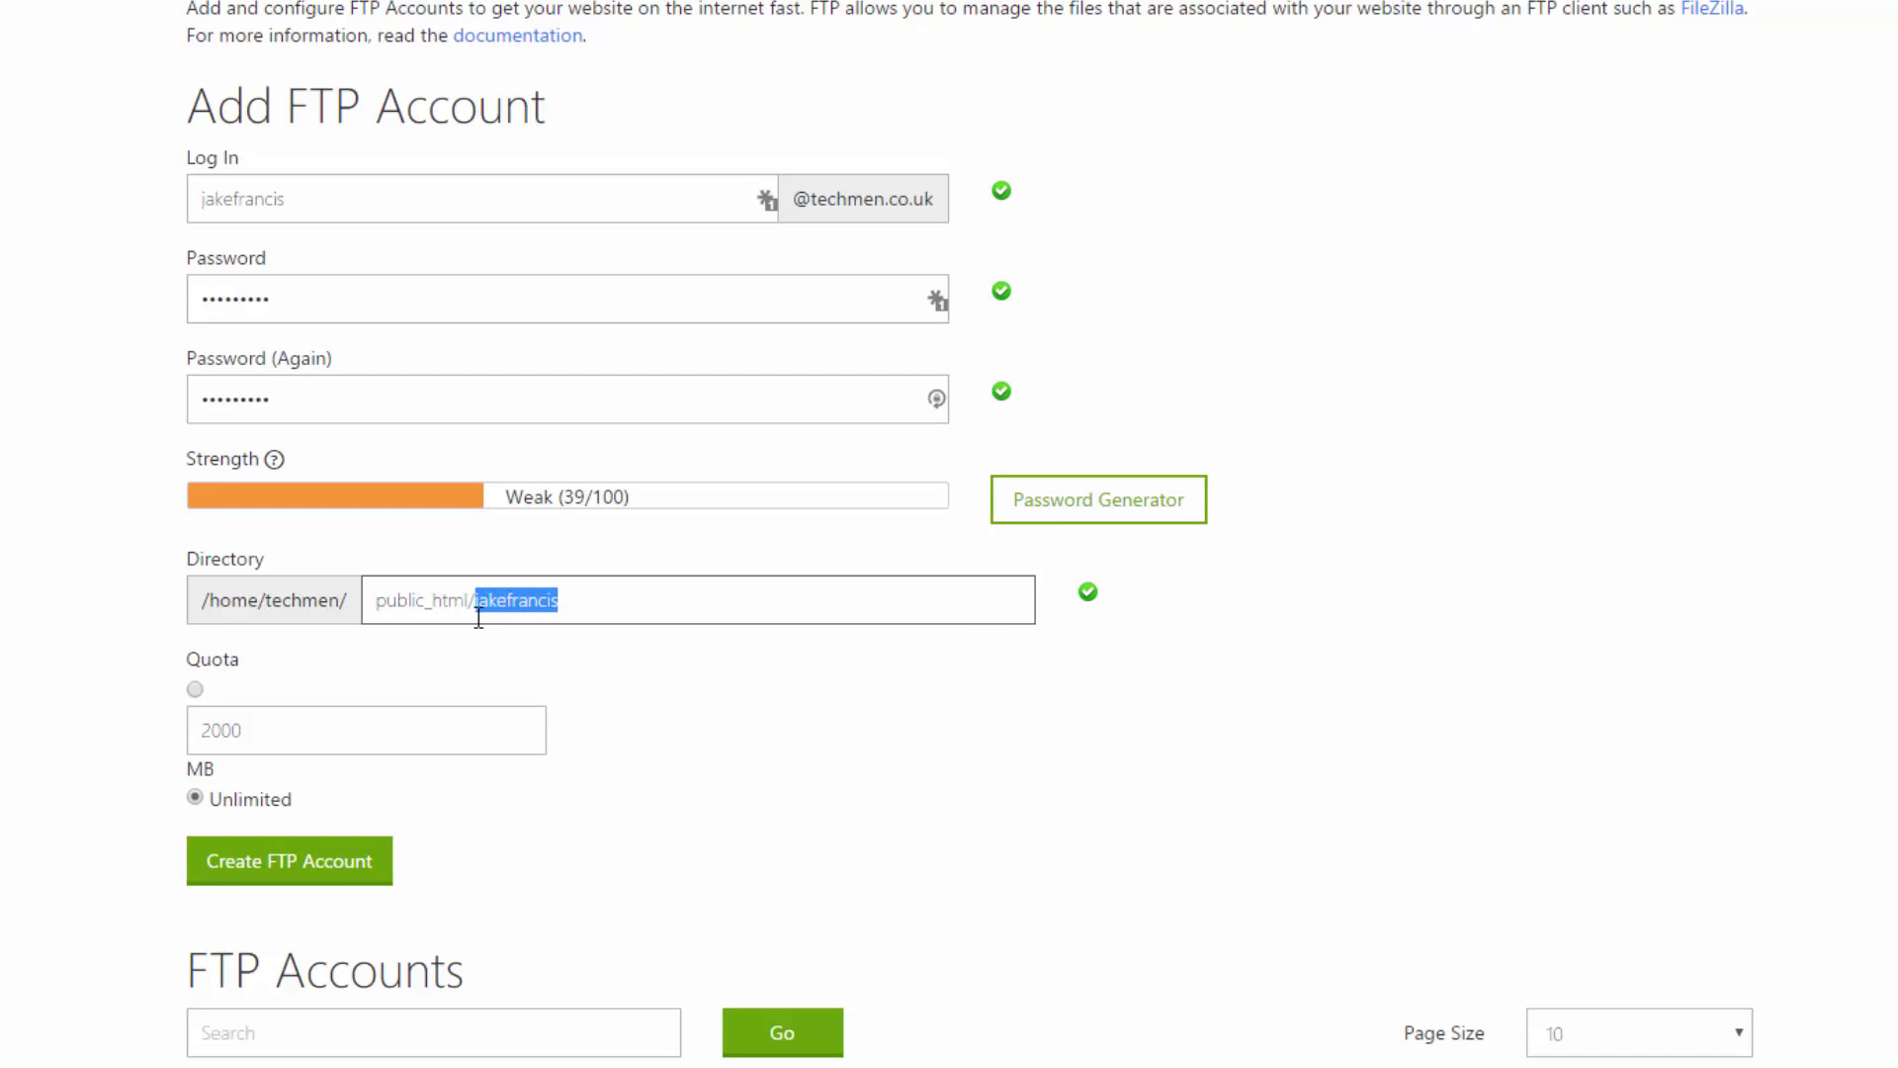
pyautogui.press('Delete')
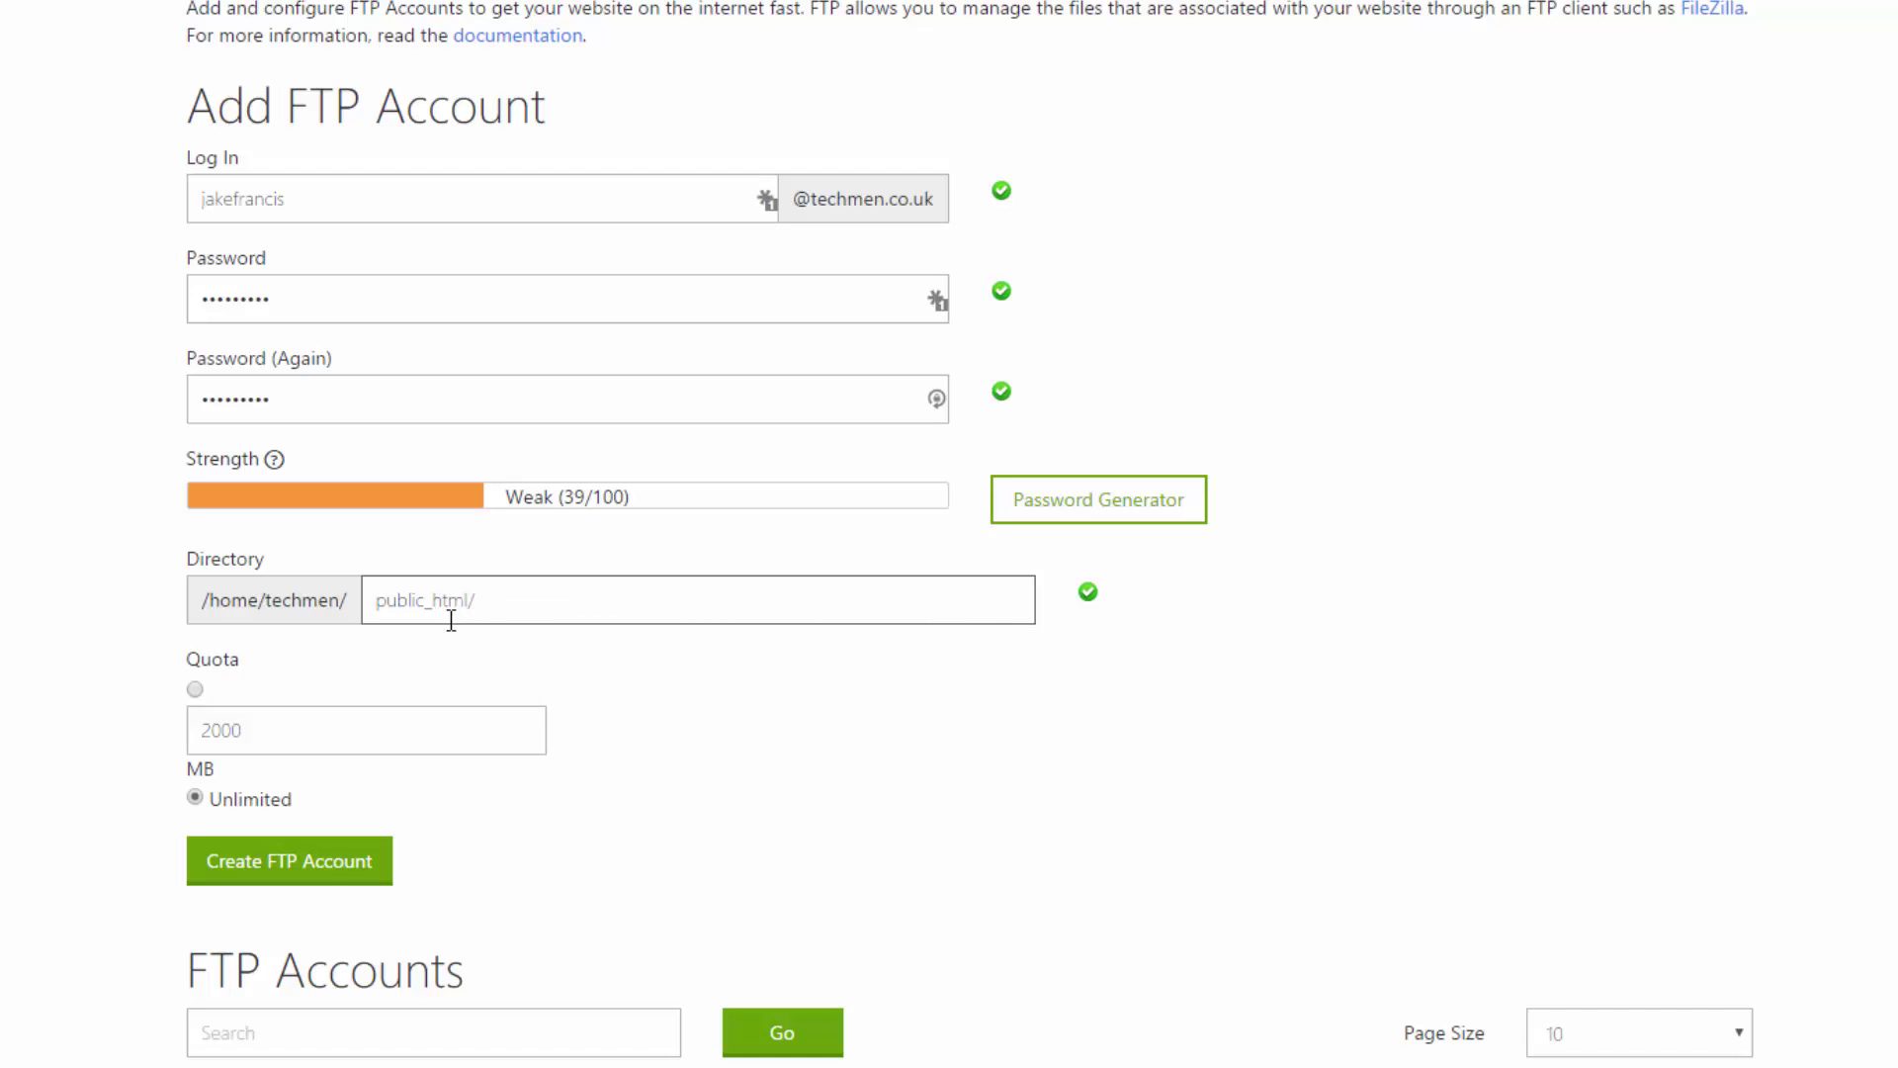
pyautogui.moveTo(505, 615)
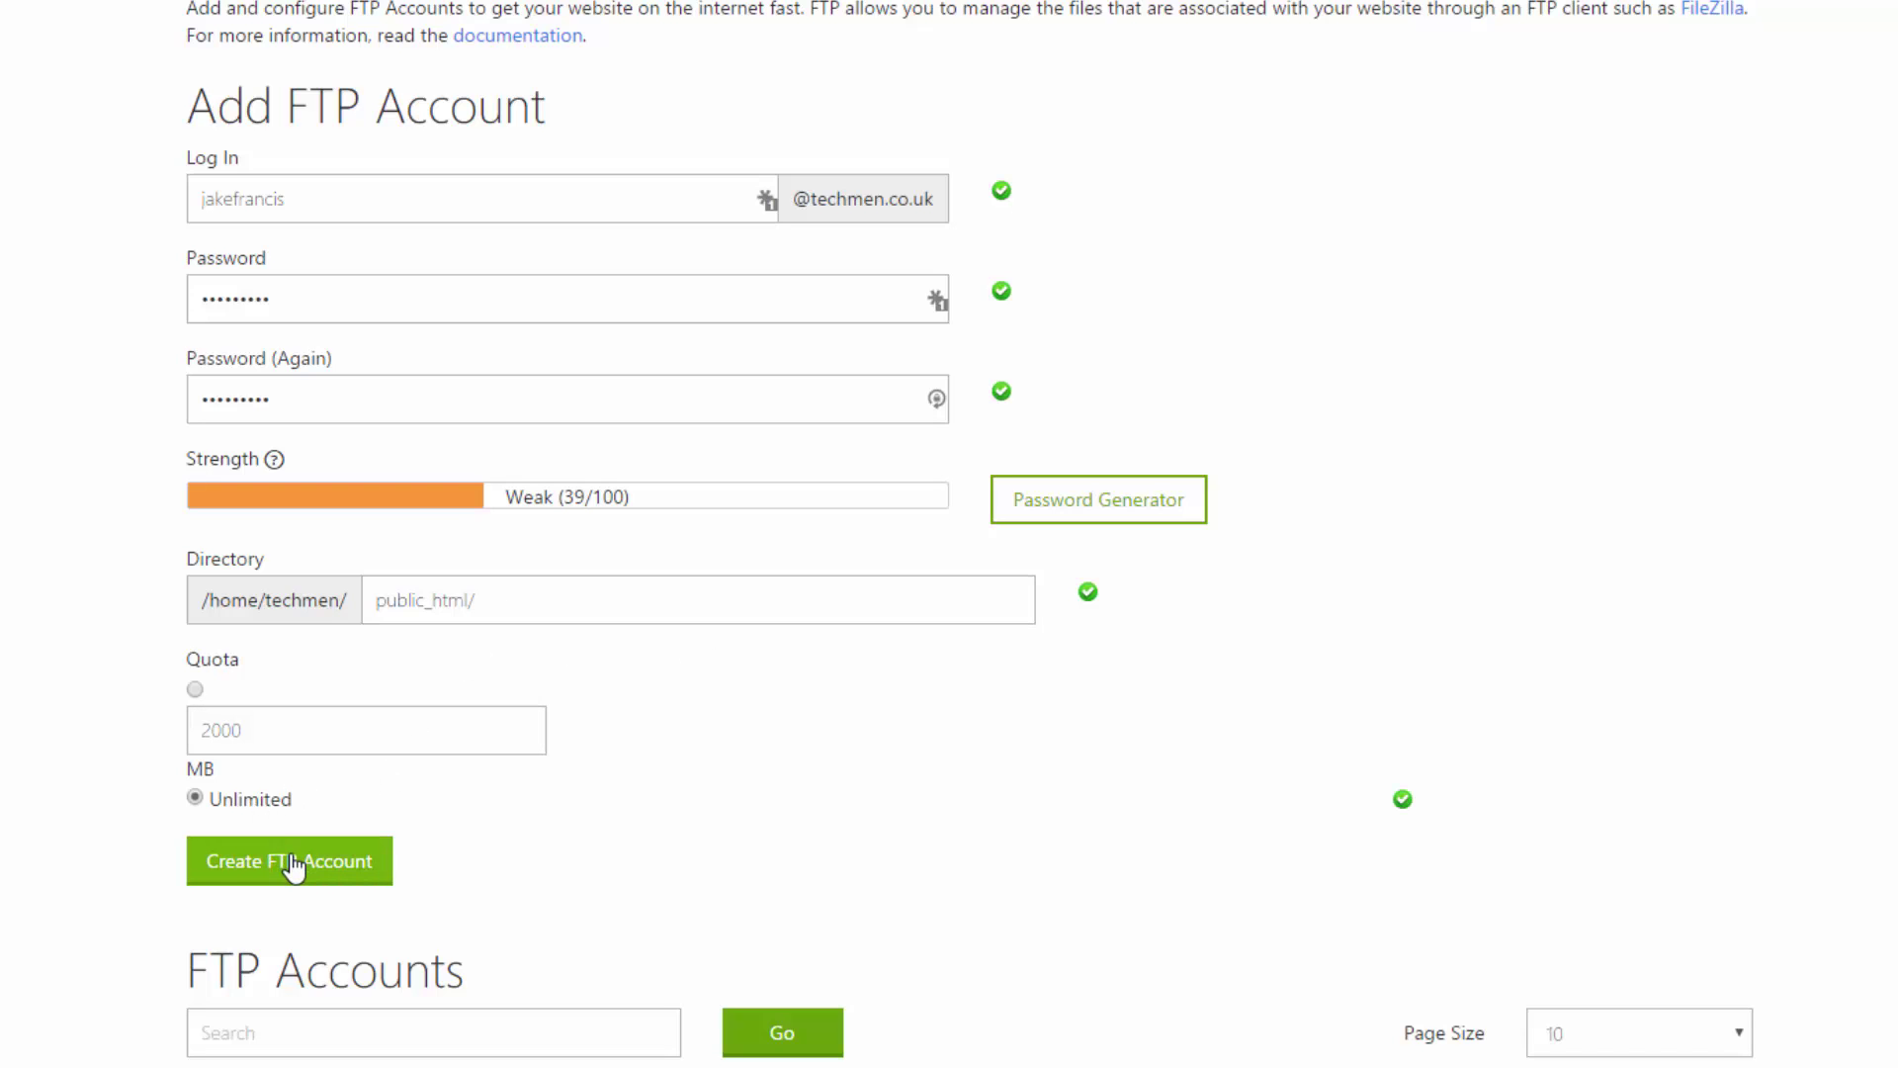
# Step: Create the FTP account and check techmen.co.uk, which still shows 403 Forbidden
pyautogui.click(287, 861)
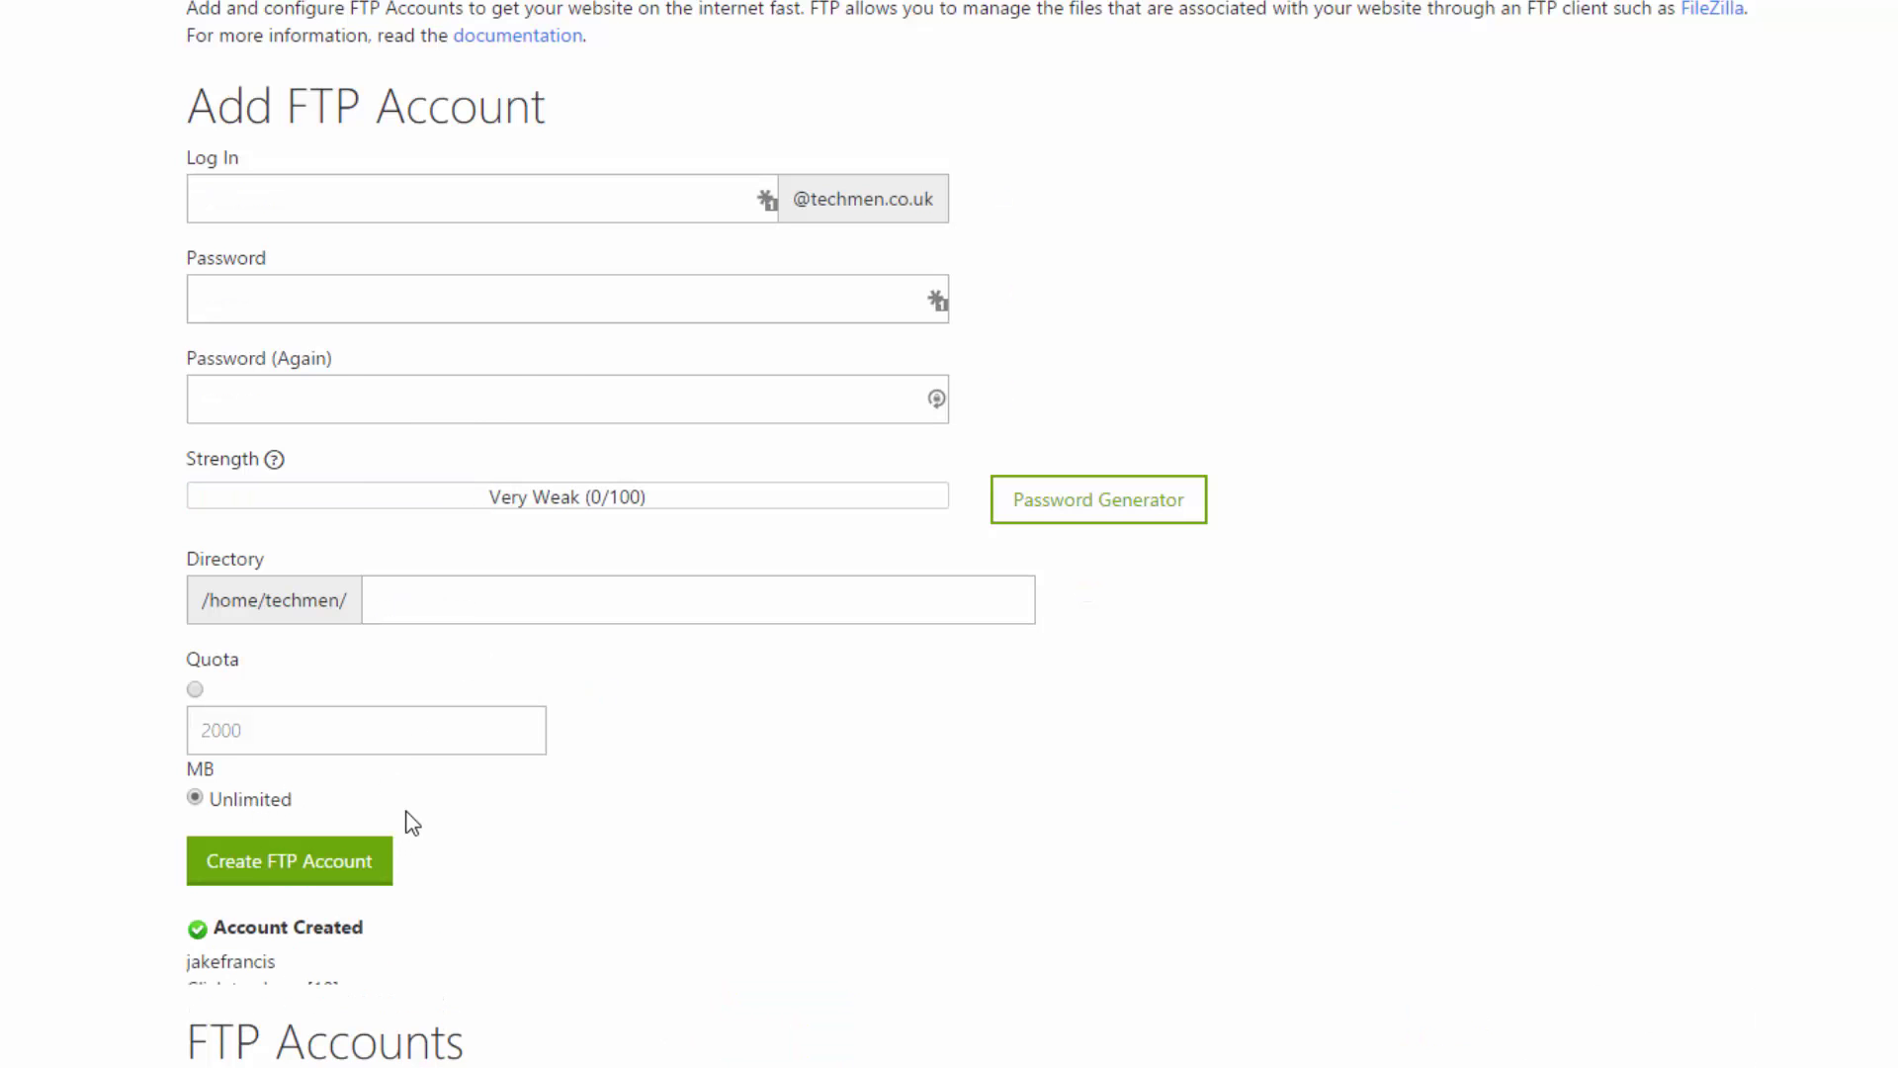
pyautogui.scroll(-3)
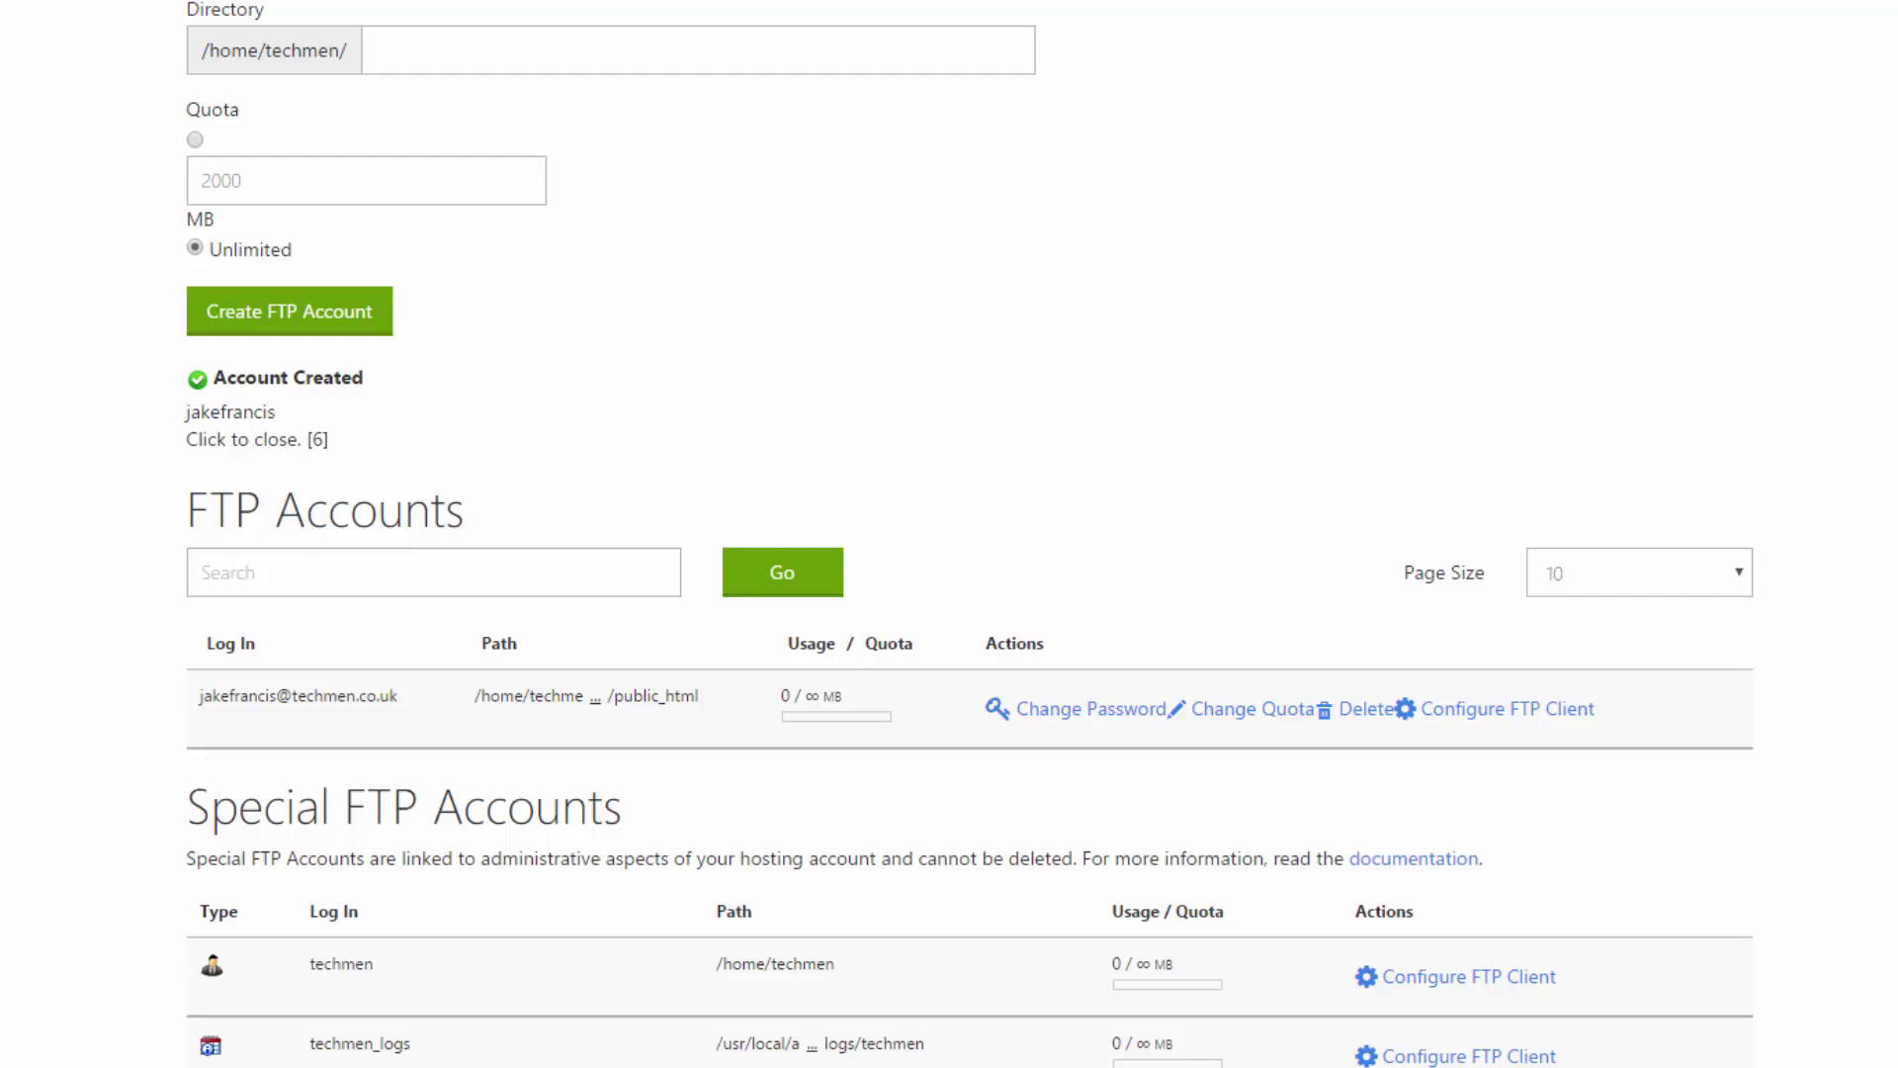
pyautogui.write('techmen.co.uk')
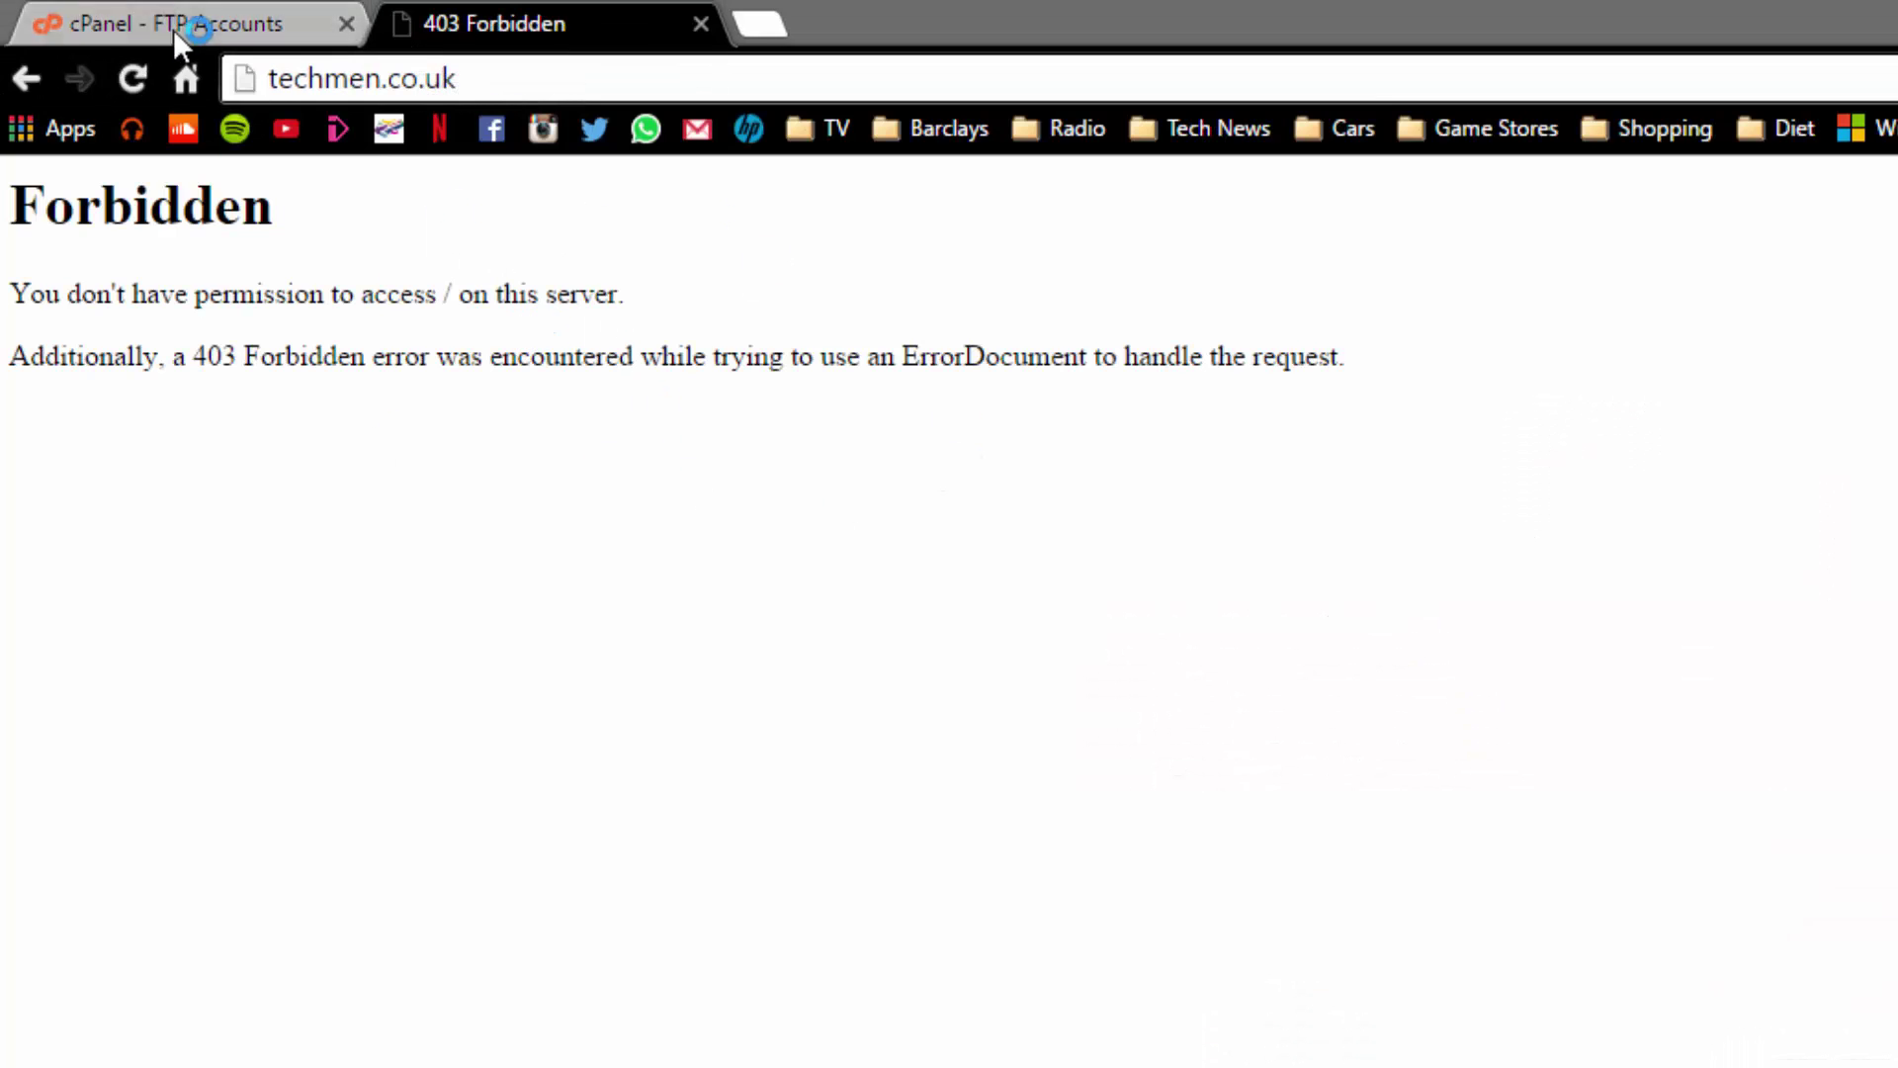
# Step: Copy the website IP address 160.153.162.15 from the cPanel home page
pyautogui.click(182, 23)
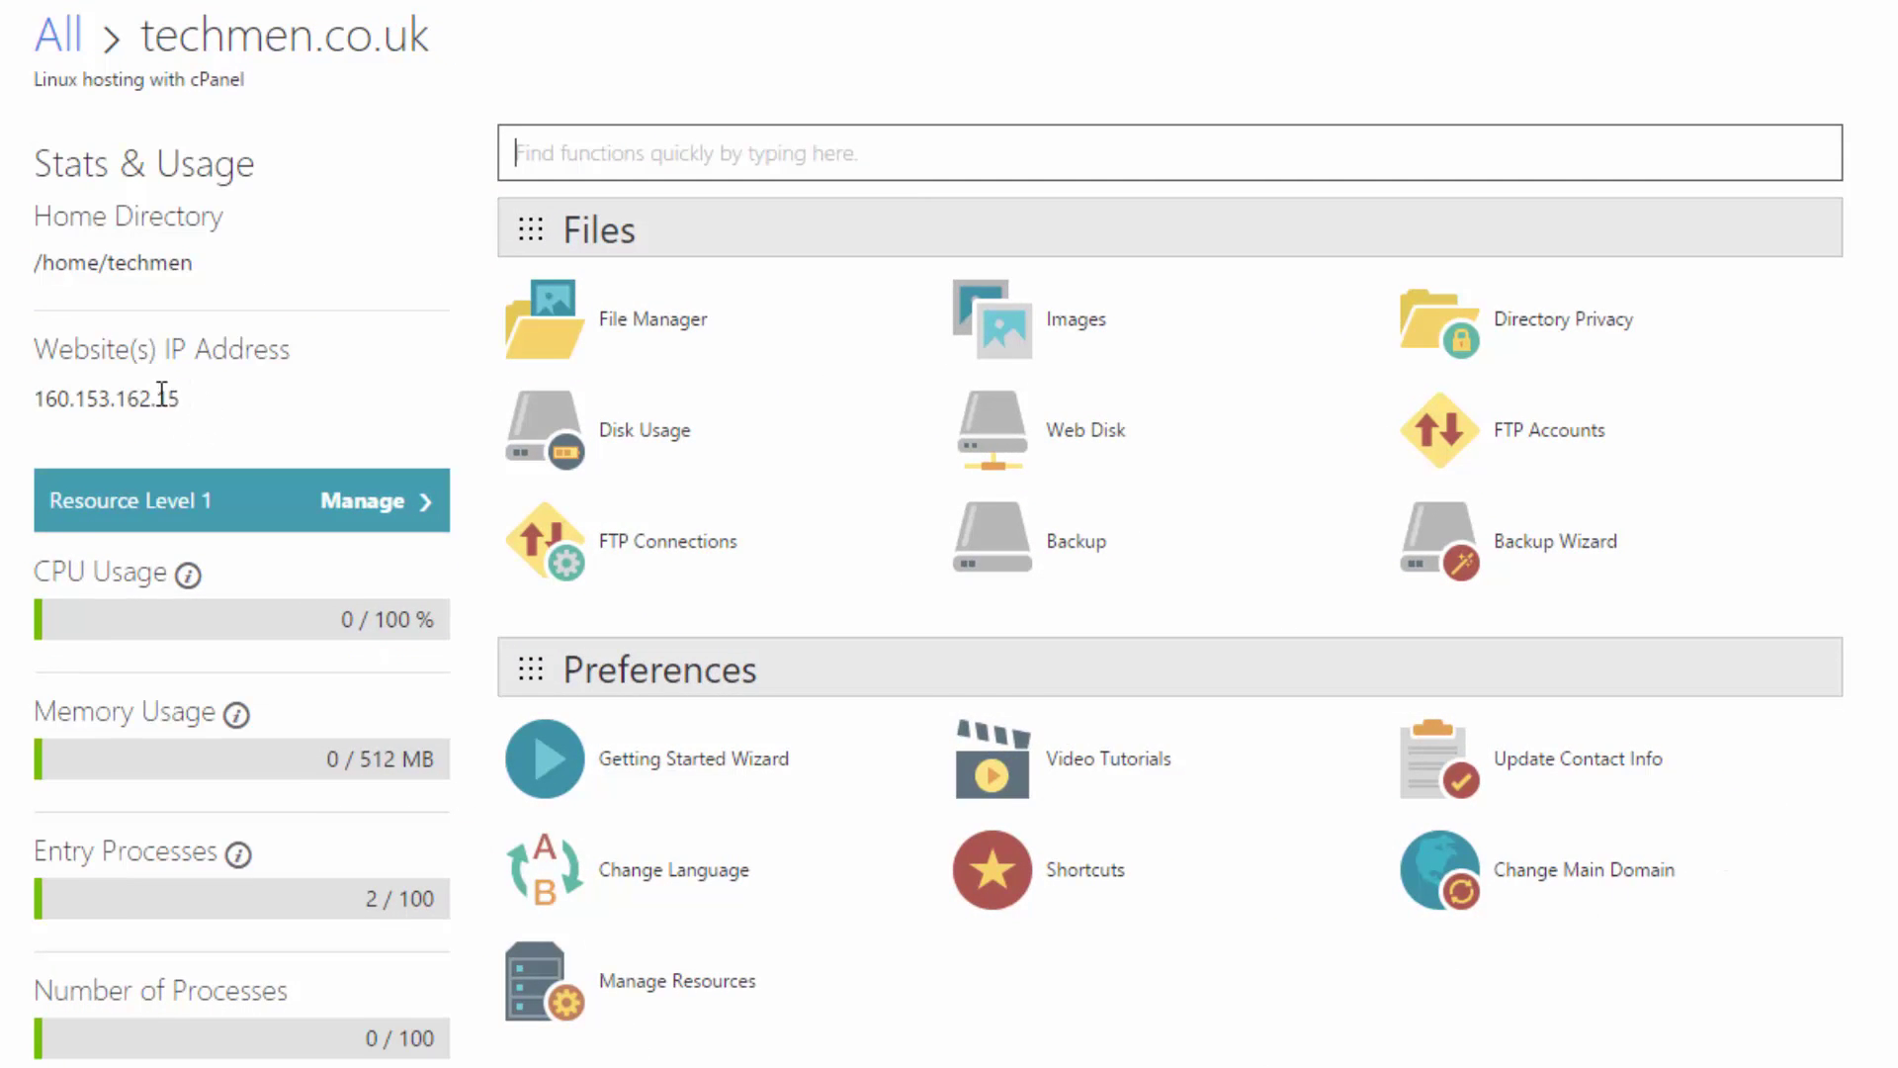
pyautogui.doubleClick(105, 398)
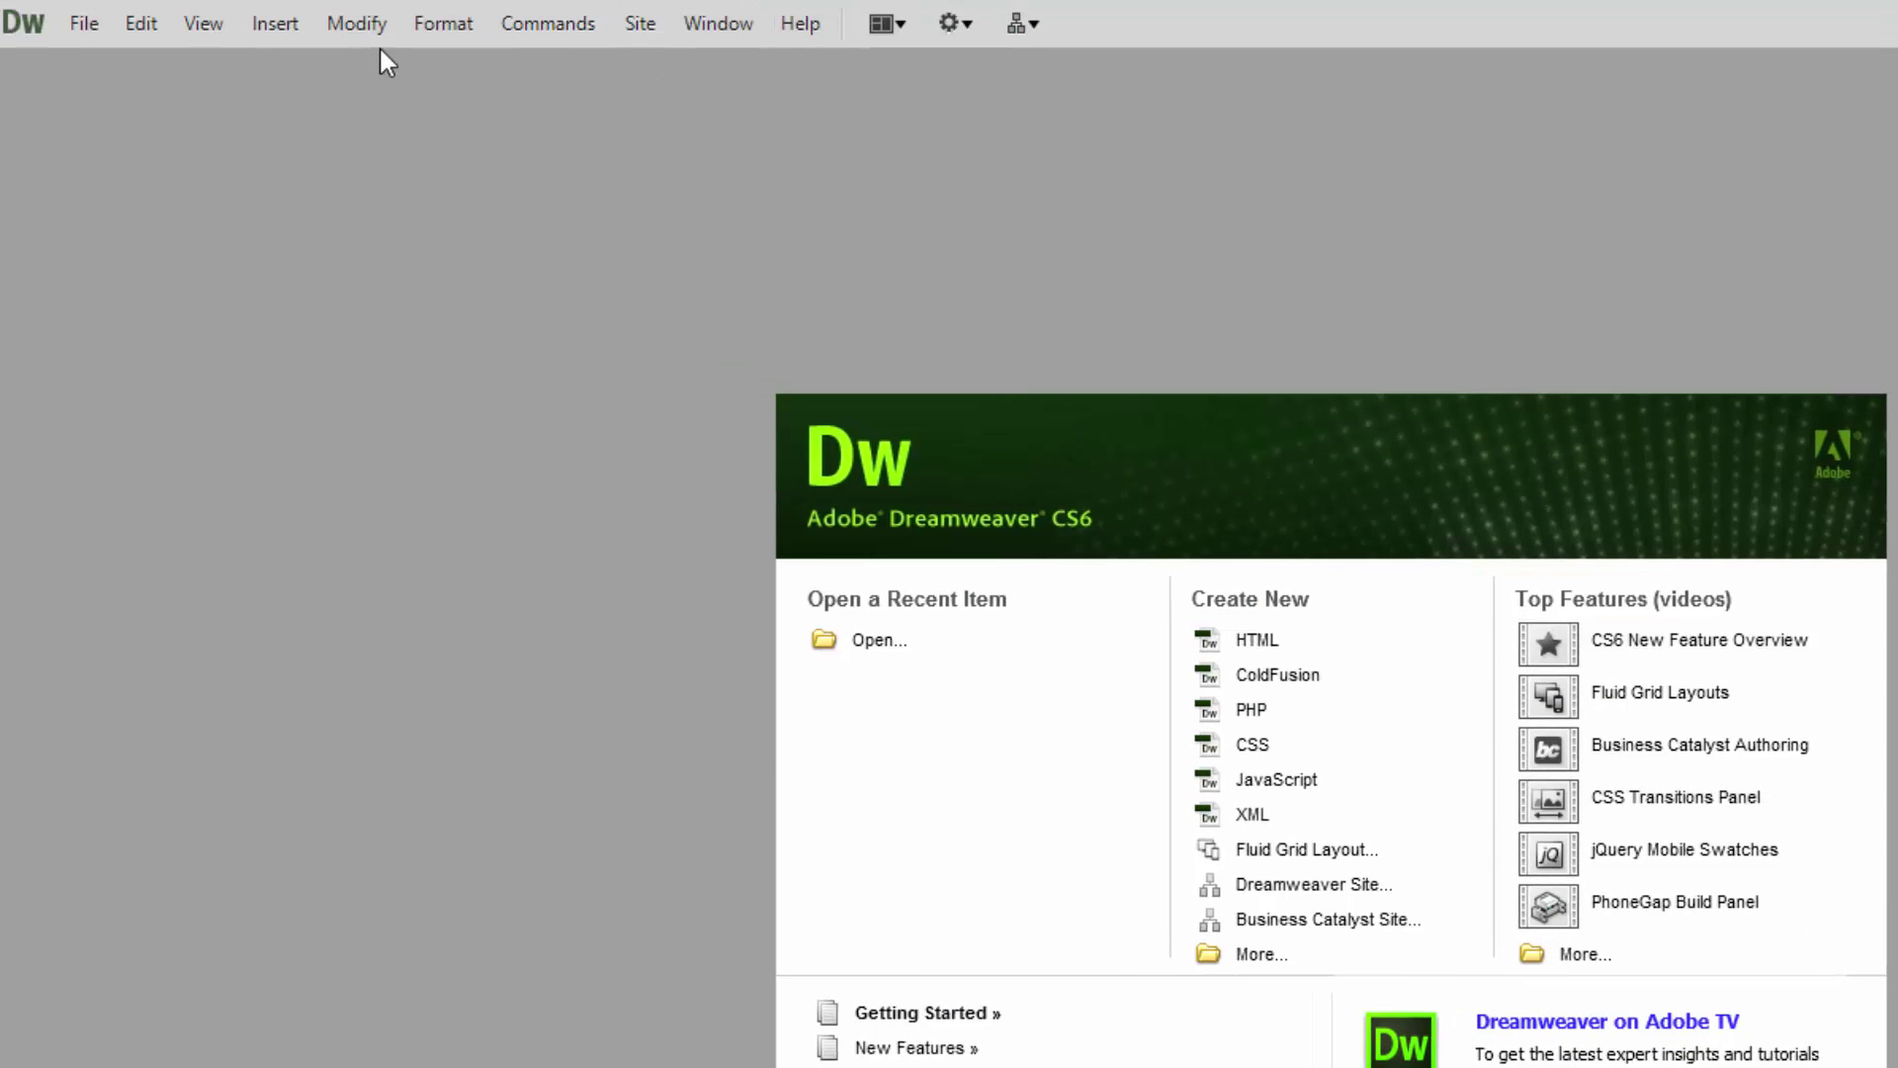
# Step: Edit the Desktop TechMen site's servers in Manage Sites and add a new server
pyautogui.click(638, 23)
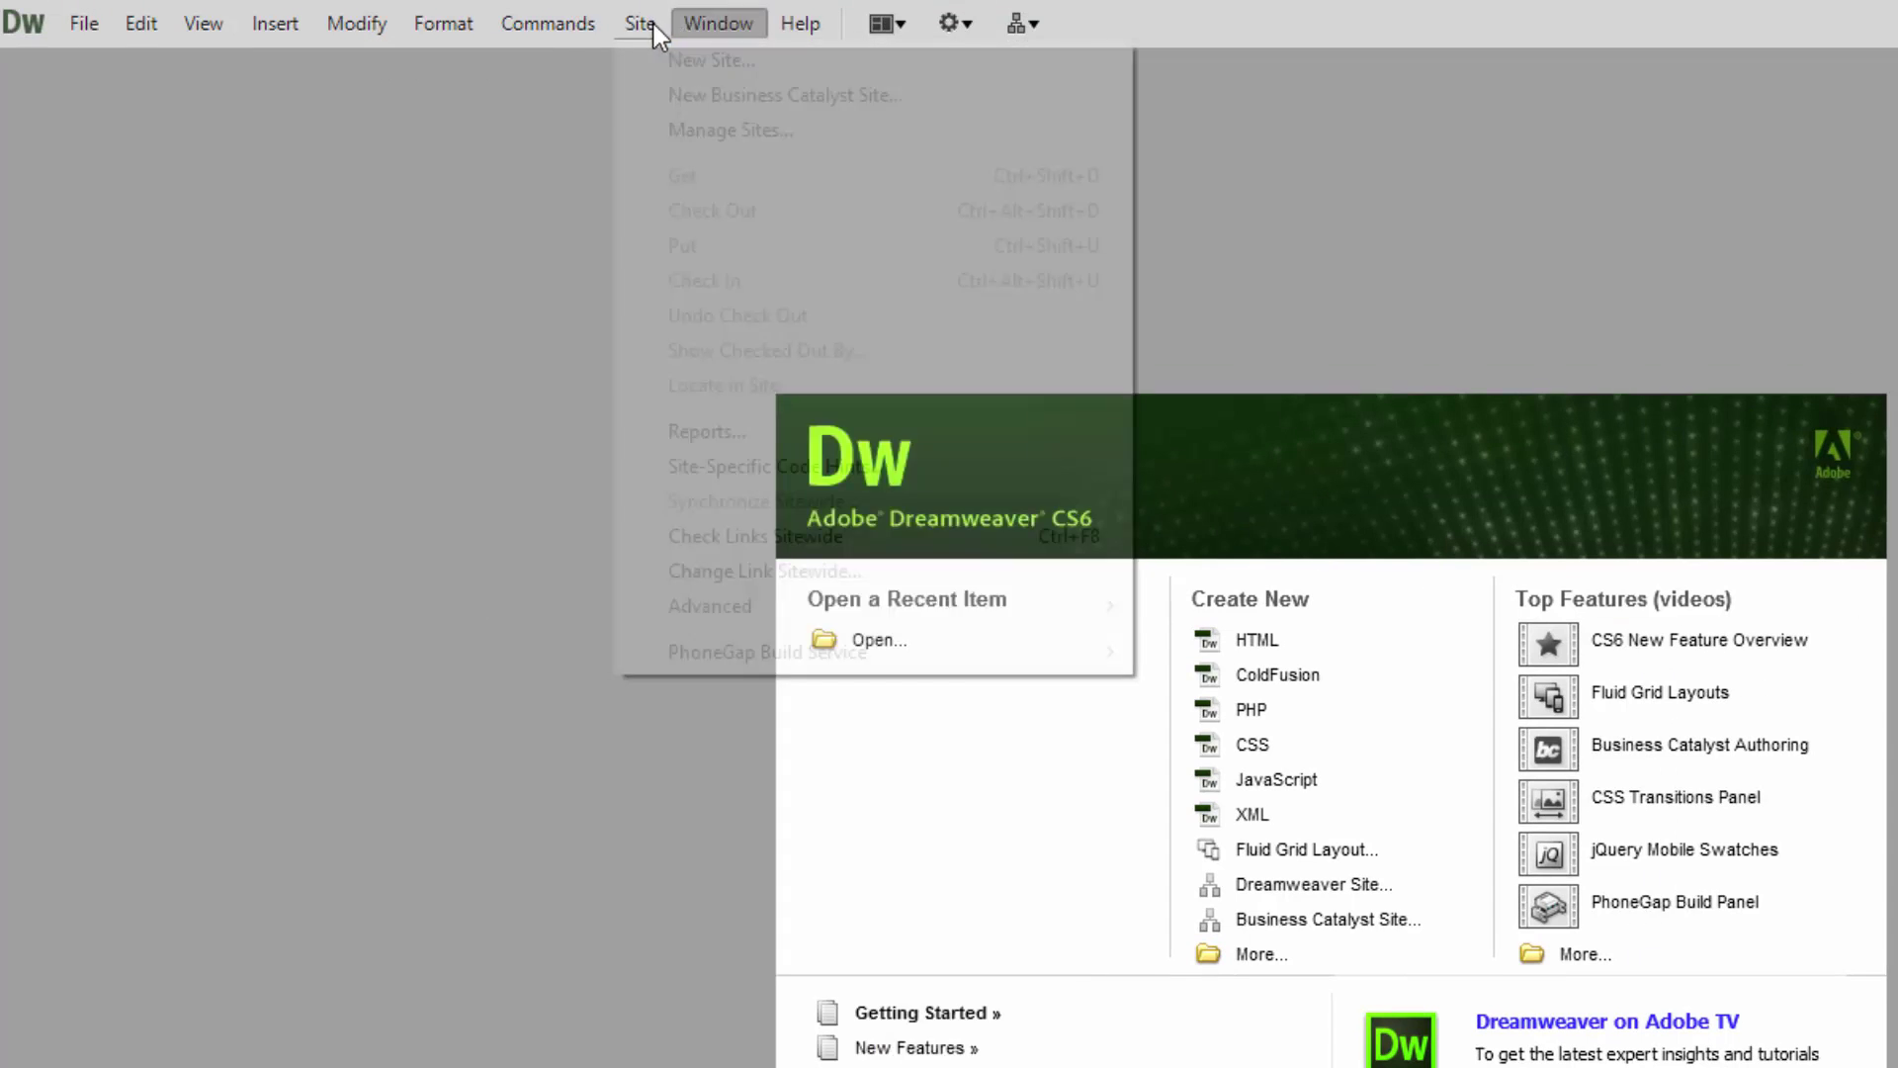
pyautogui.click(730, 130)
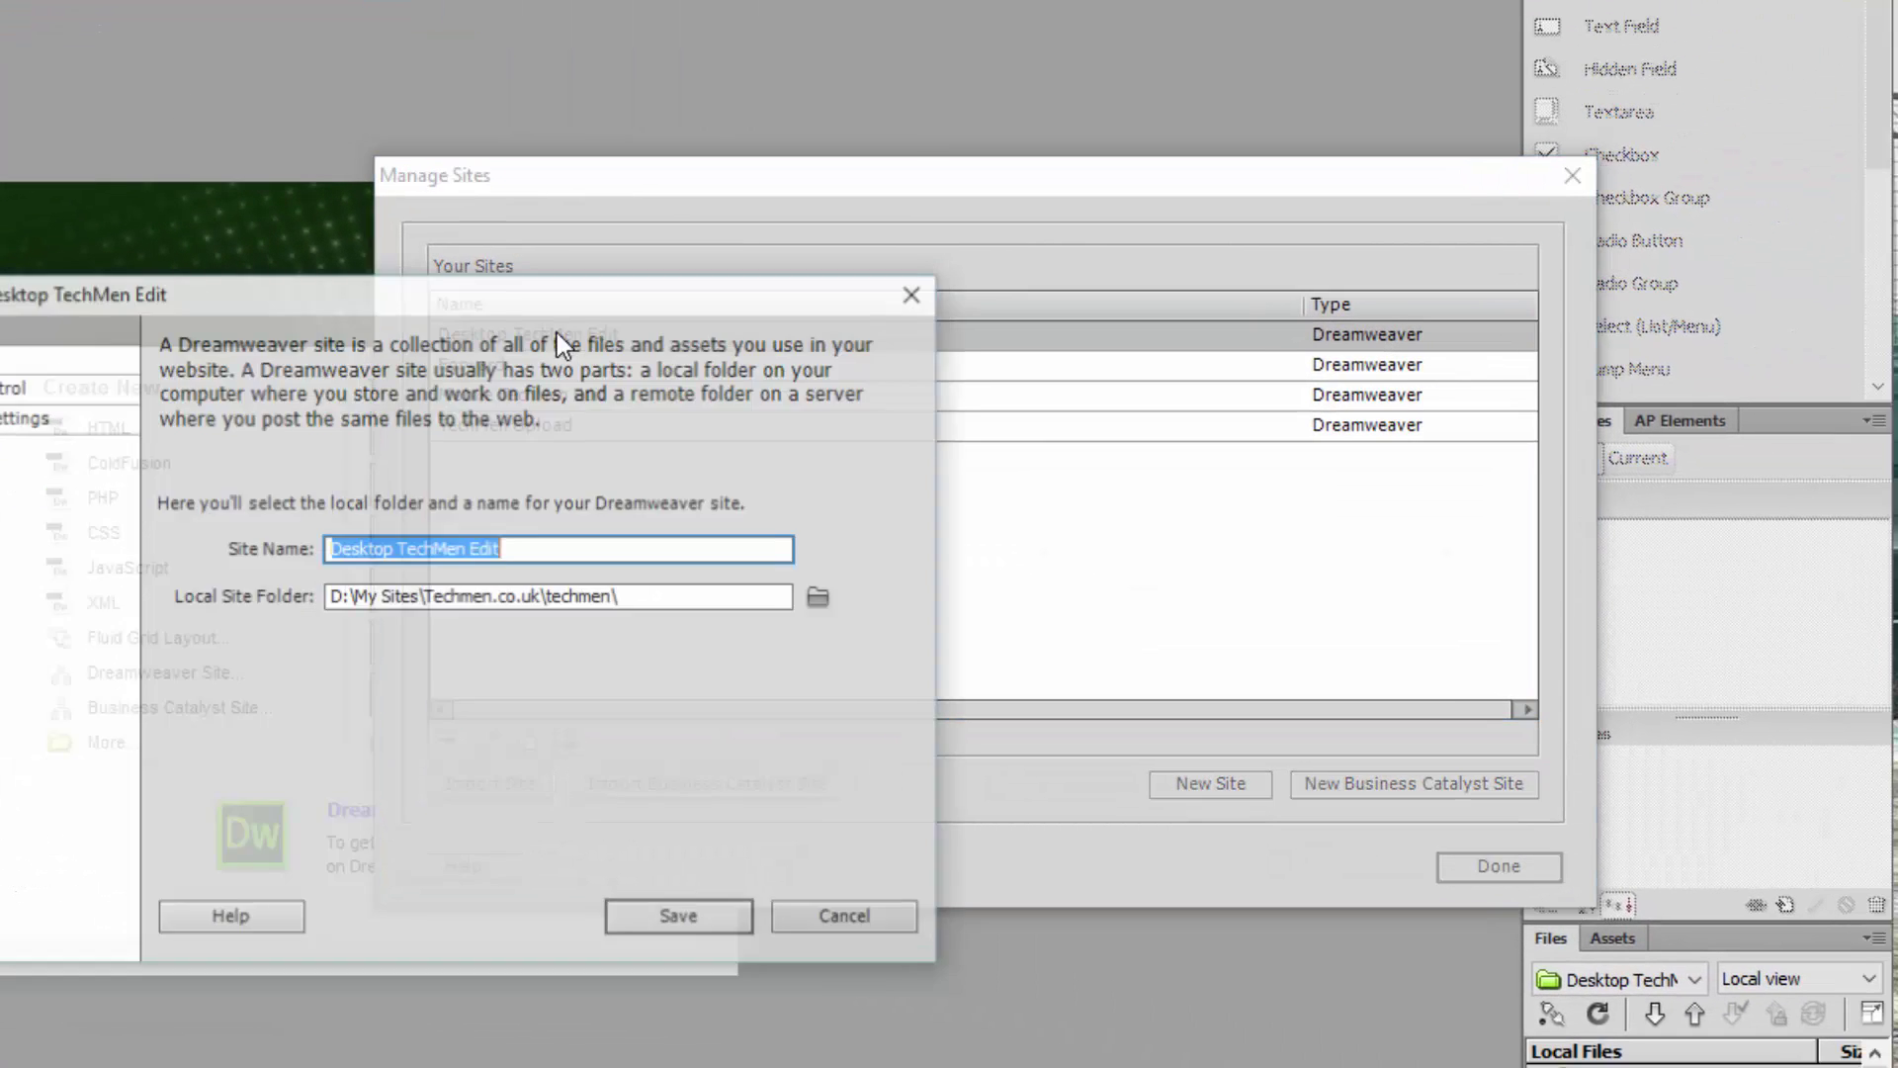
pyautogui.click(124, 409)
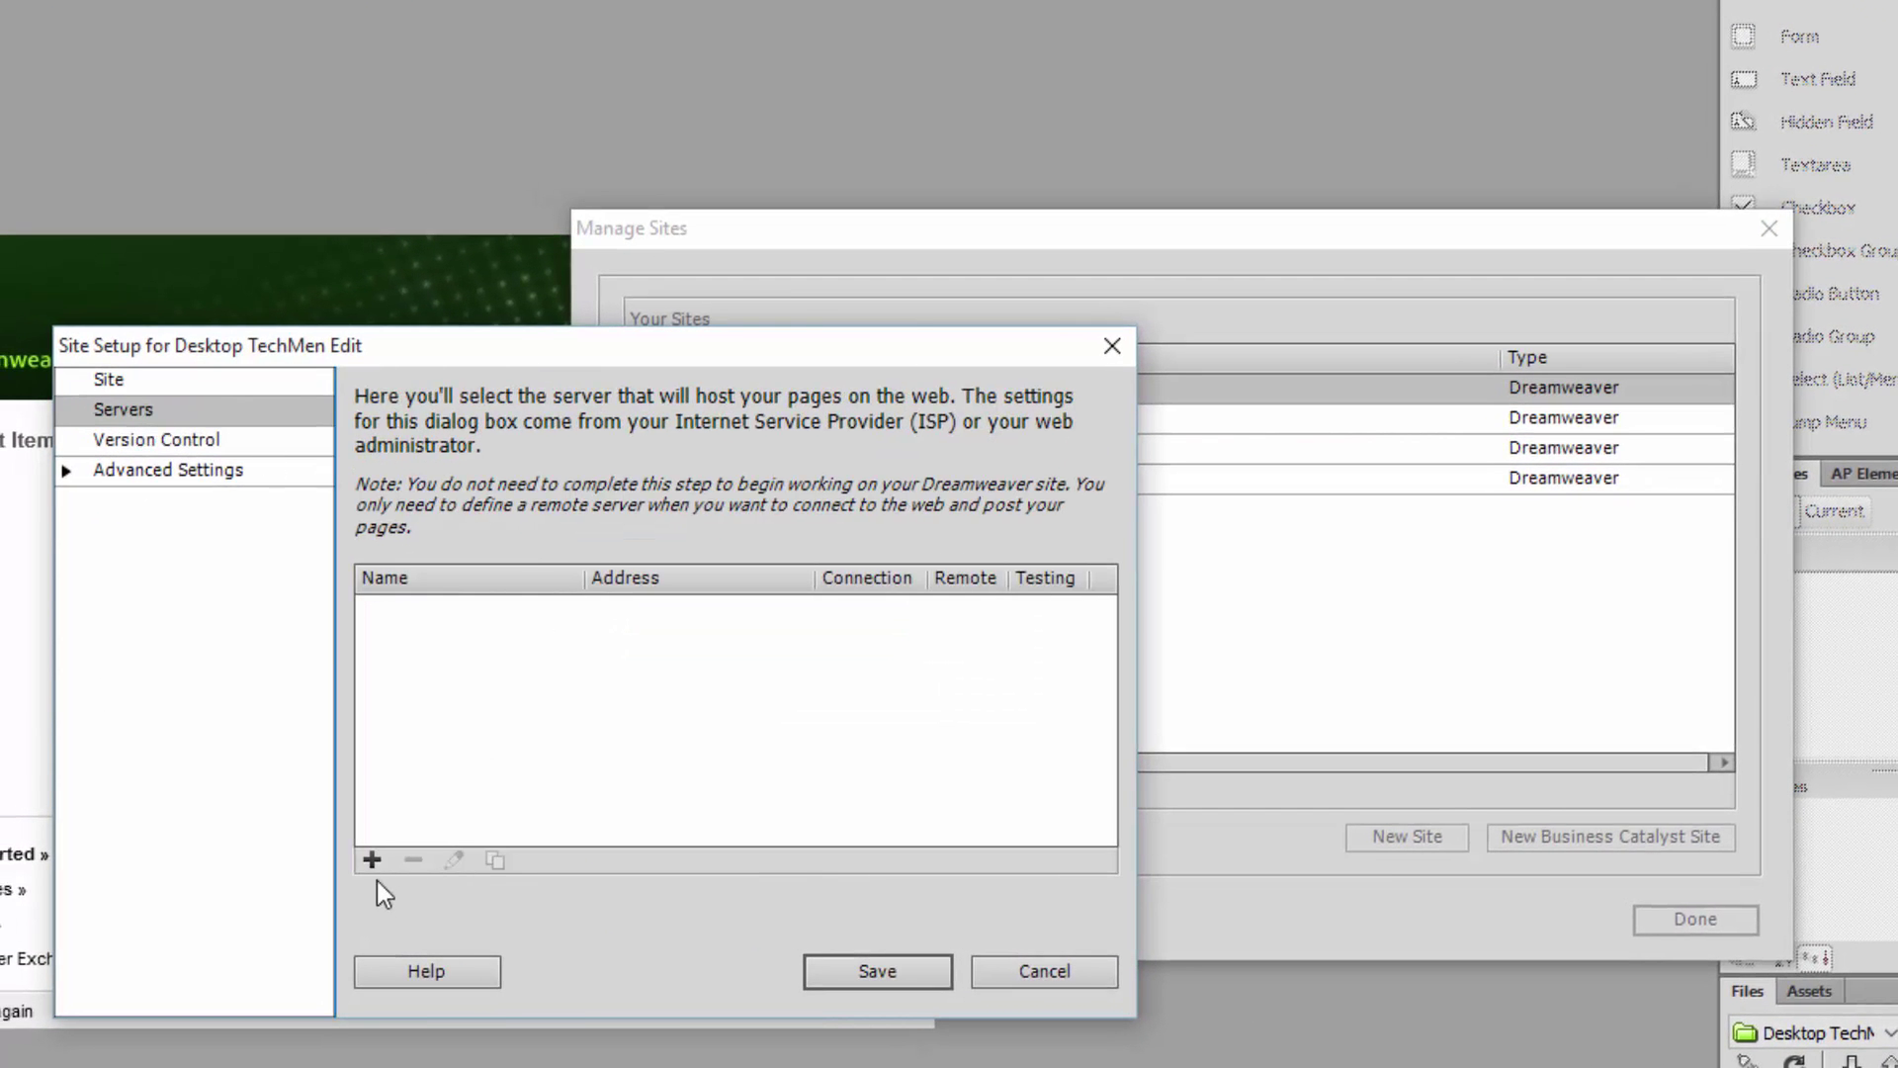
pyautogui.click(372, 859)
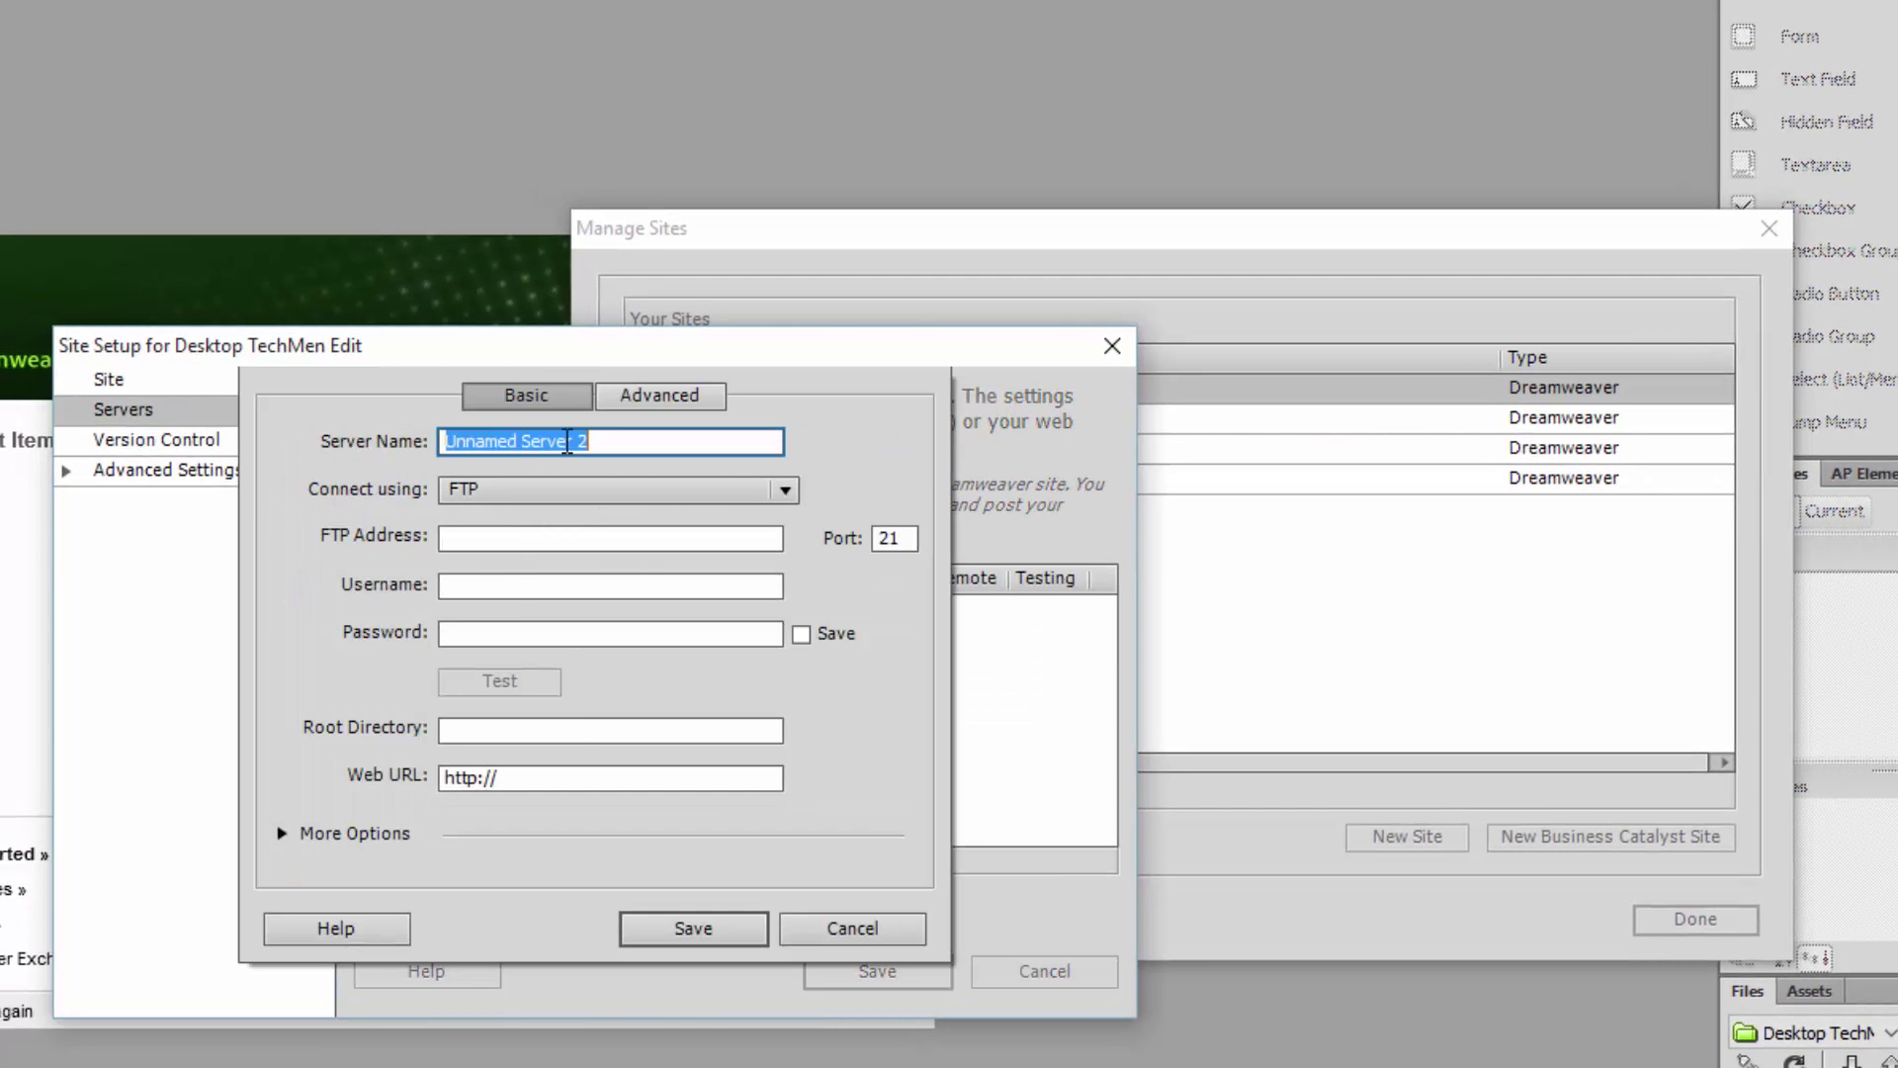
pyautogui.write('160.153.162.15')
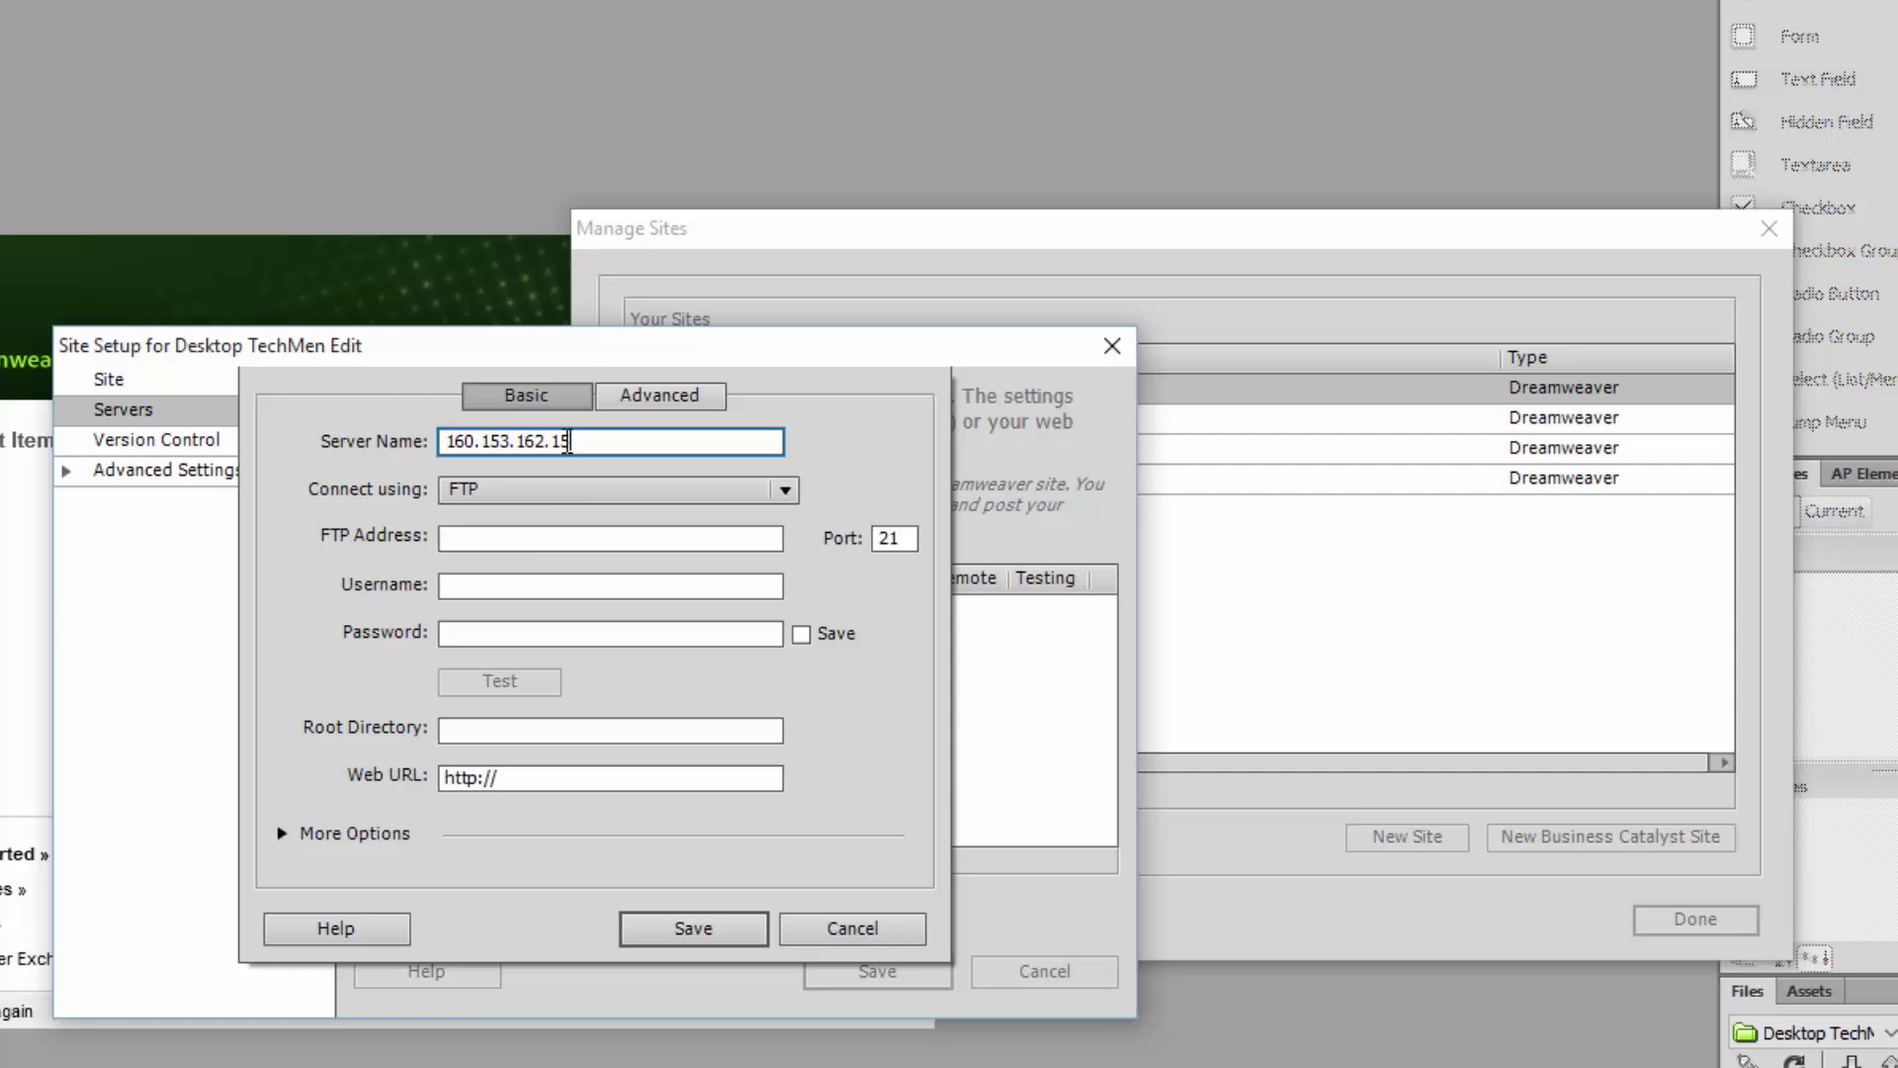
pyautogui.moveTo(544, 535)
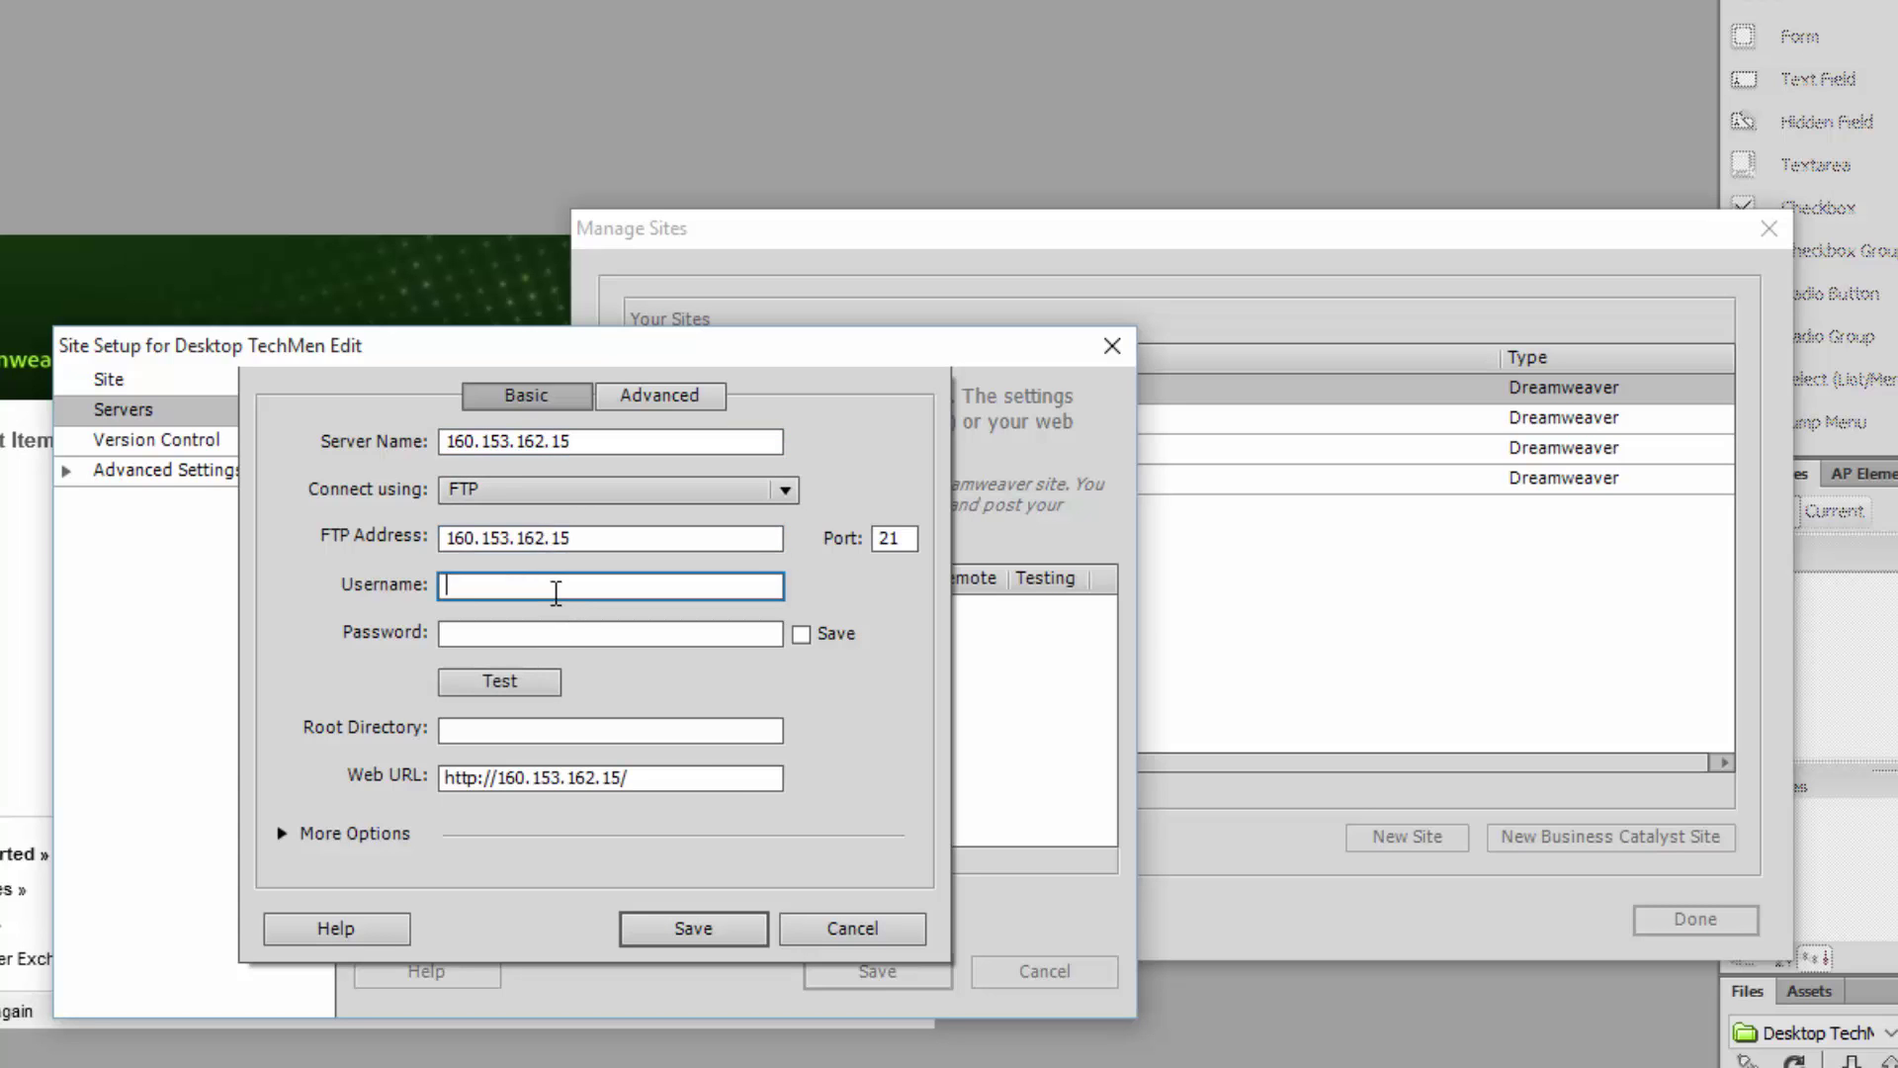
pyautogui.write('jakem')
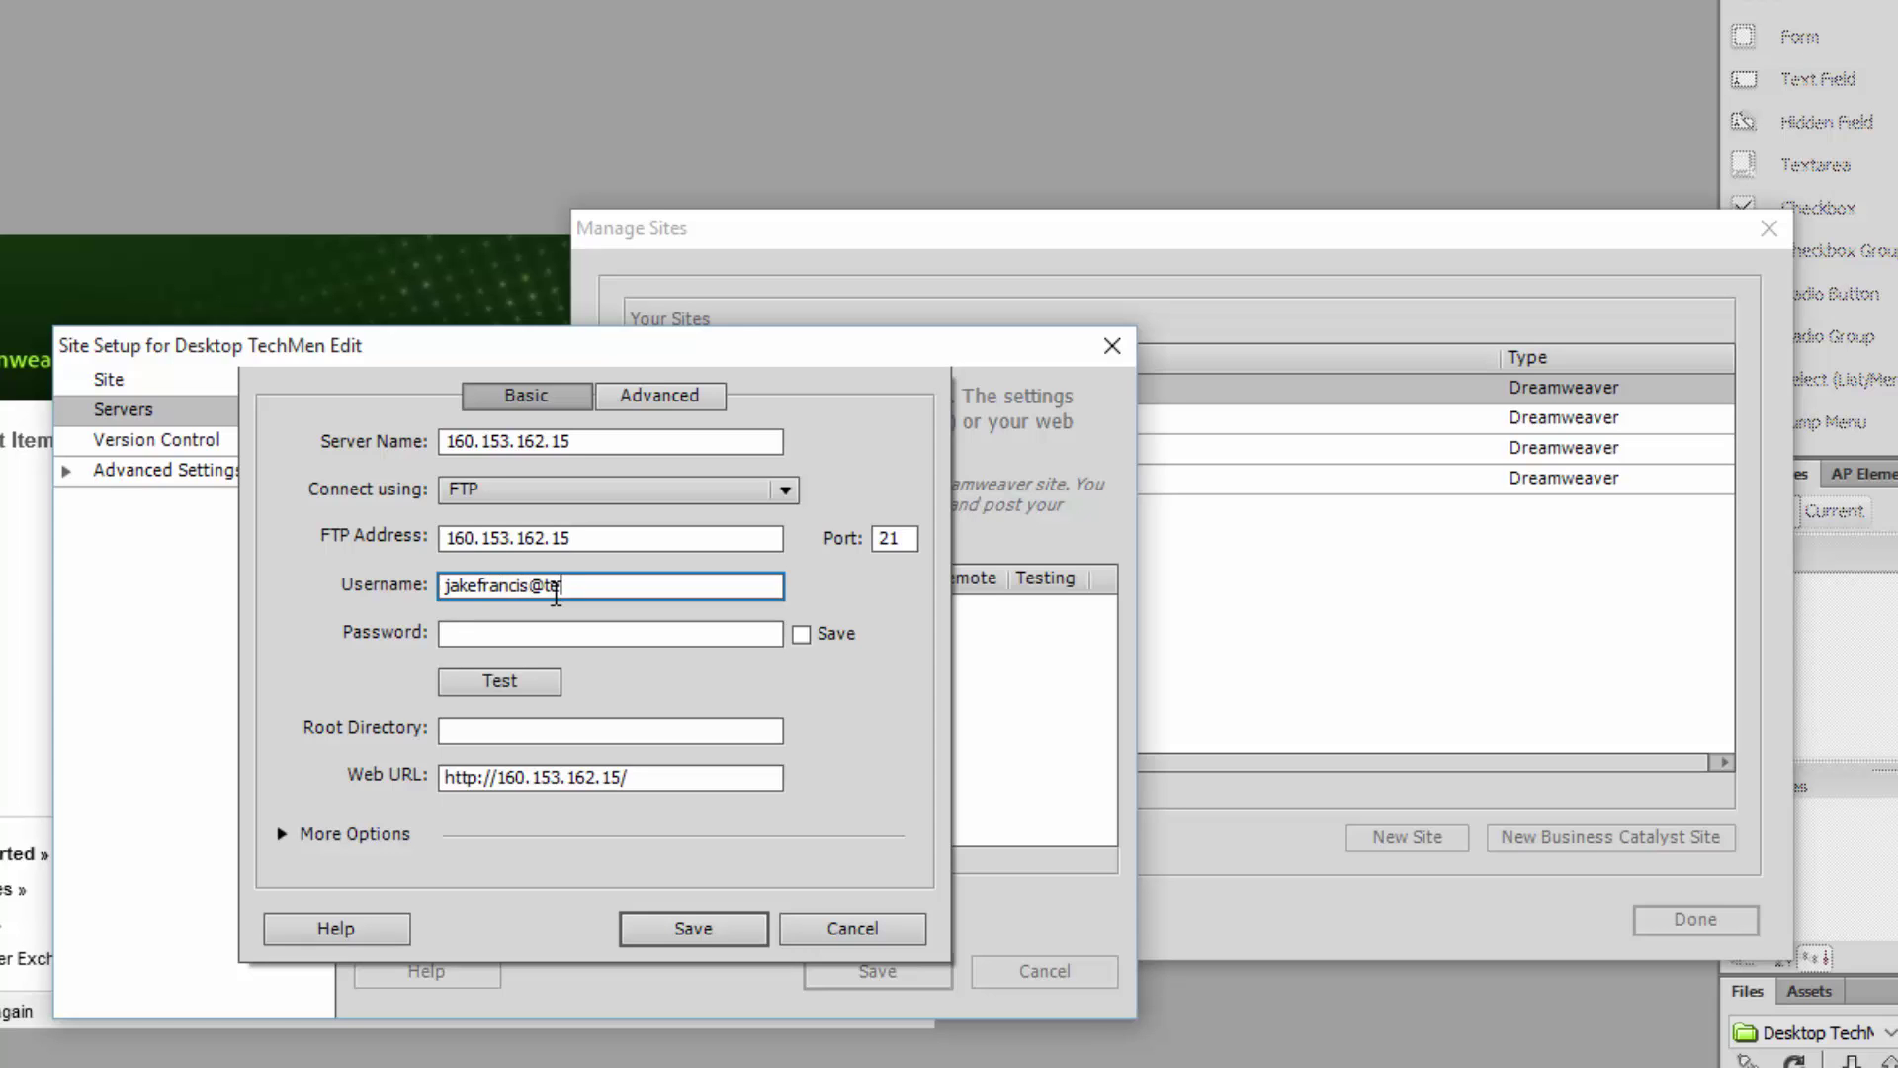
pyautogui.write('chmen.')
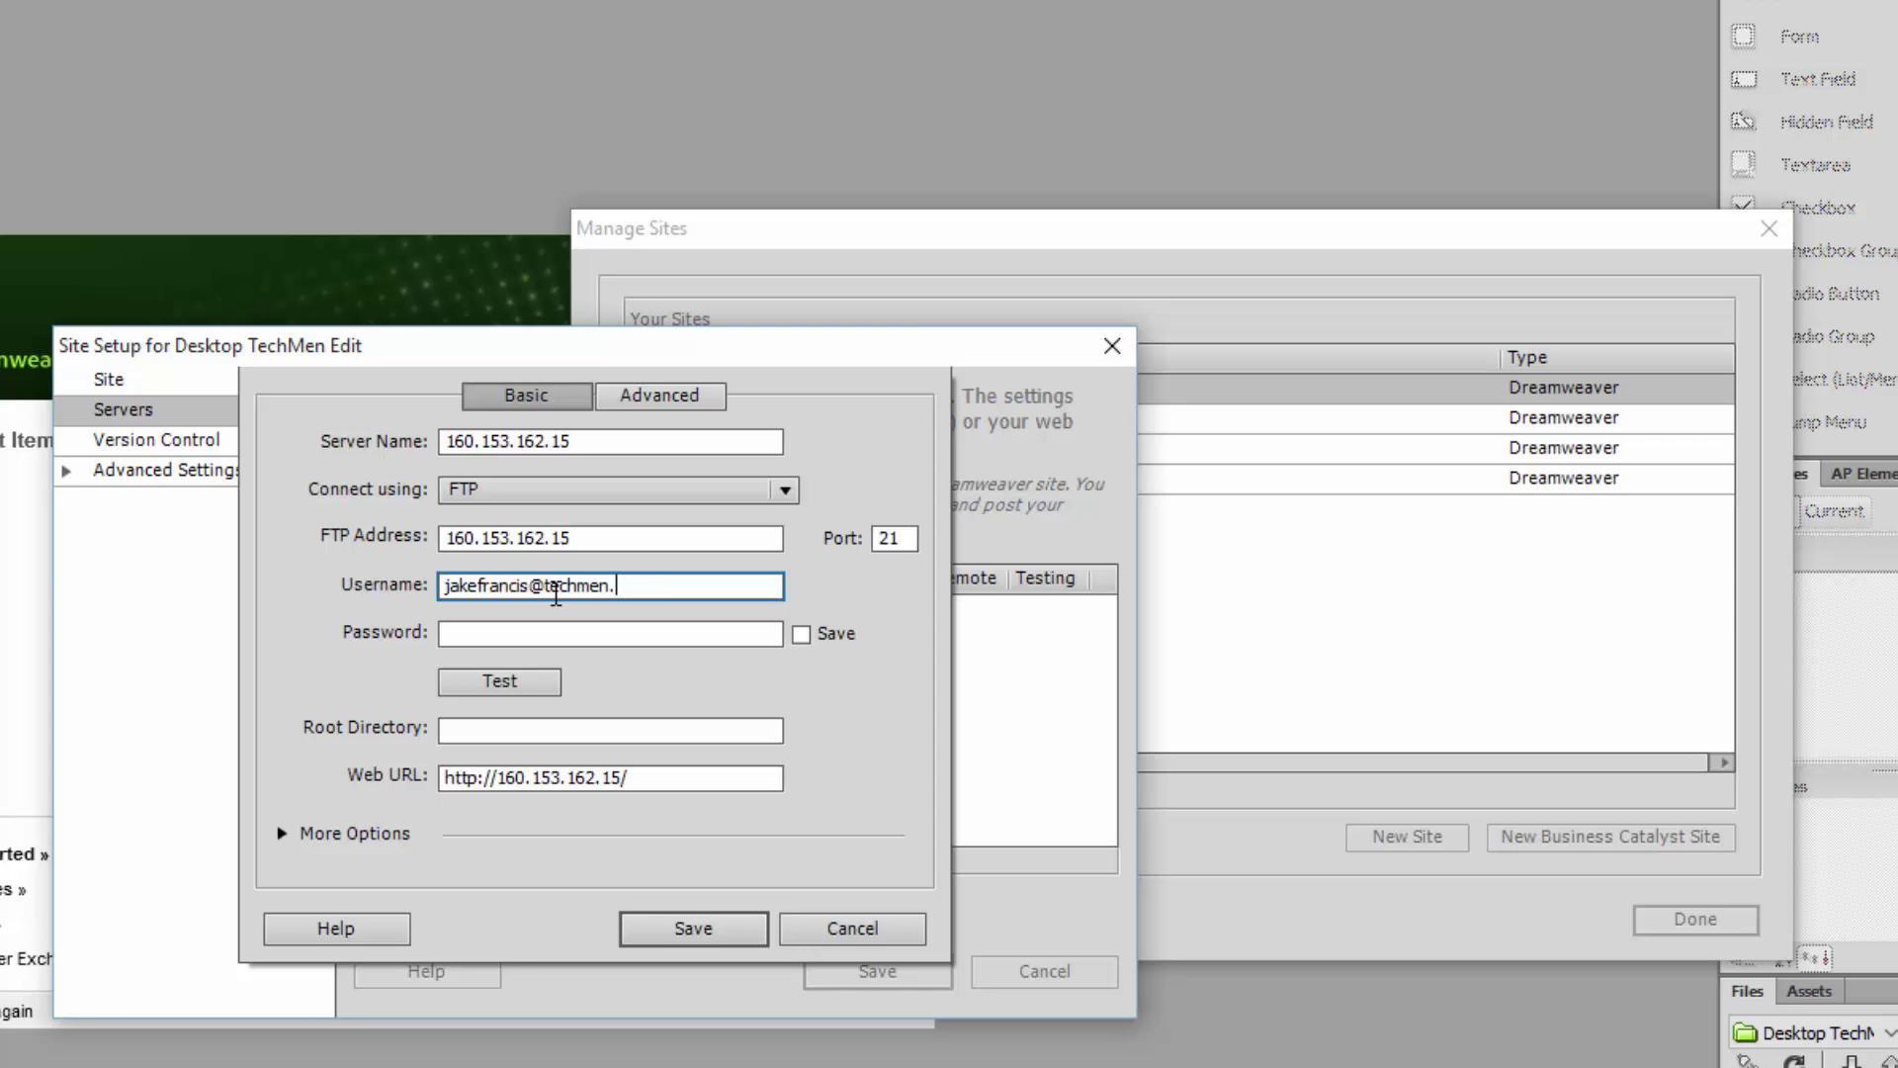
pyautogui.write('co.uk')
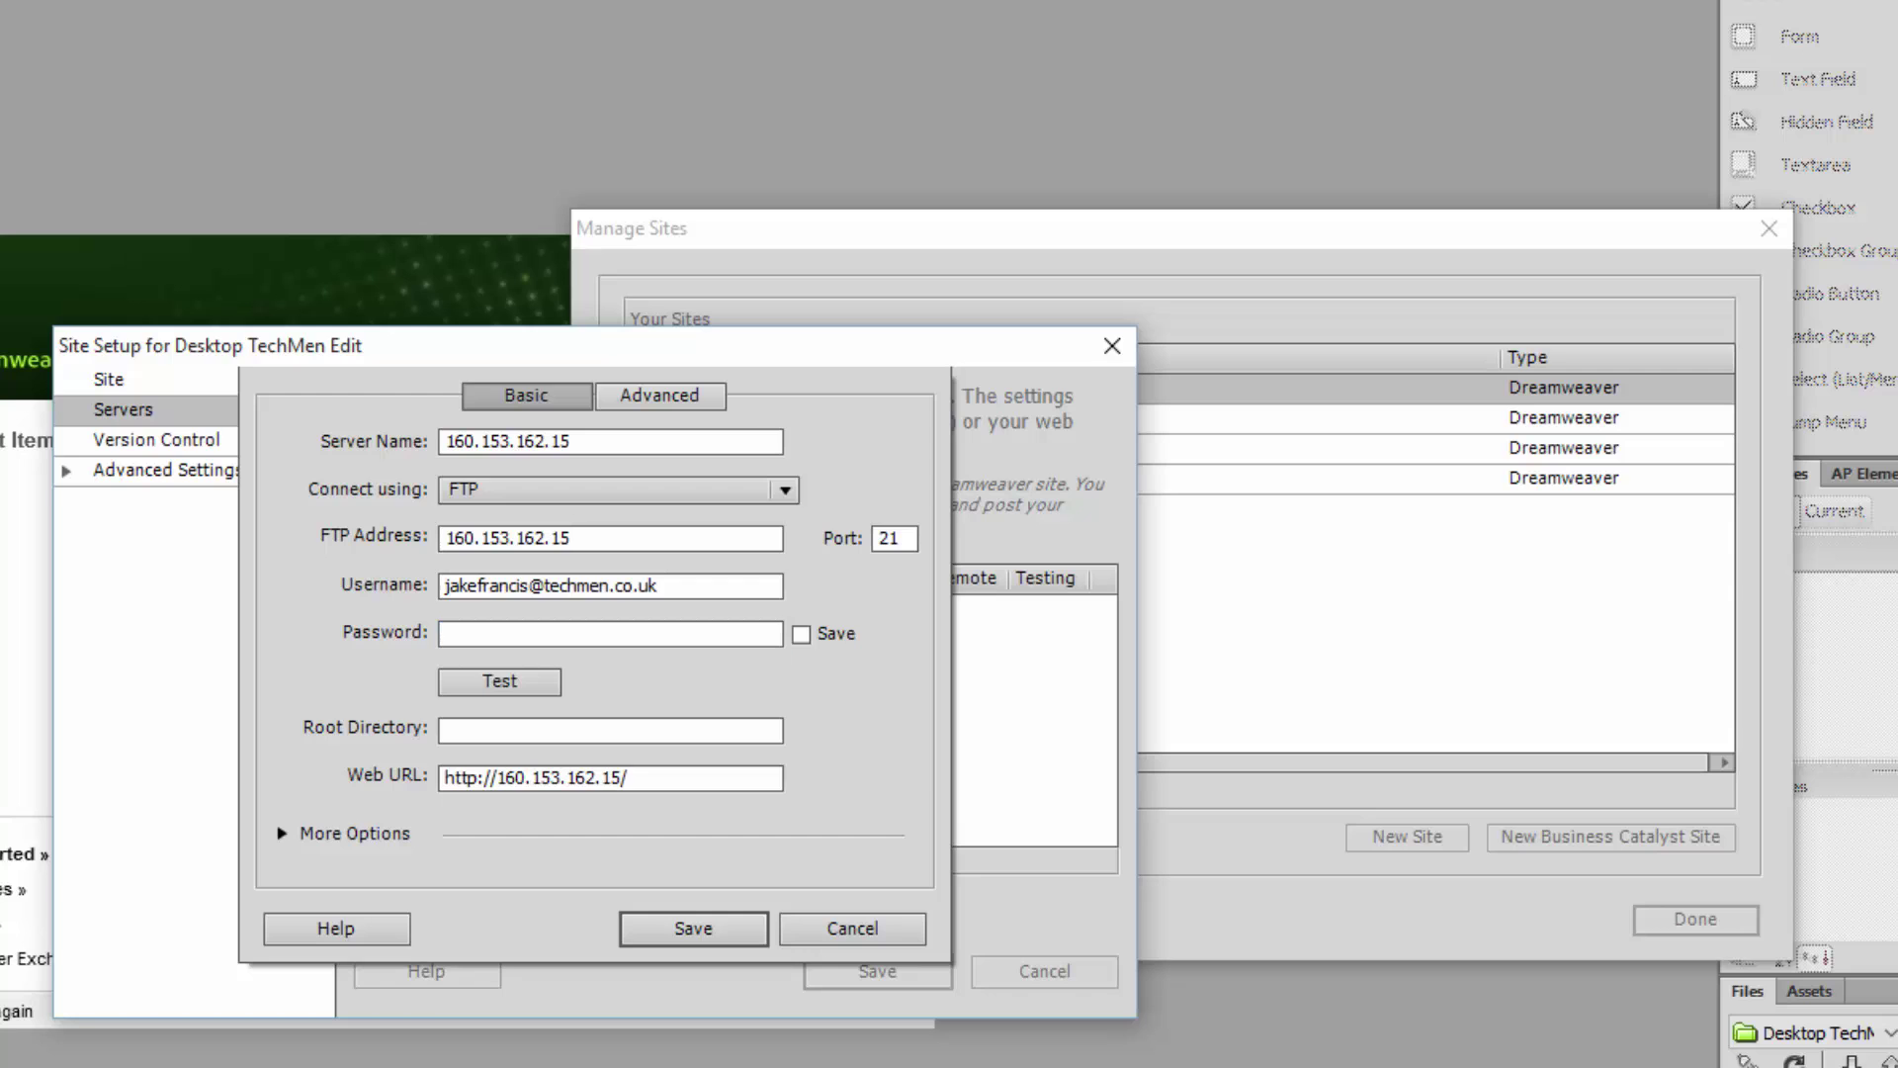
pyautogui.click(610, 632)
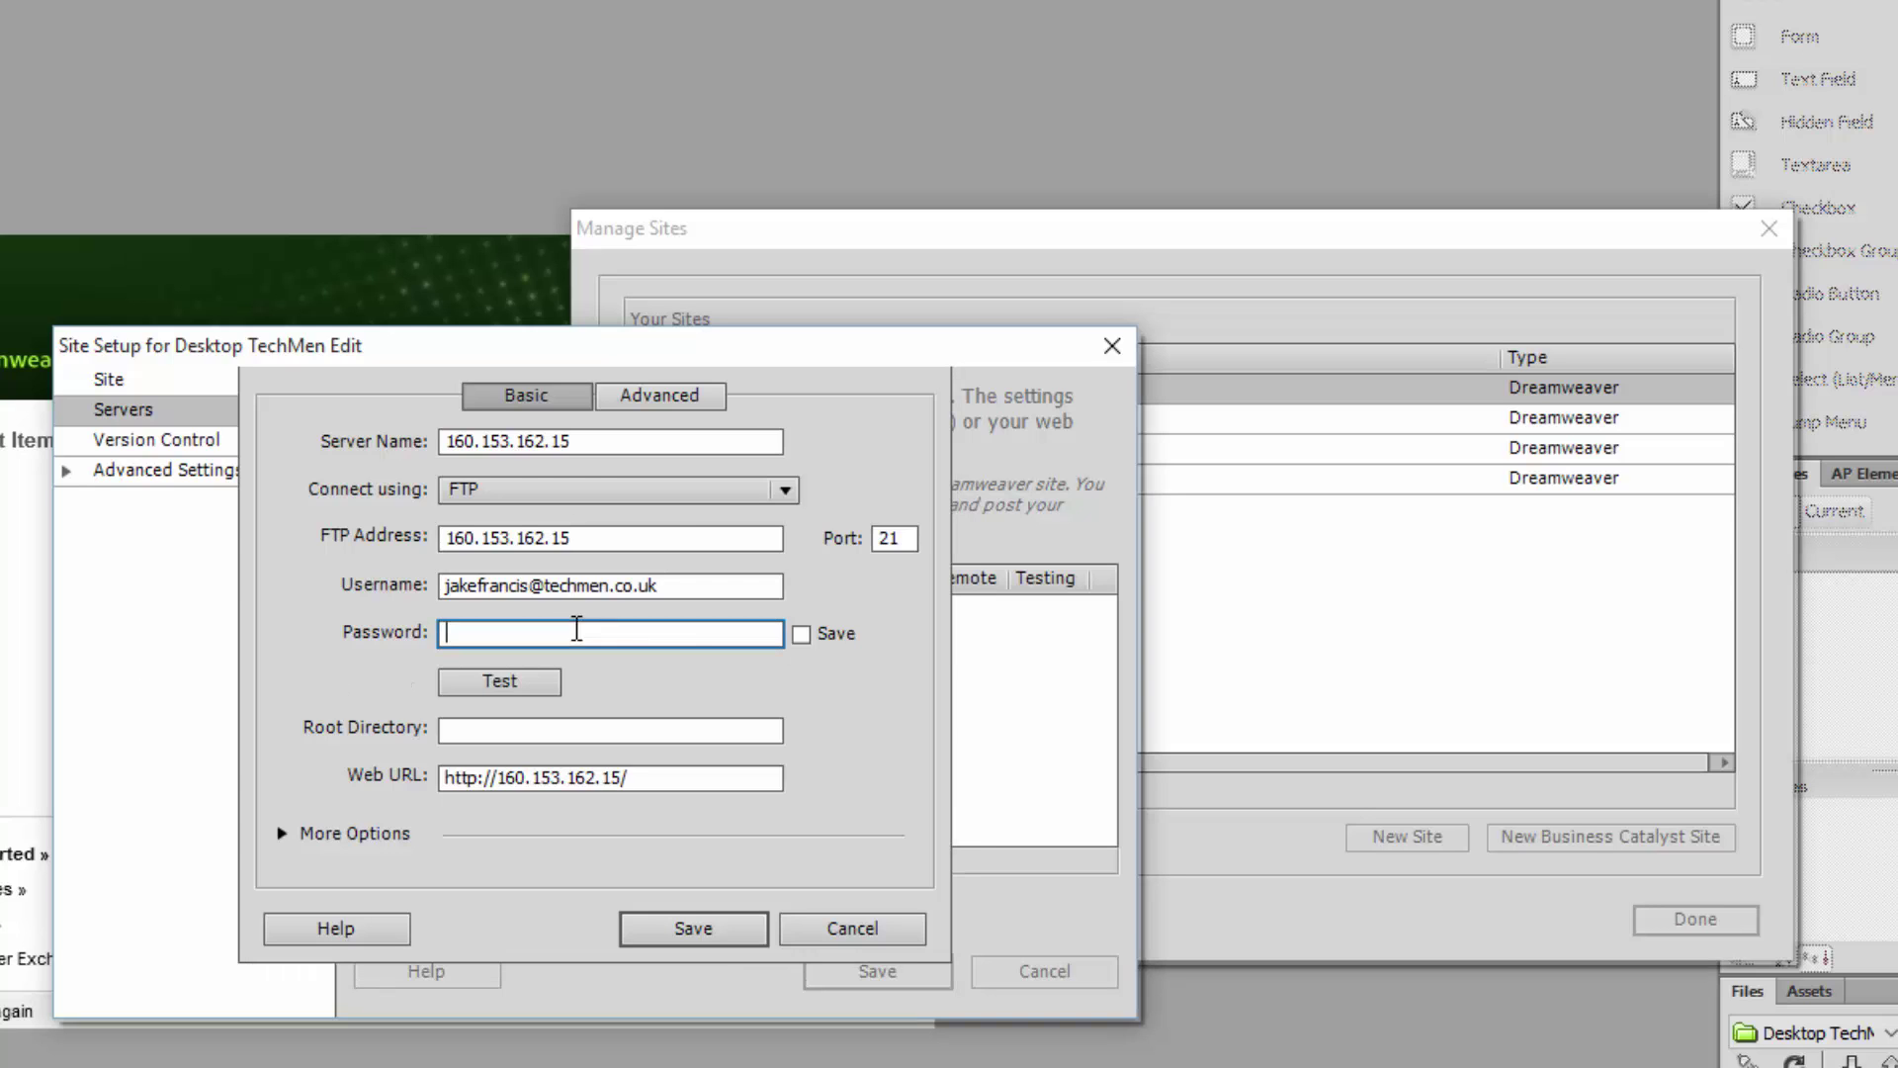
pyautogui.write('••••••••')
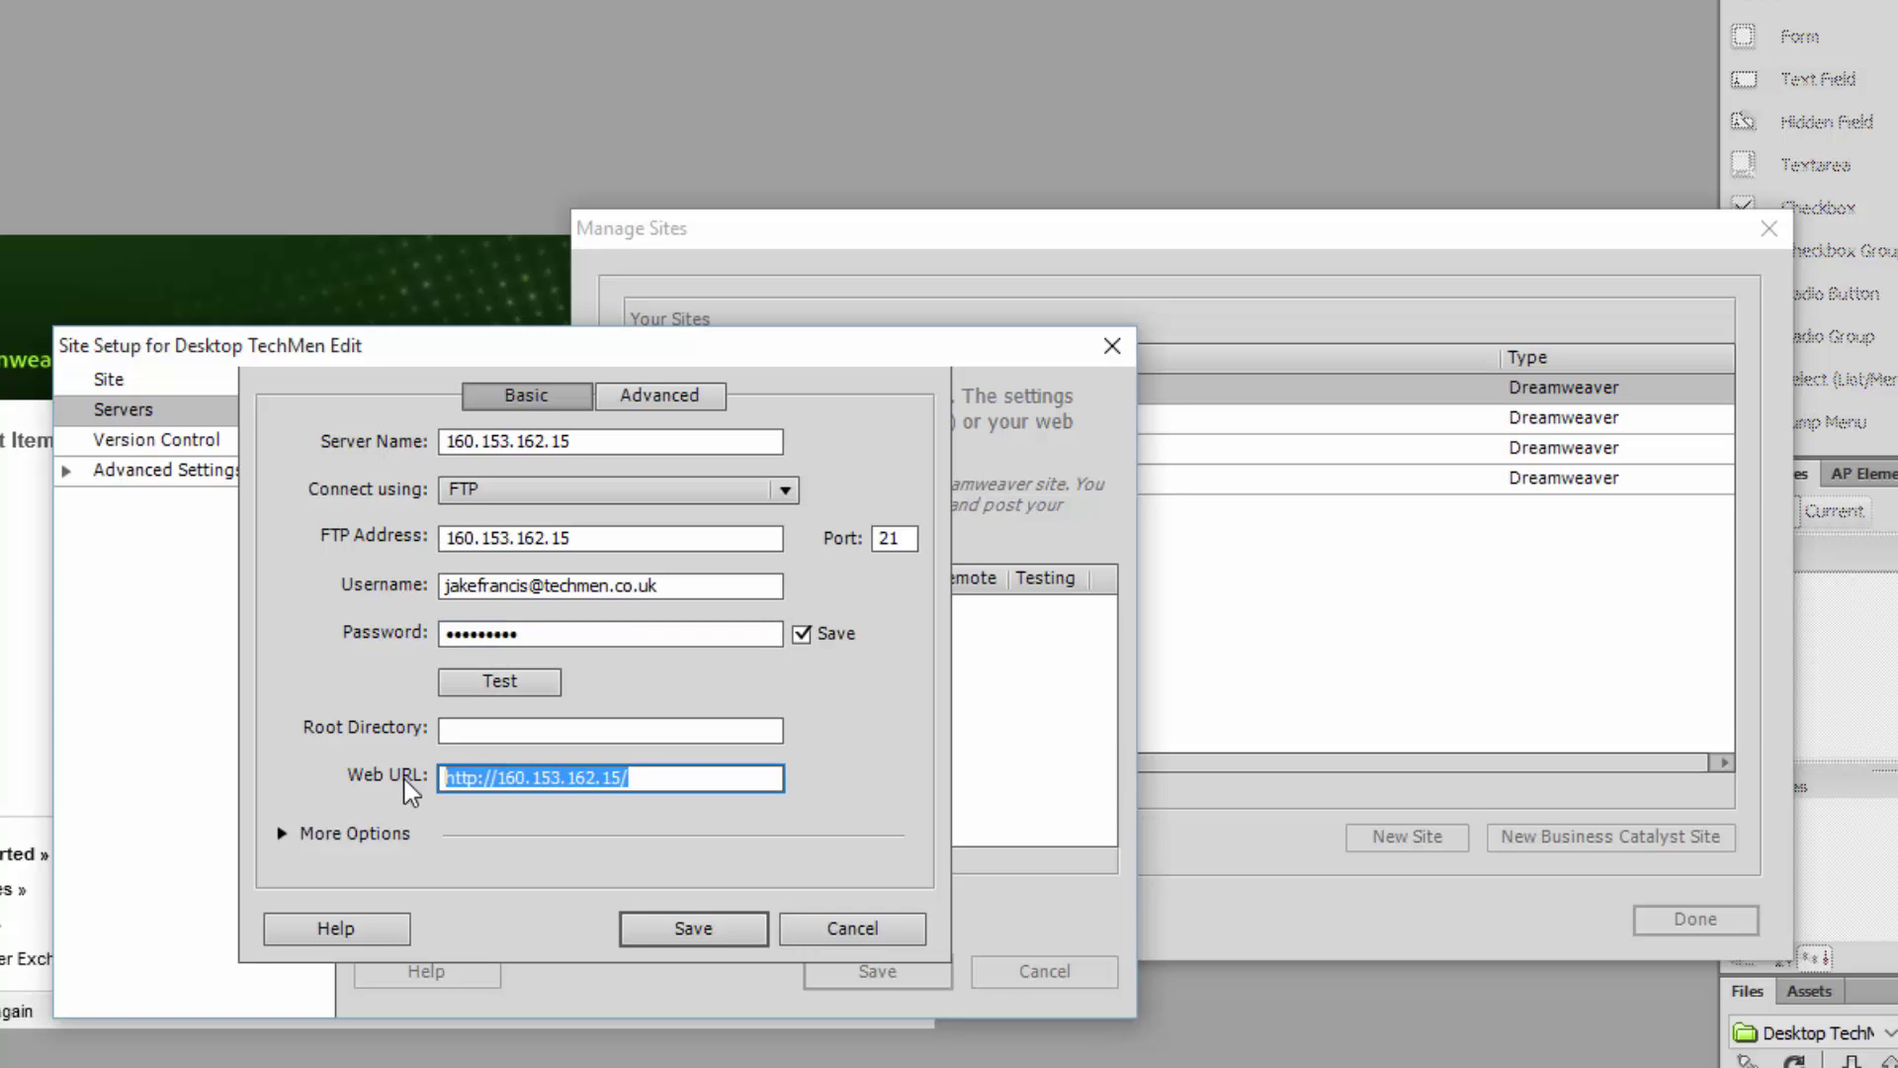
pyautogui.write('http')
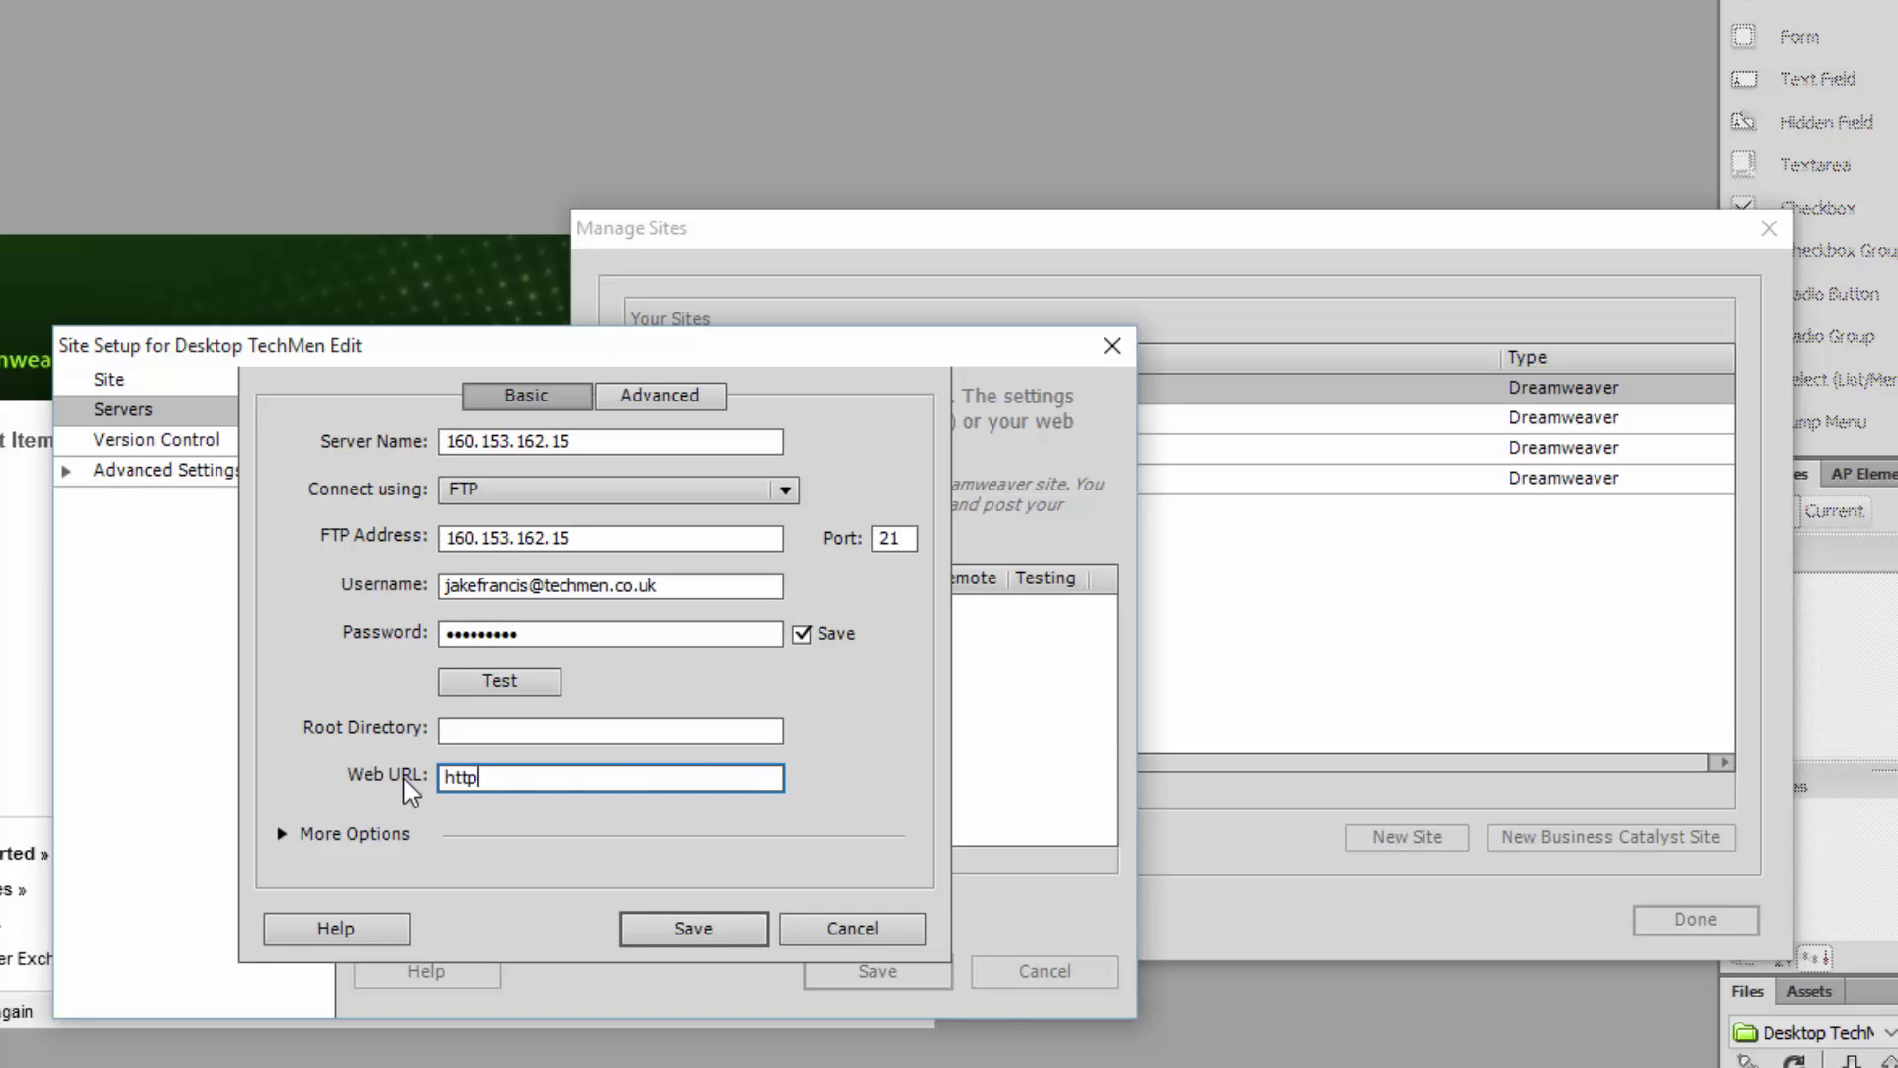
pyautogui.write('://t')
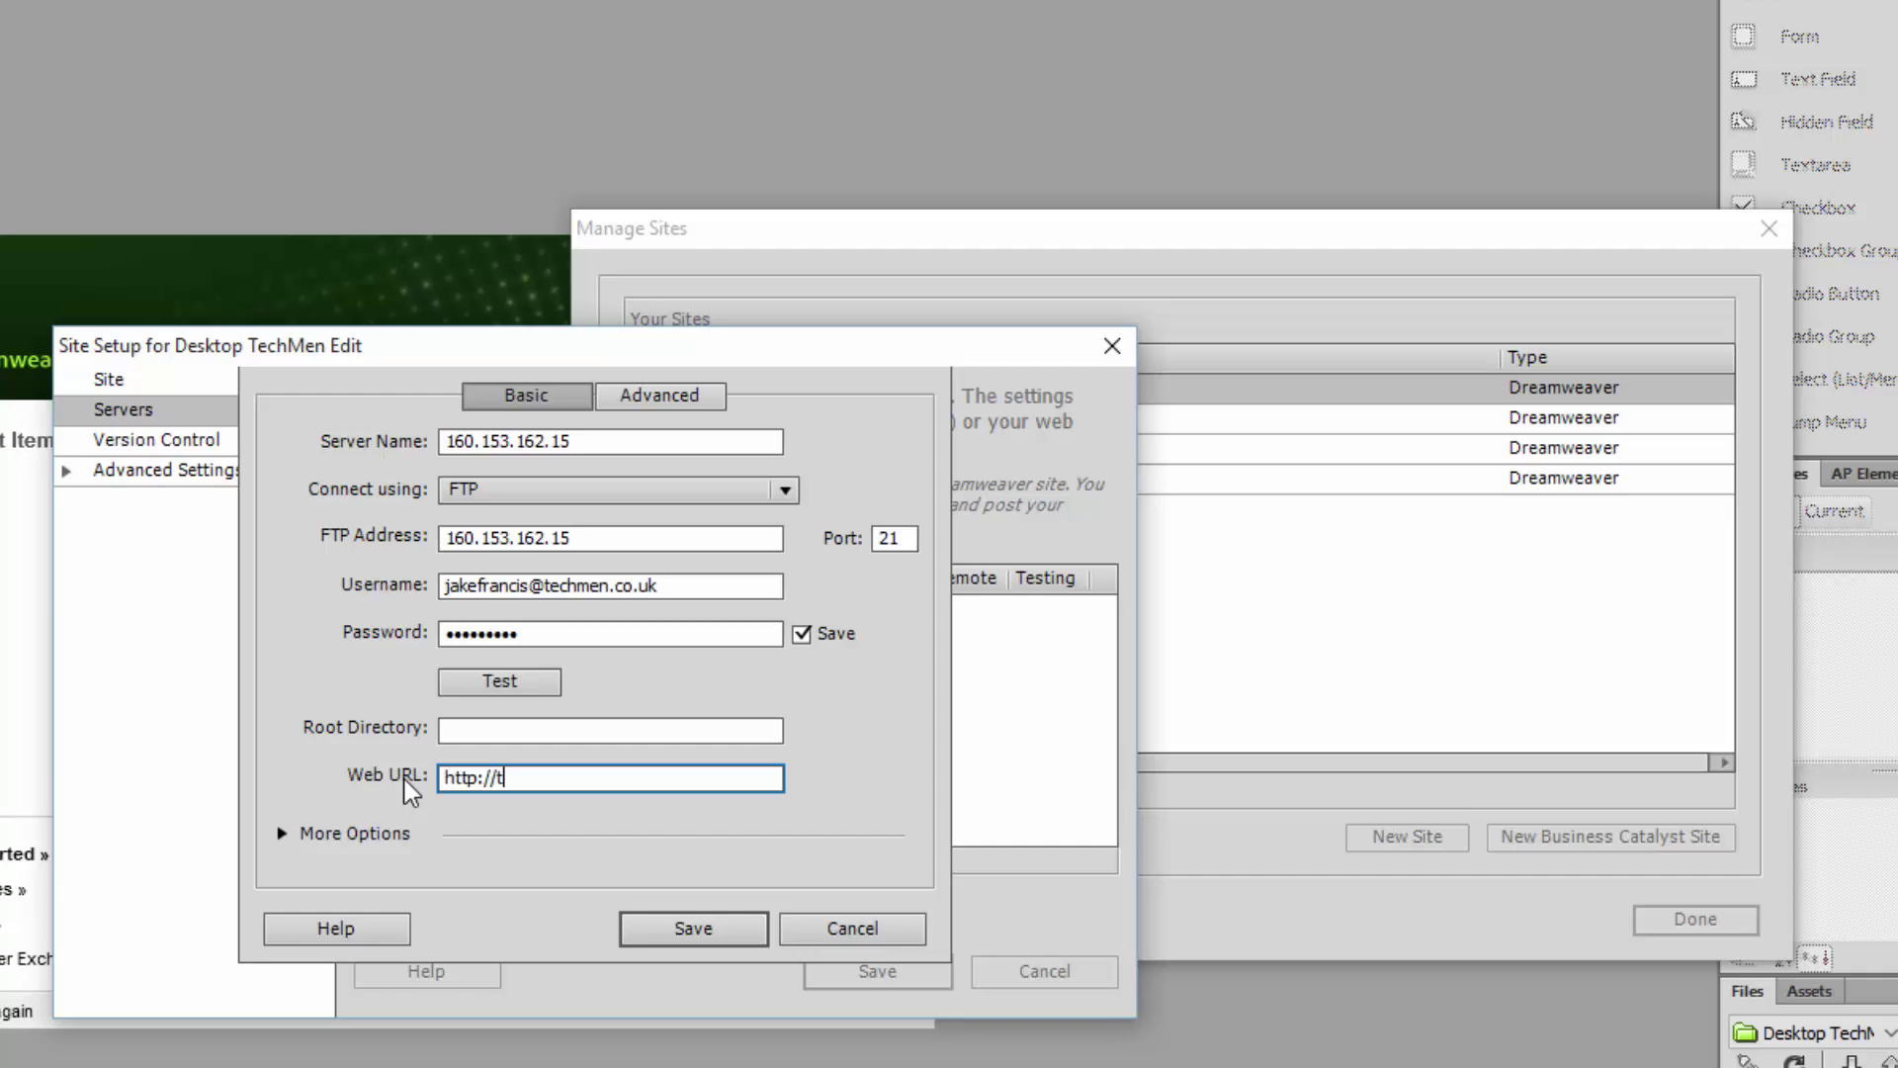
pyautogui.write('echmen.co.uk/')
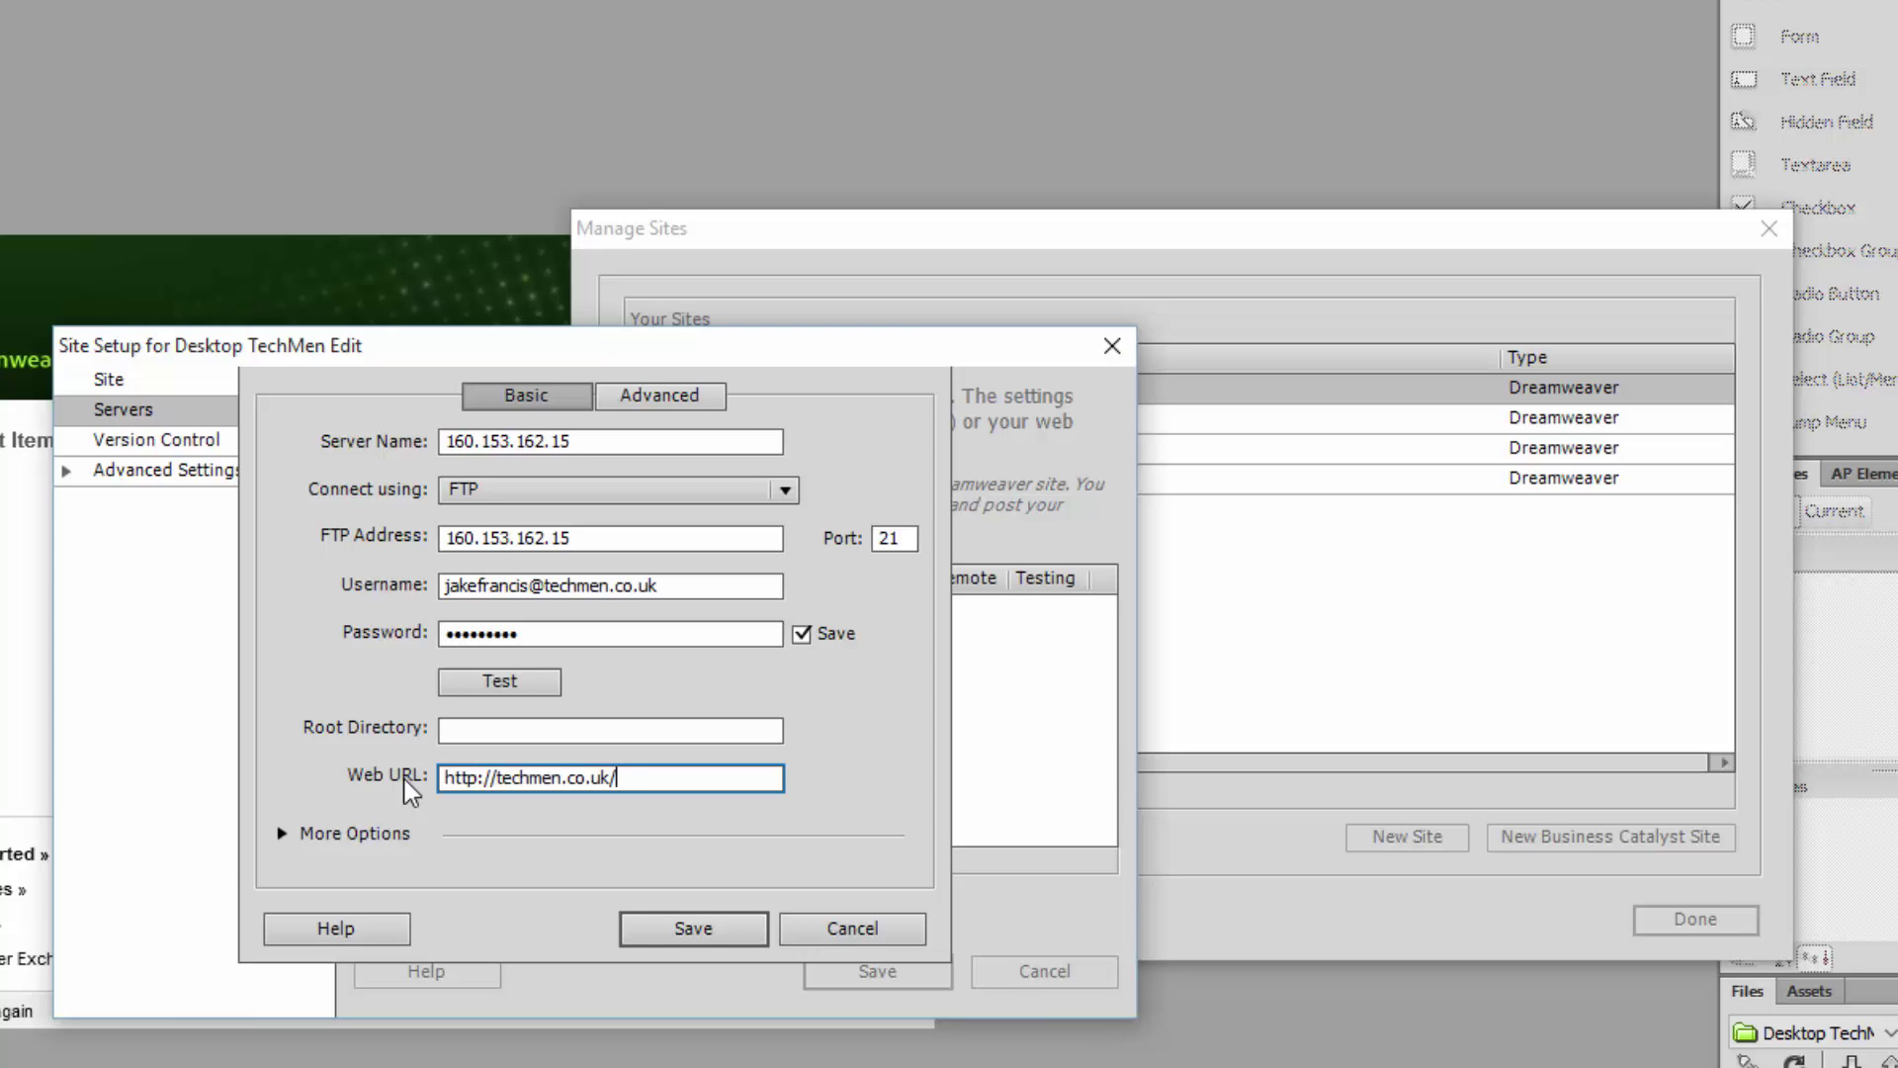
pyautogui.click(497, 680)
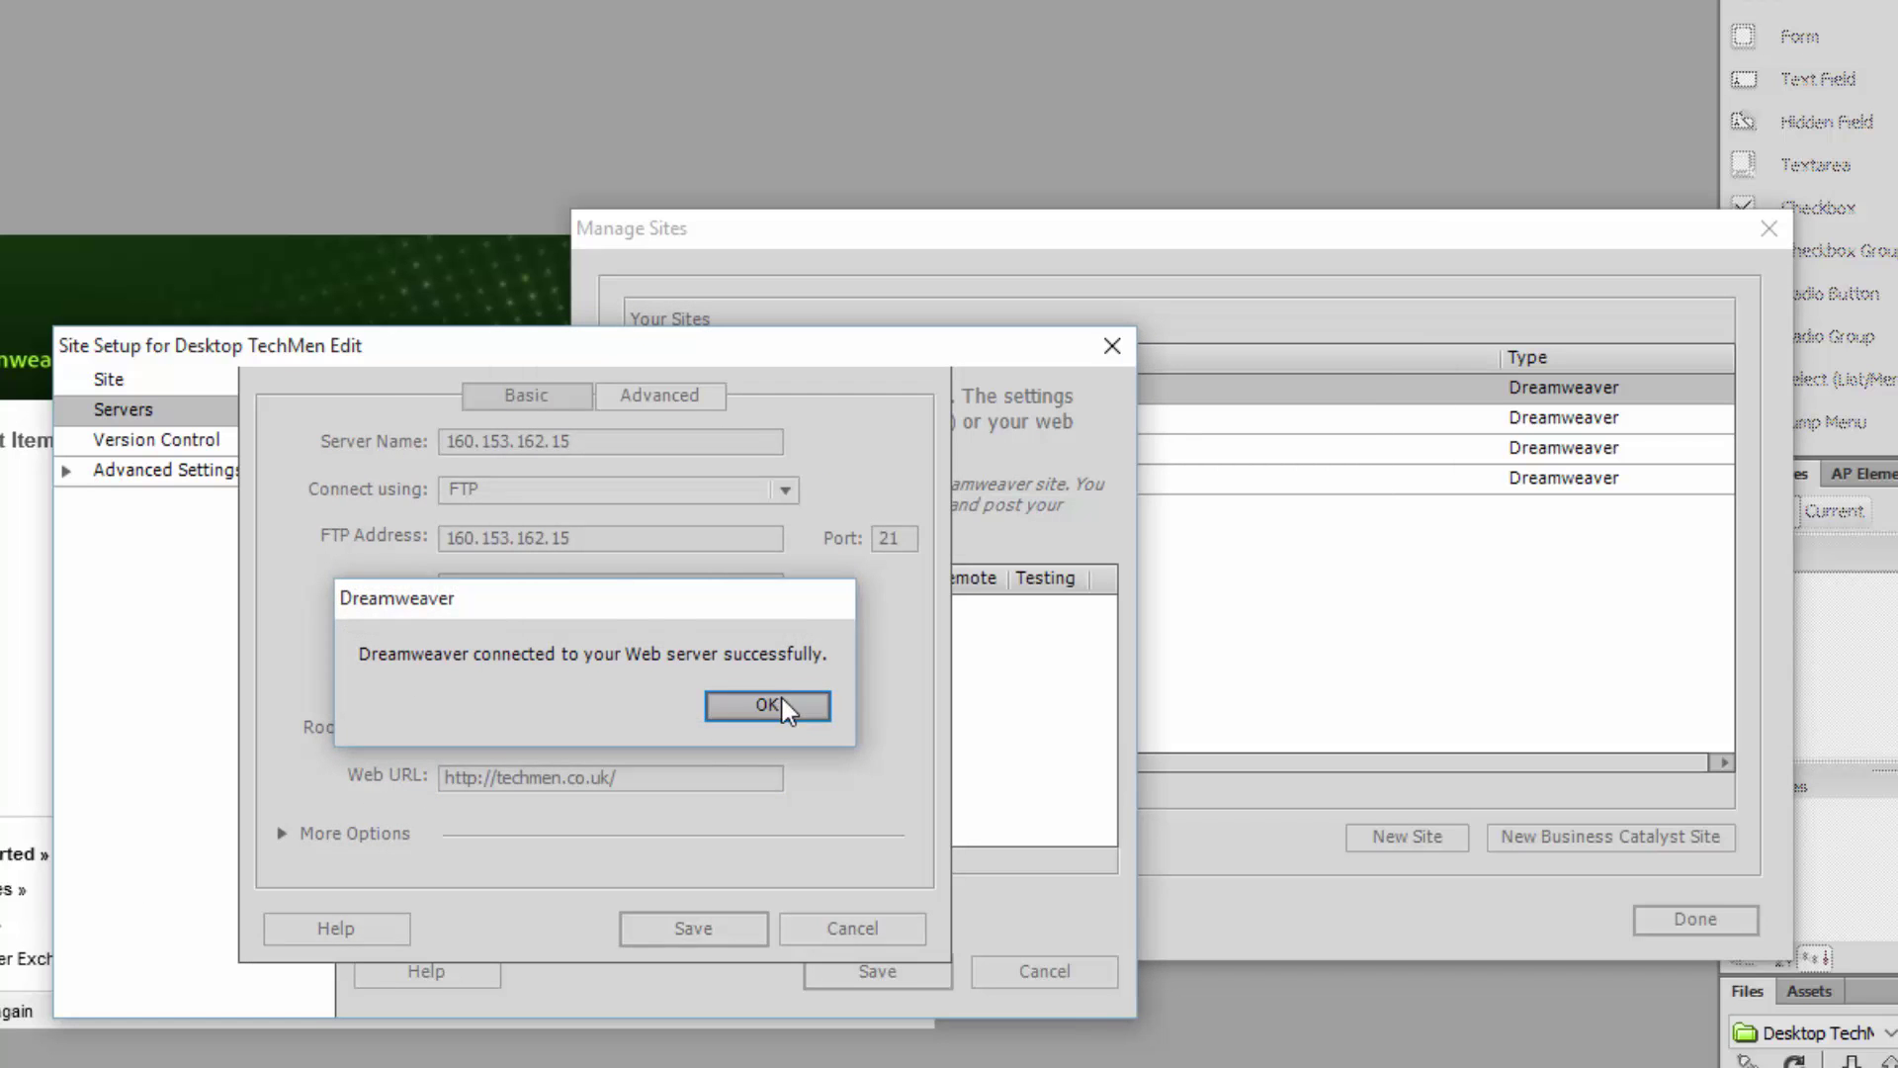
# Step: Save the server settings, close site management, and put index.html on the server
pyautogui.click(765, 705)
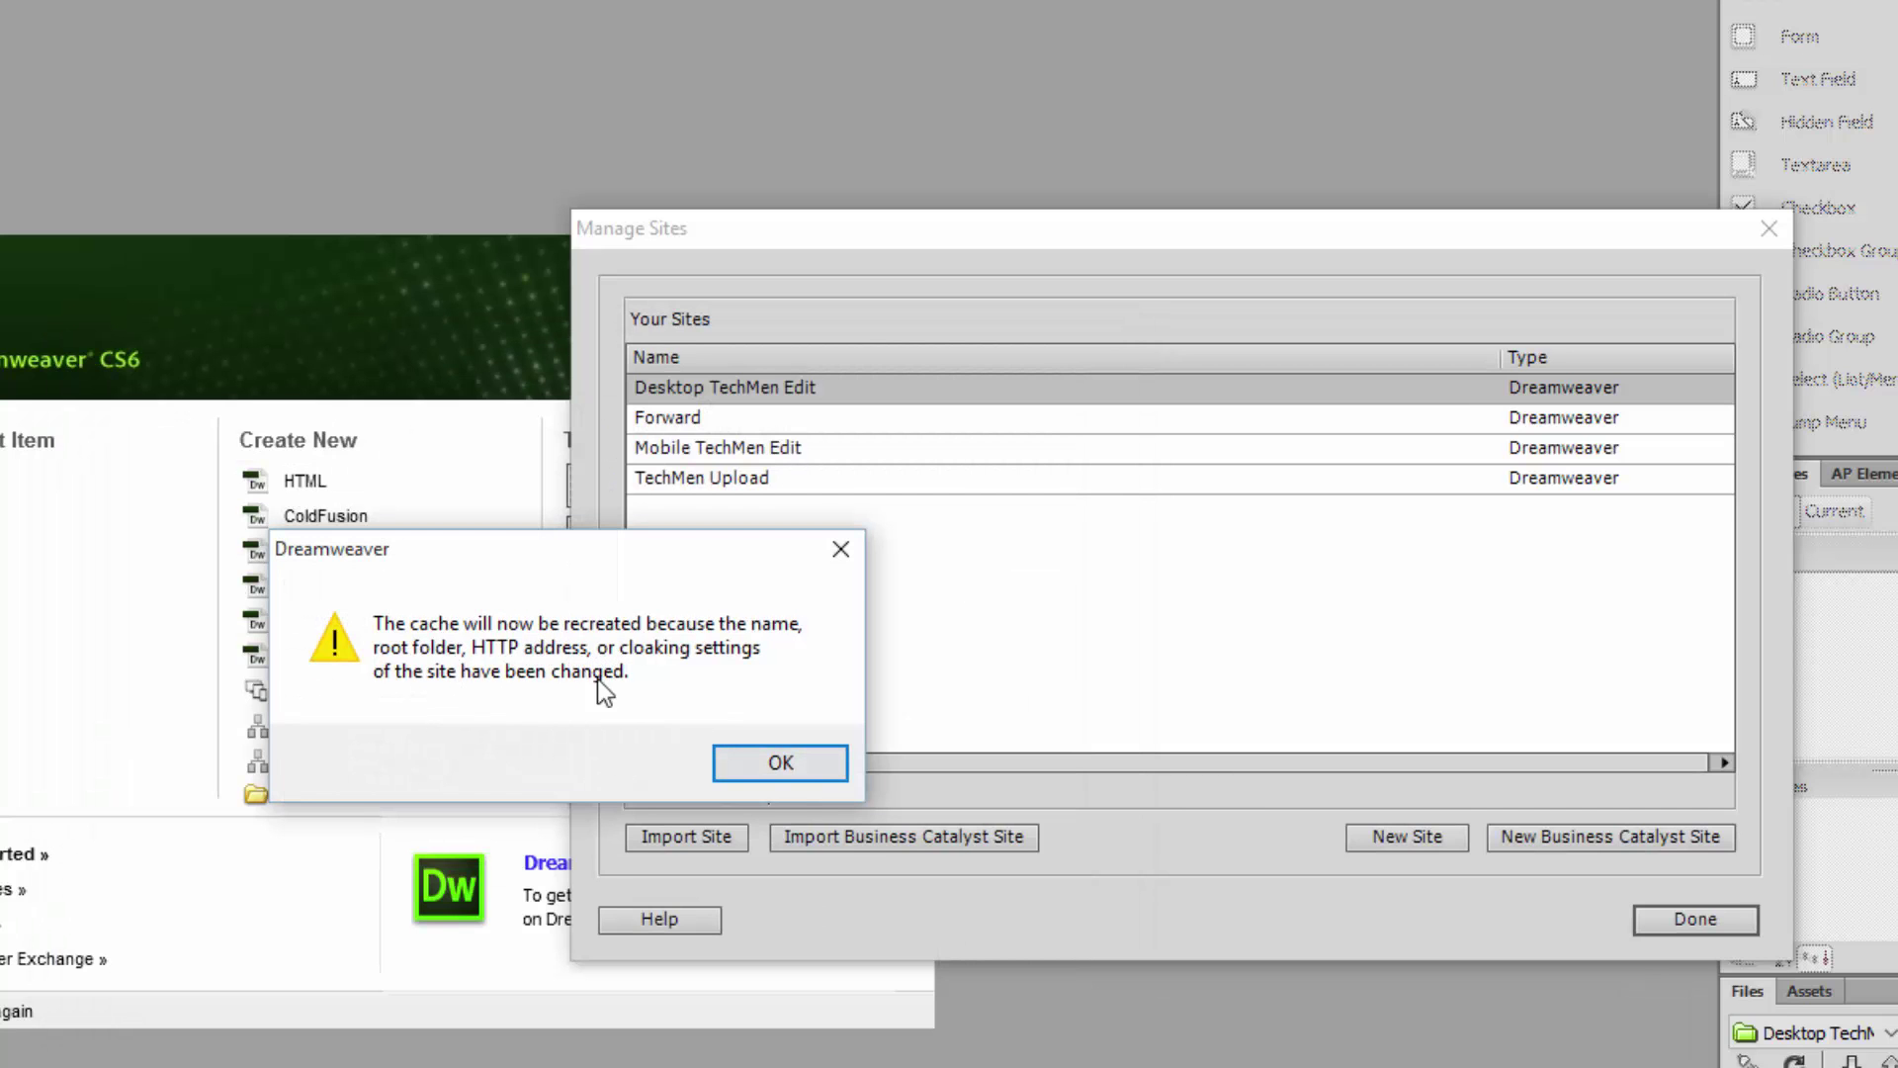
pyautogui.click(778, 762)
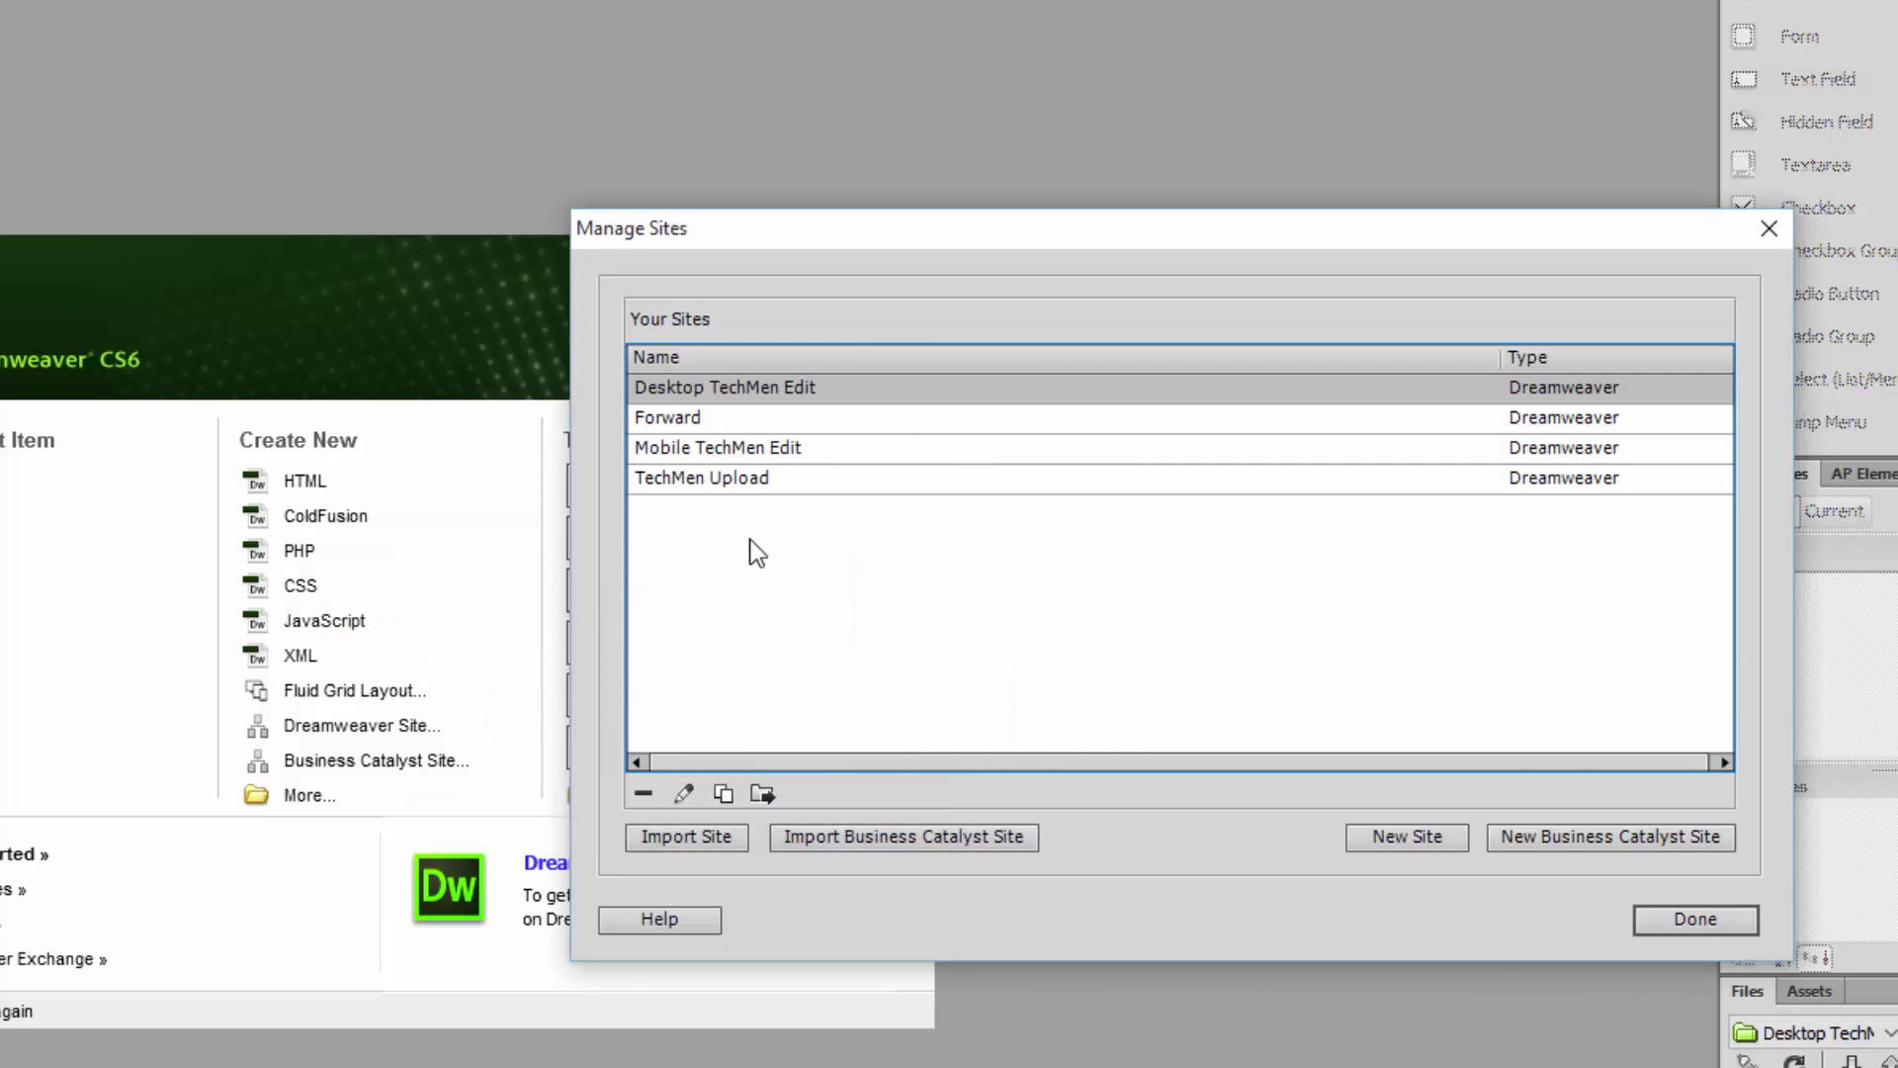
pyautogui.click(1693, 918)
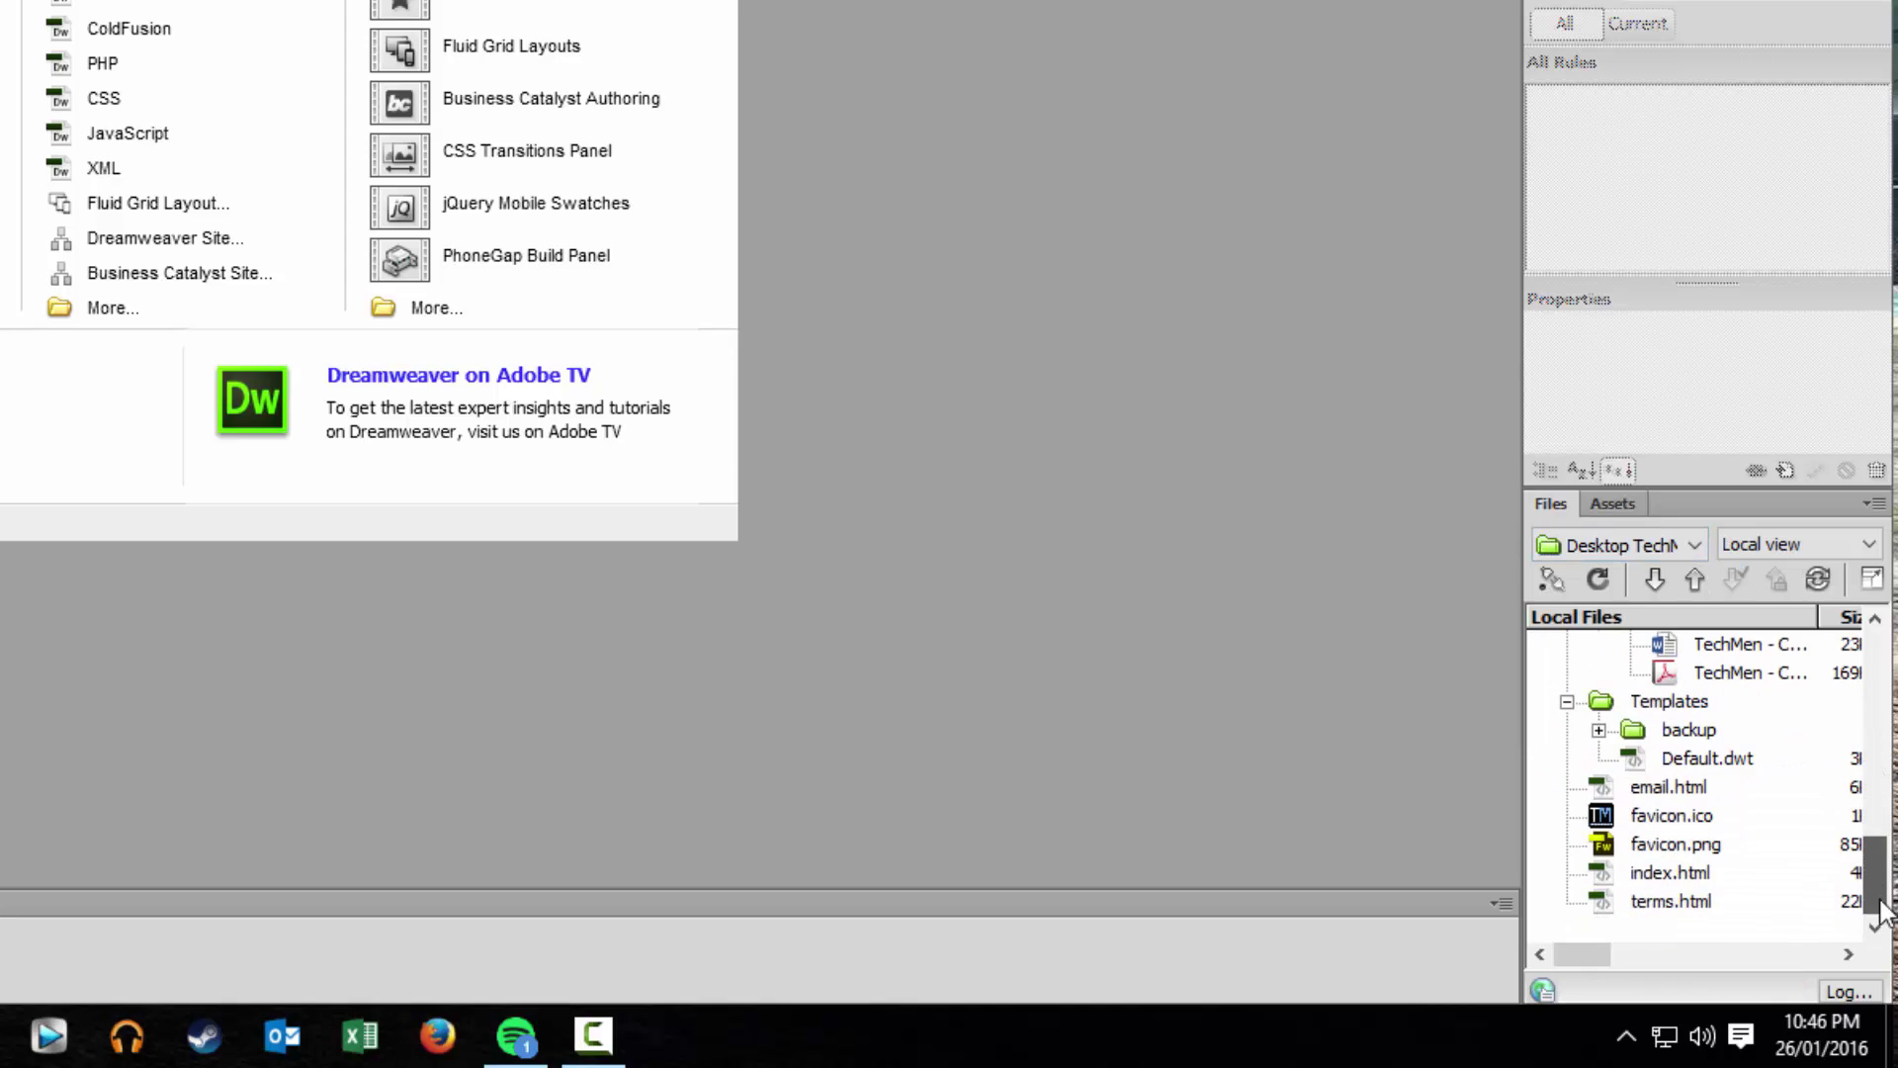
pyautogui.click(1671, 872)
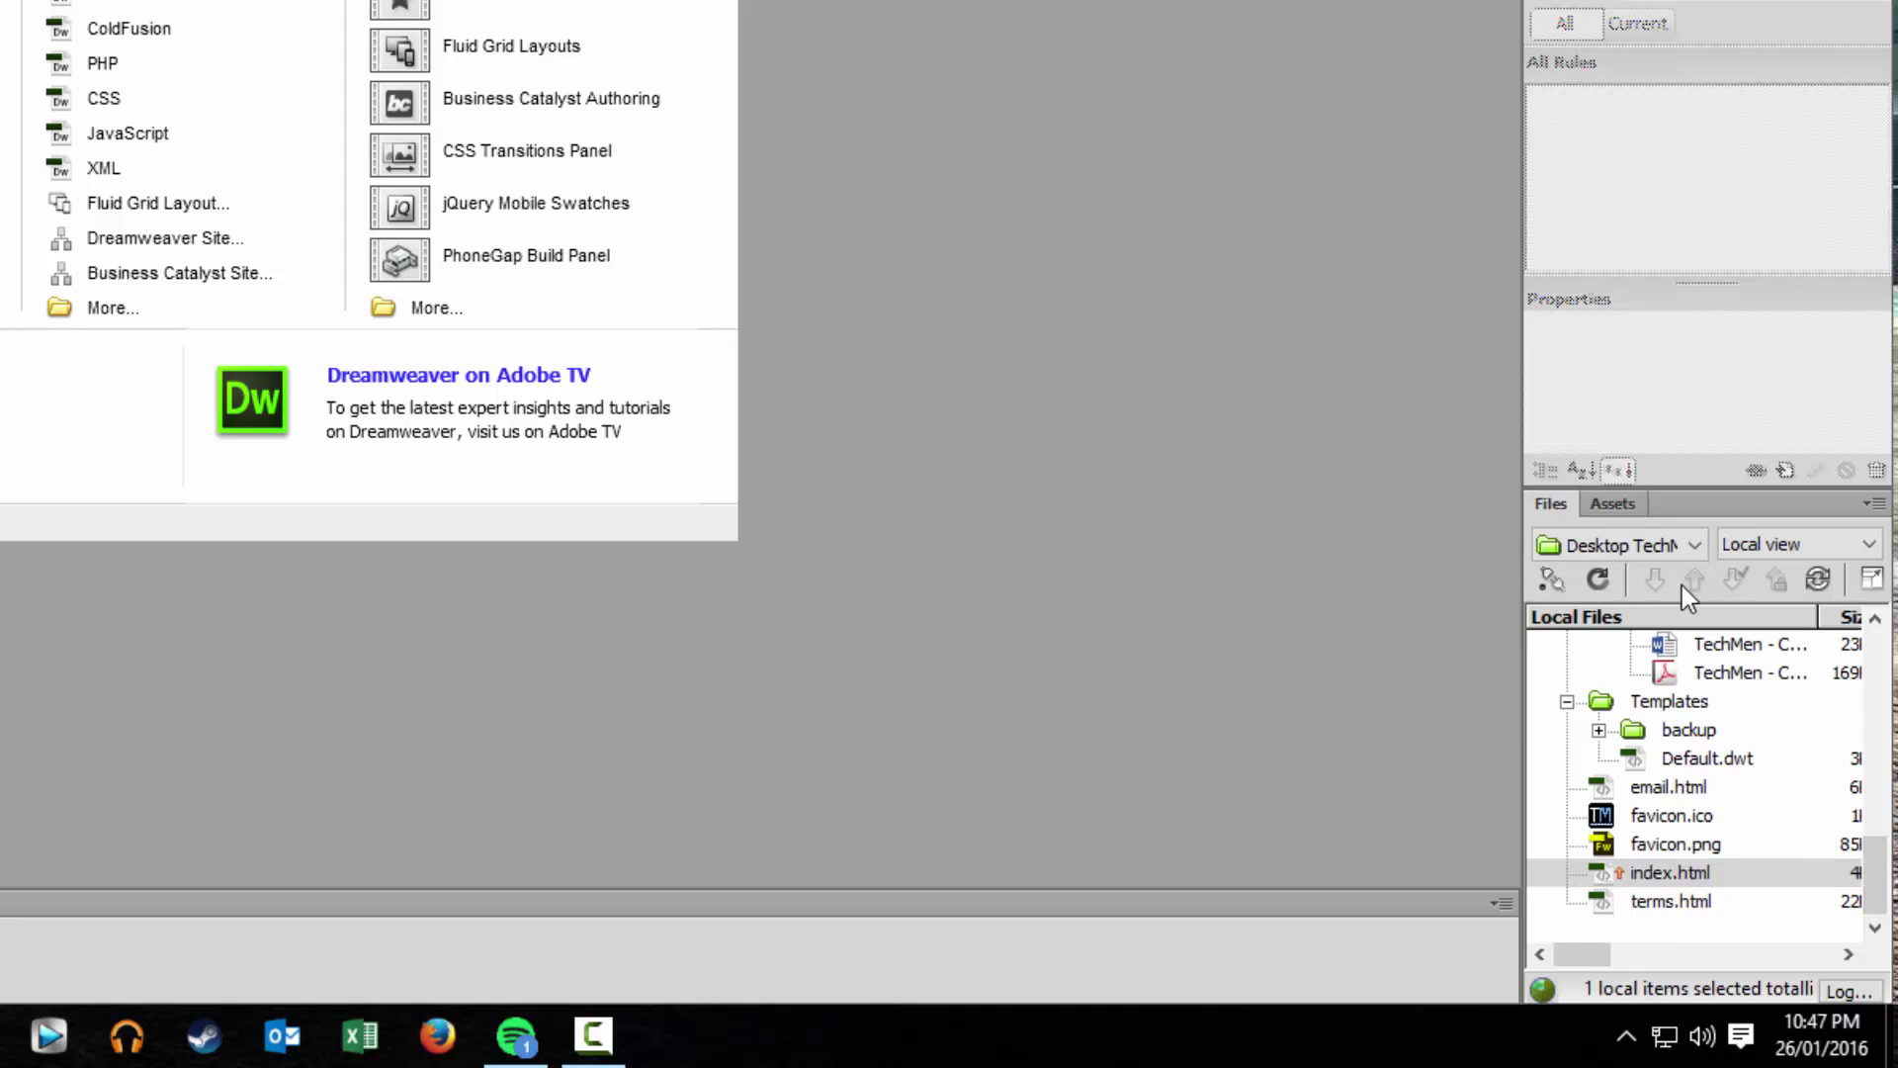
pyautogui.click(1653, 578)
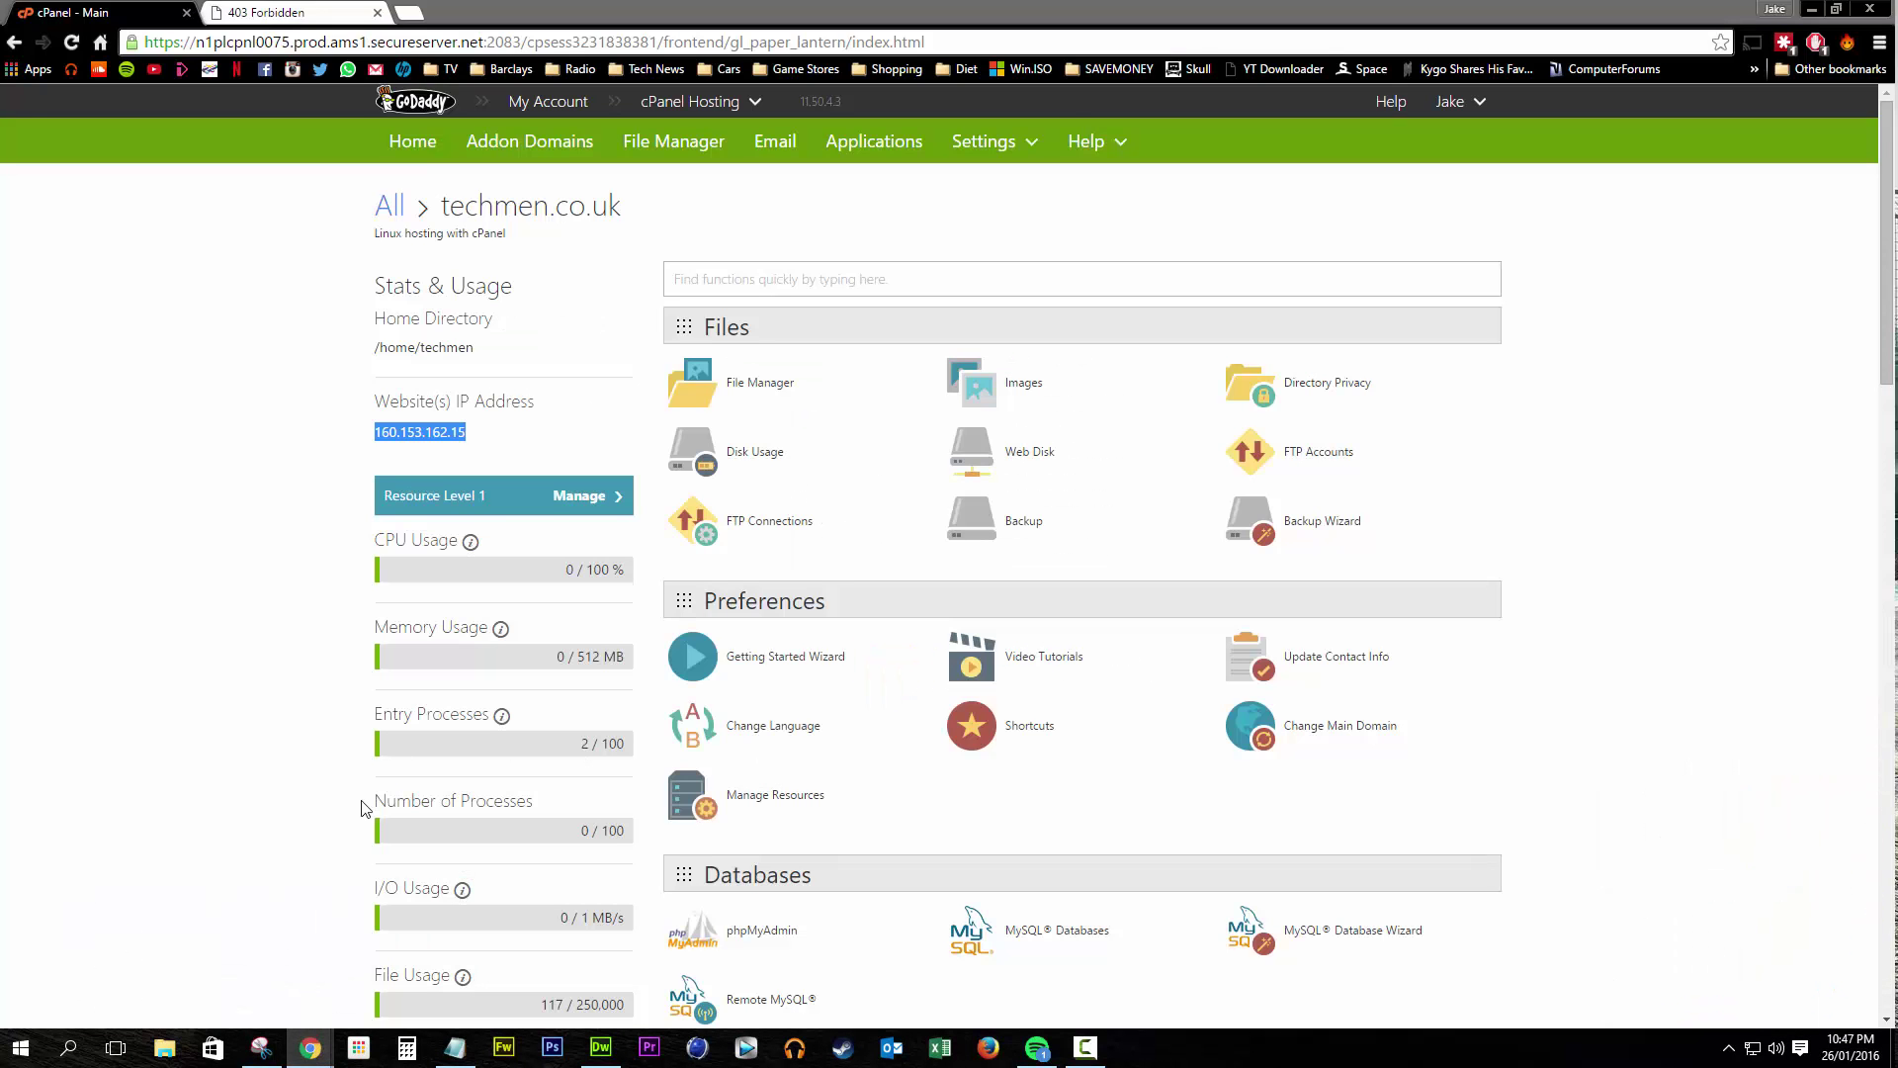
# Step: Confirm index.html in public_html via File Manager's Web Root, then reload techmen.co.uk
pyautogui.click(764, 382)
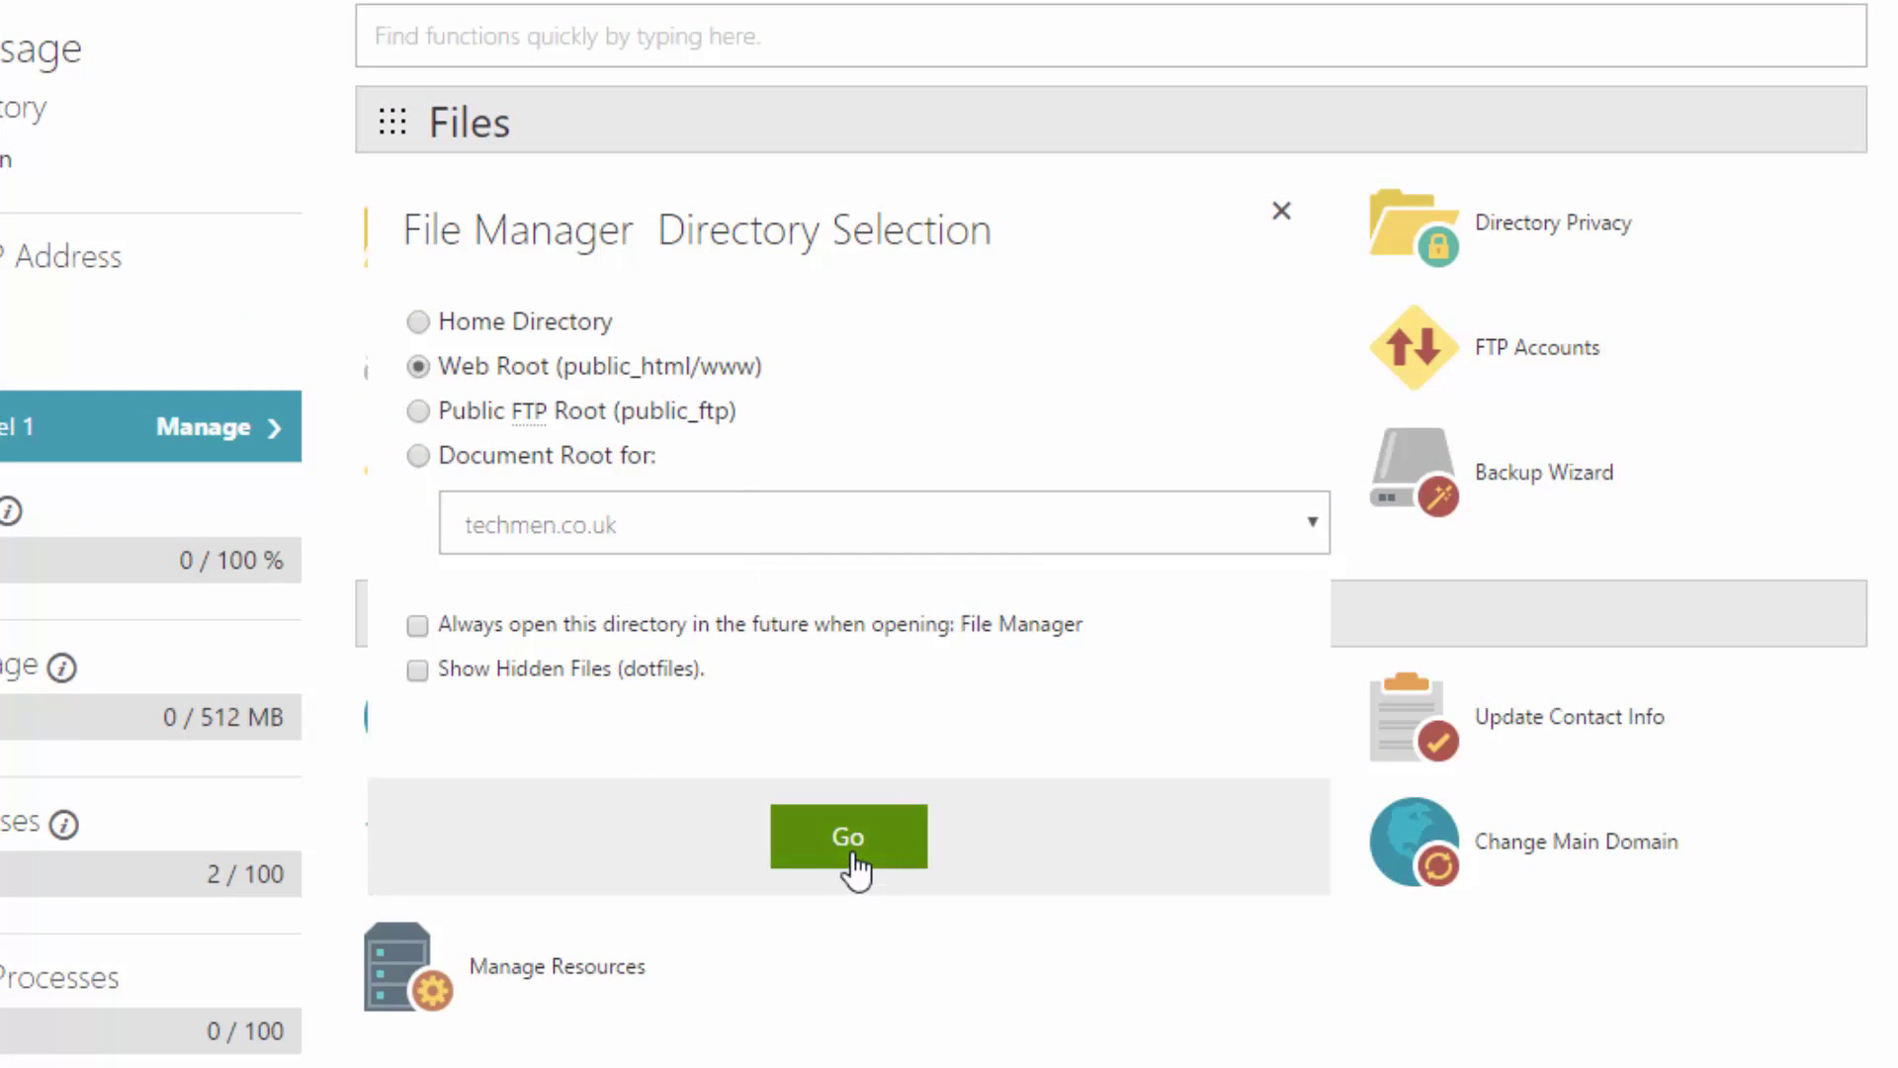
pyautogui.click(847, 835)
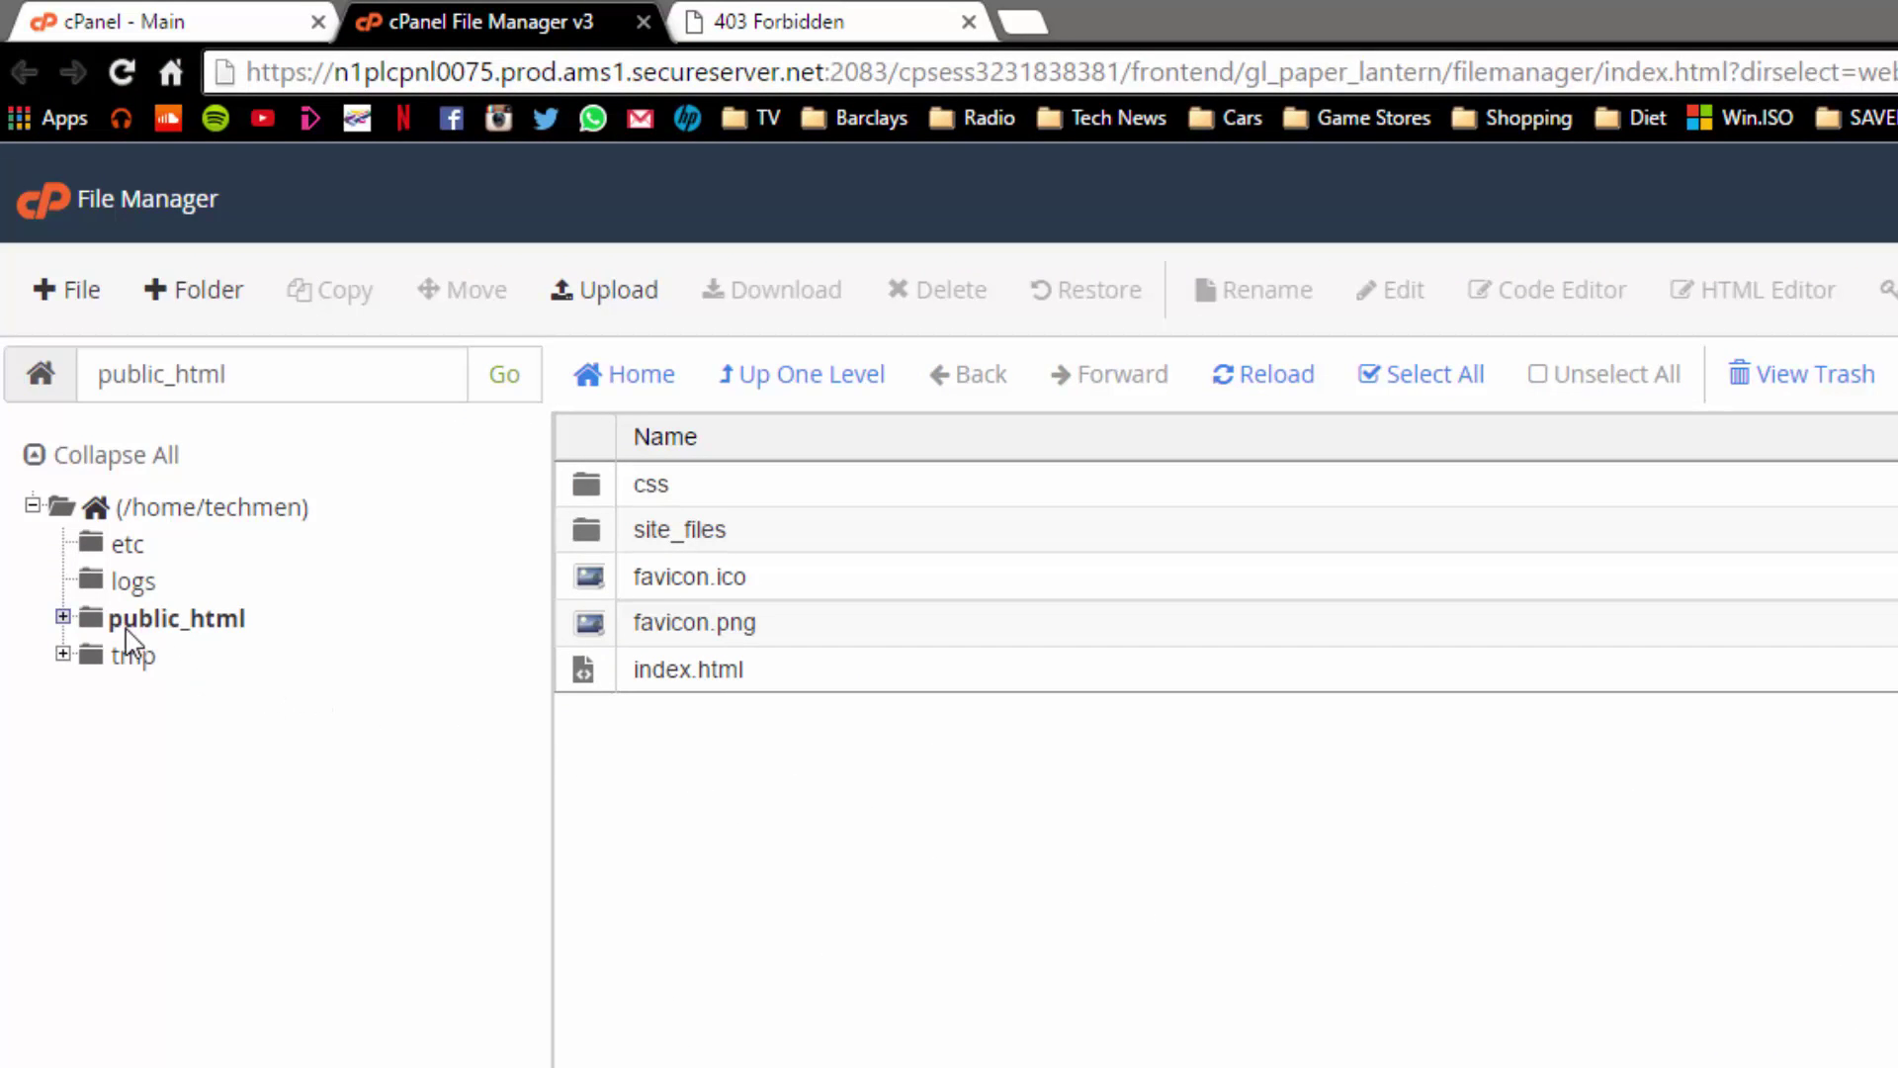
pyautogui.click(63, 616)
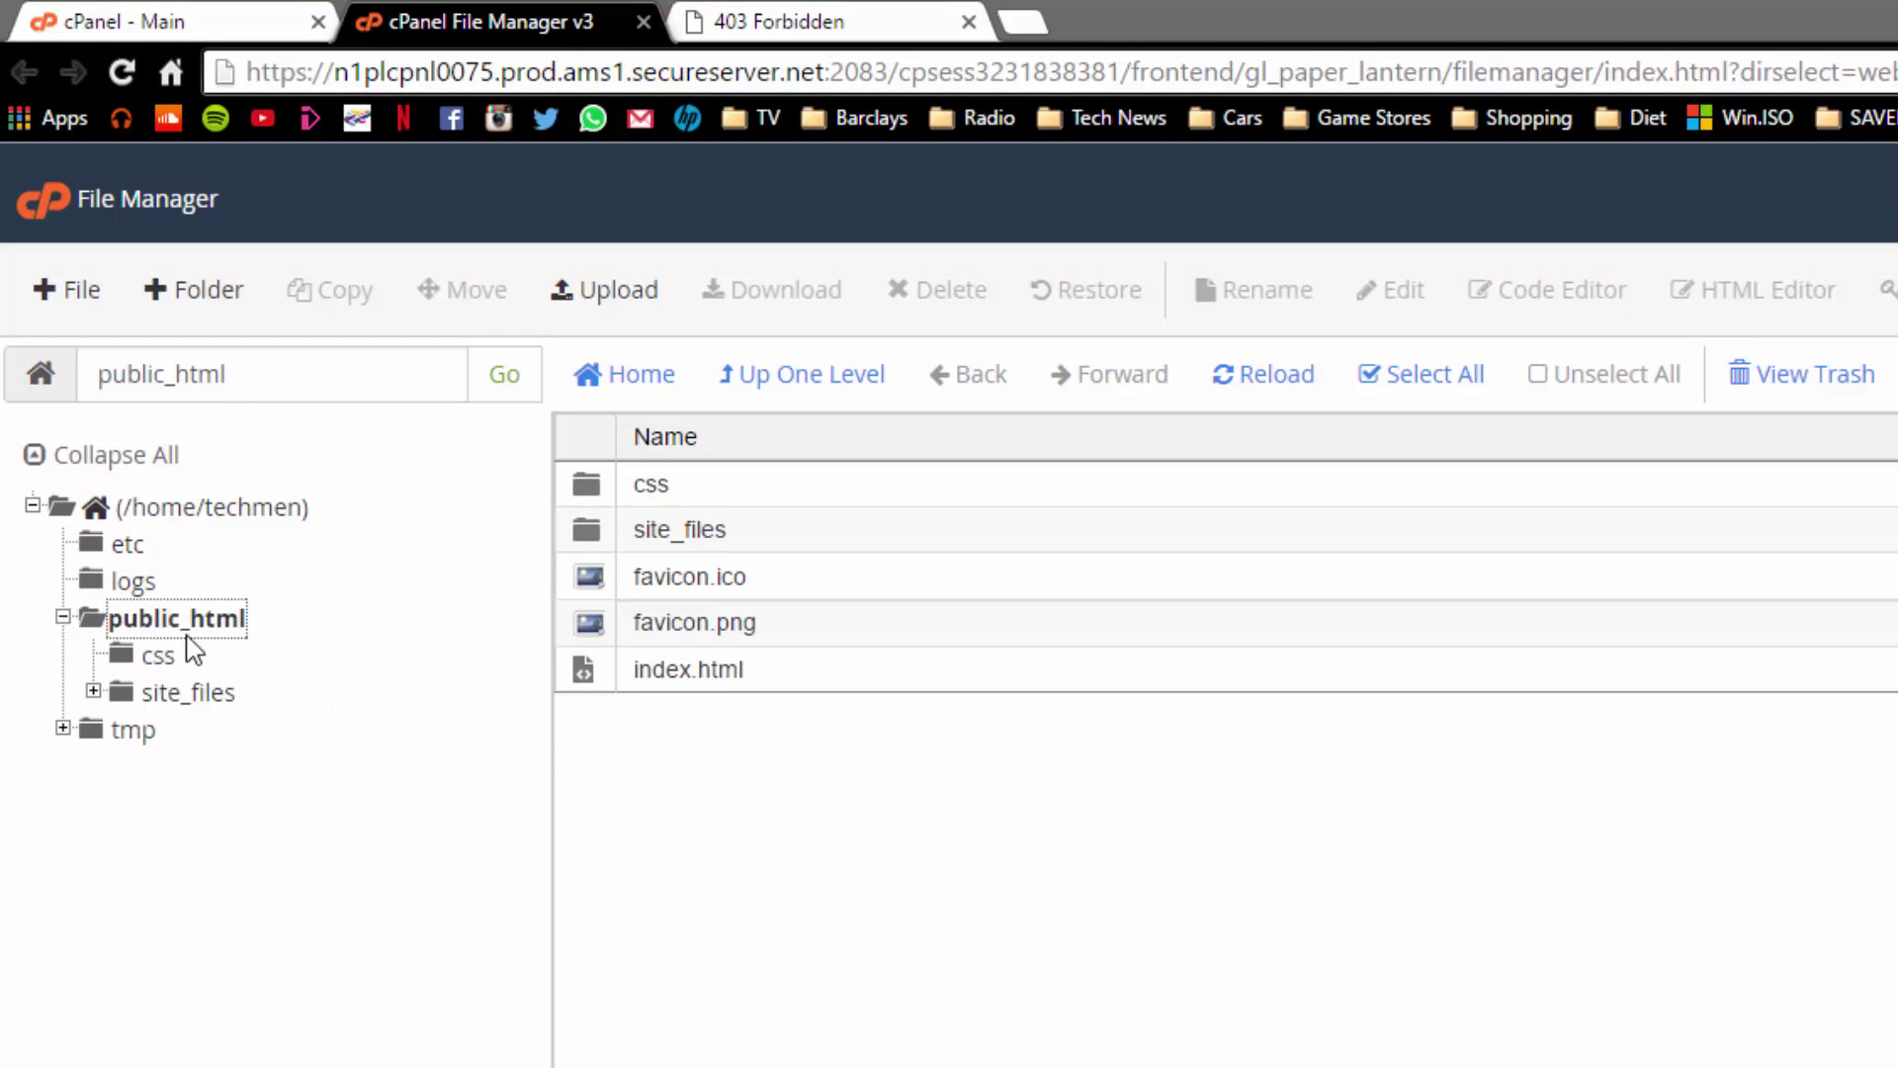
pyautogui.click(688, 668)
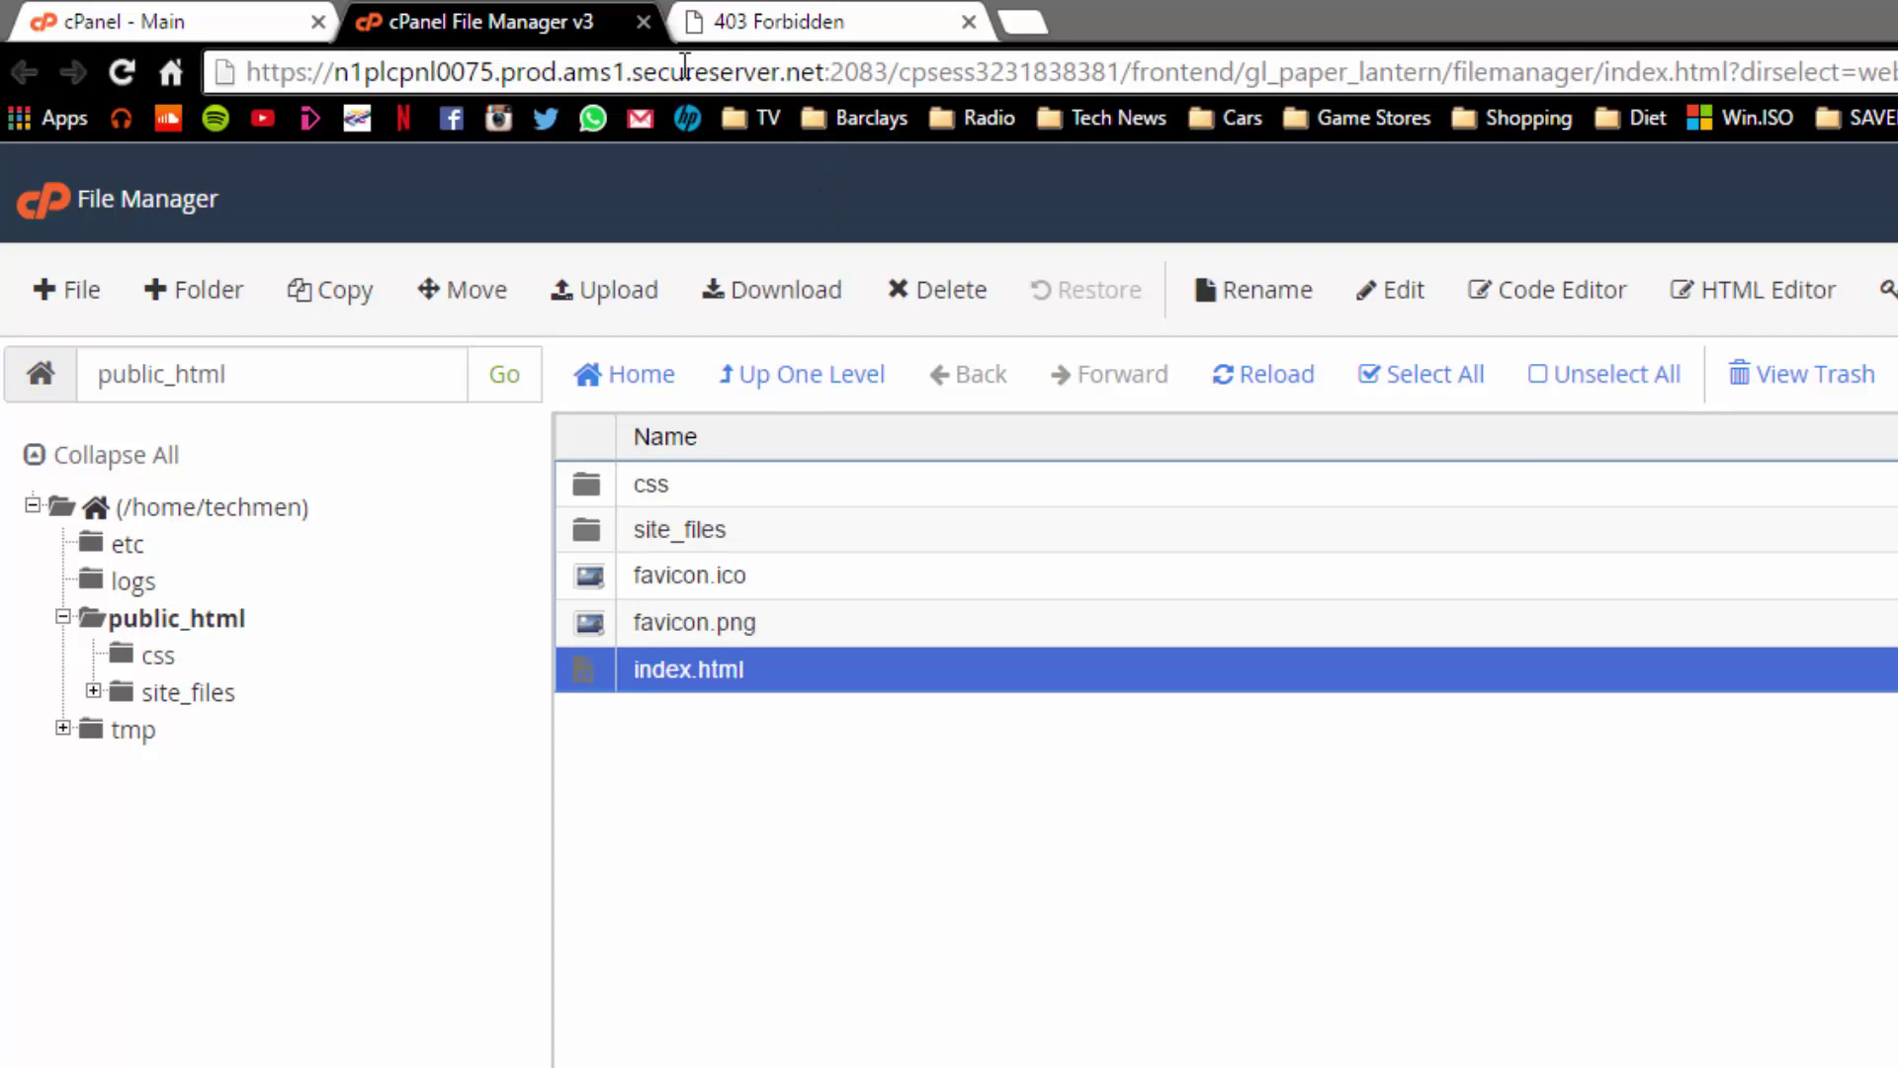
pyautogui.click(824, 22)
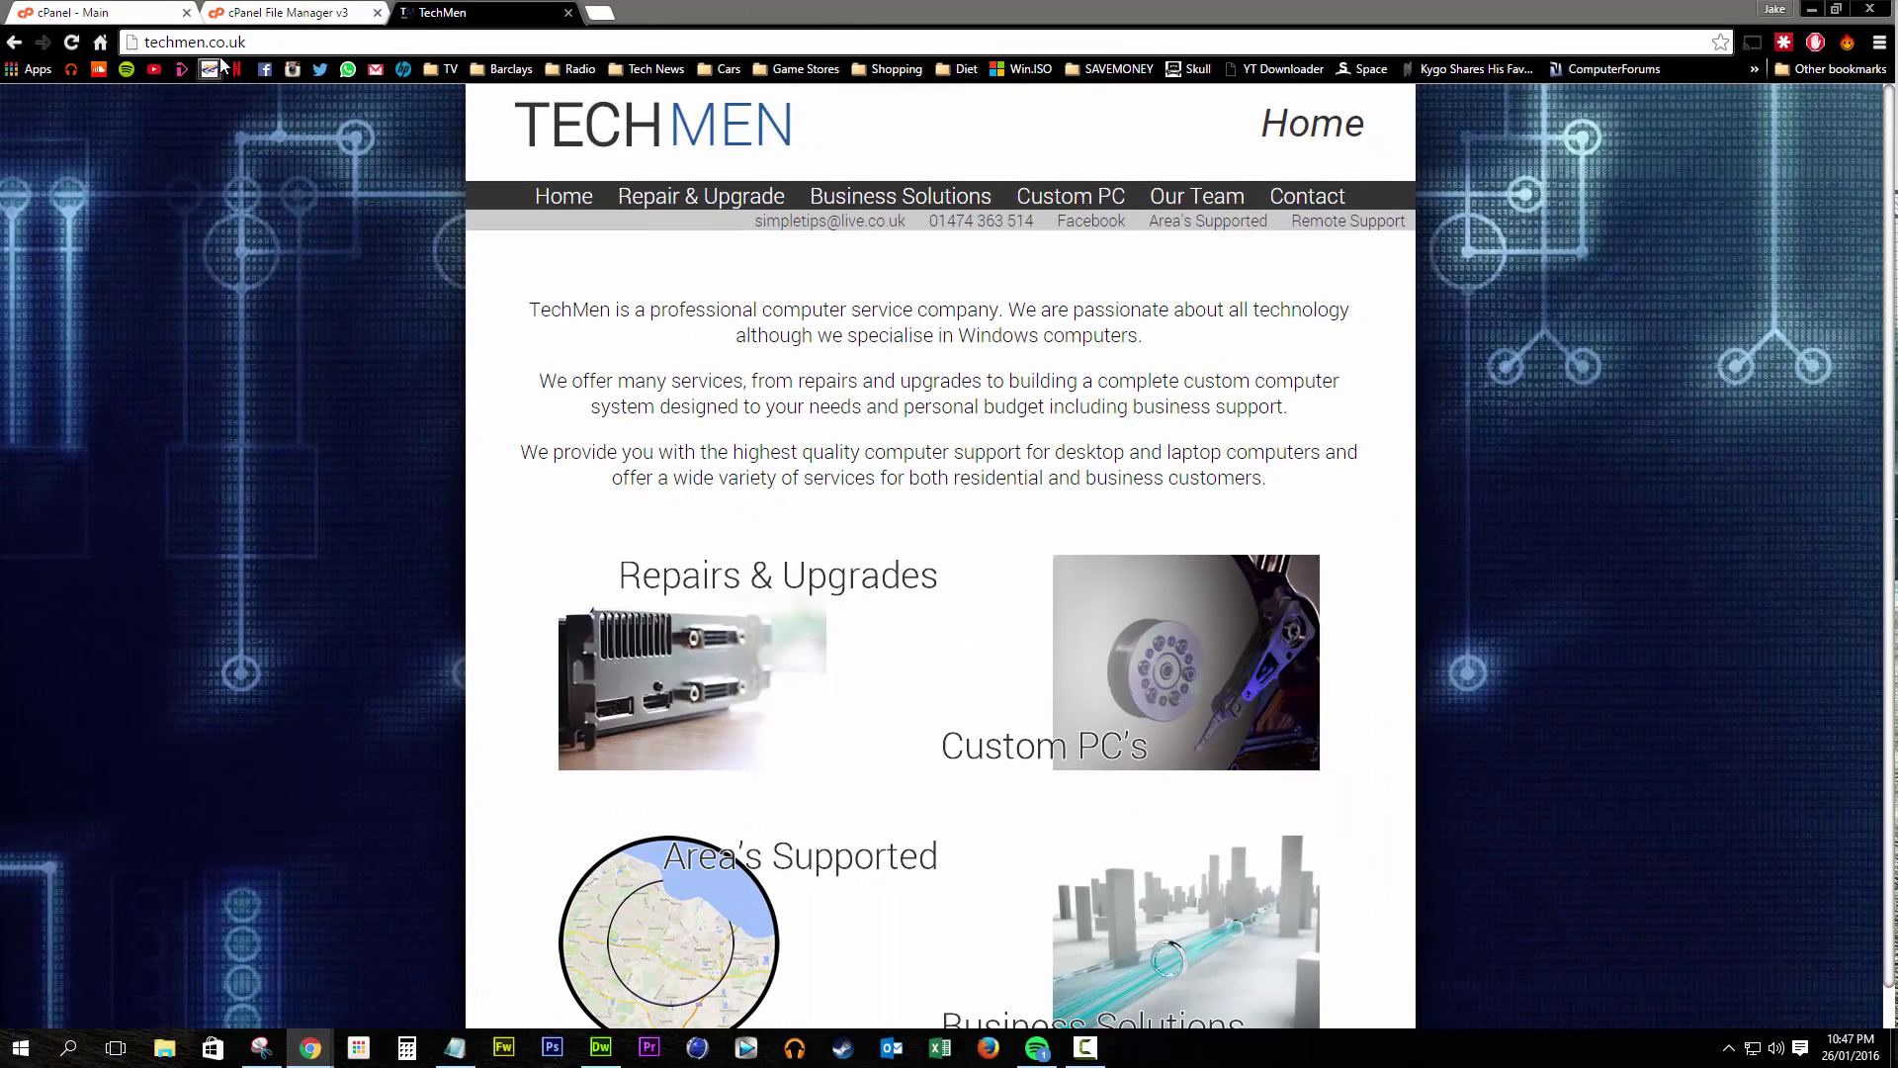
pyautogui.scroll(-3)
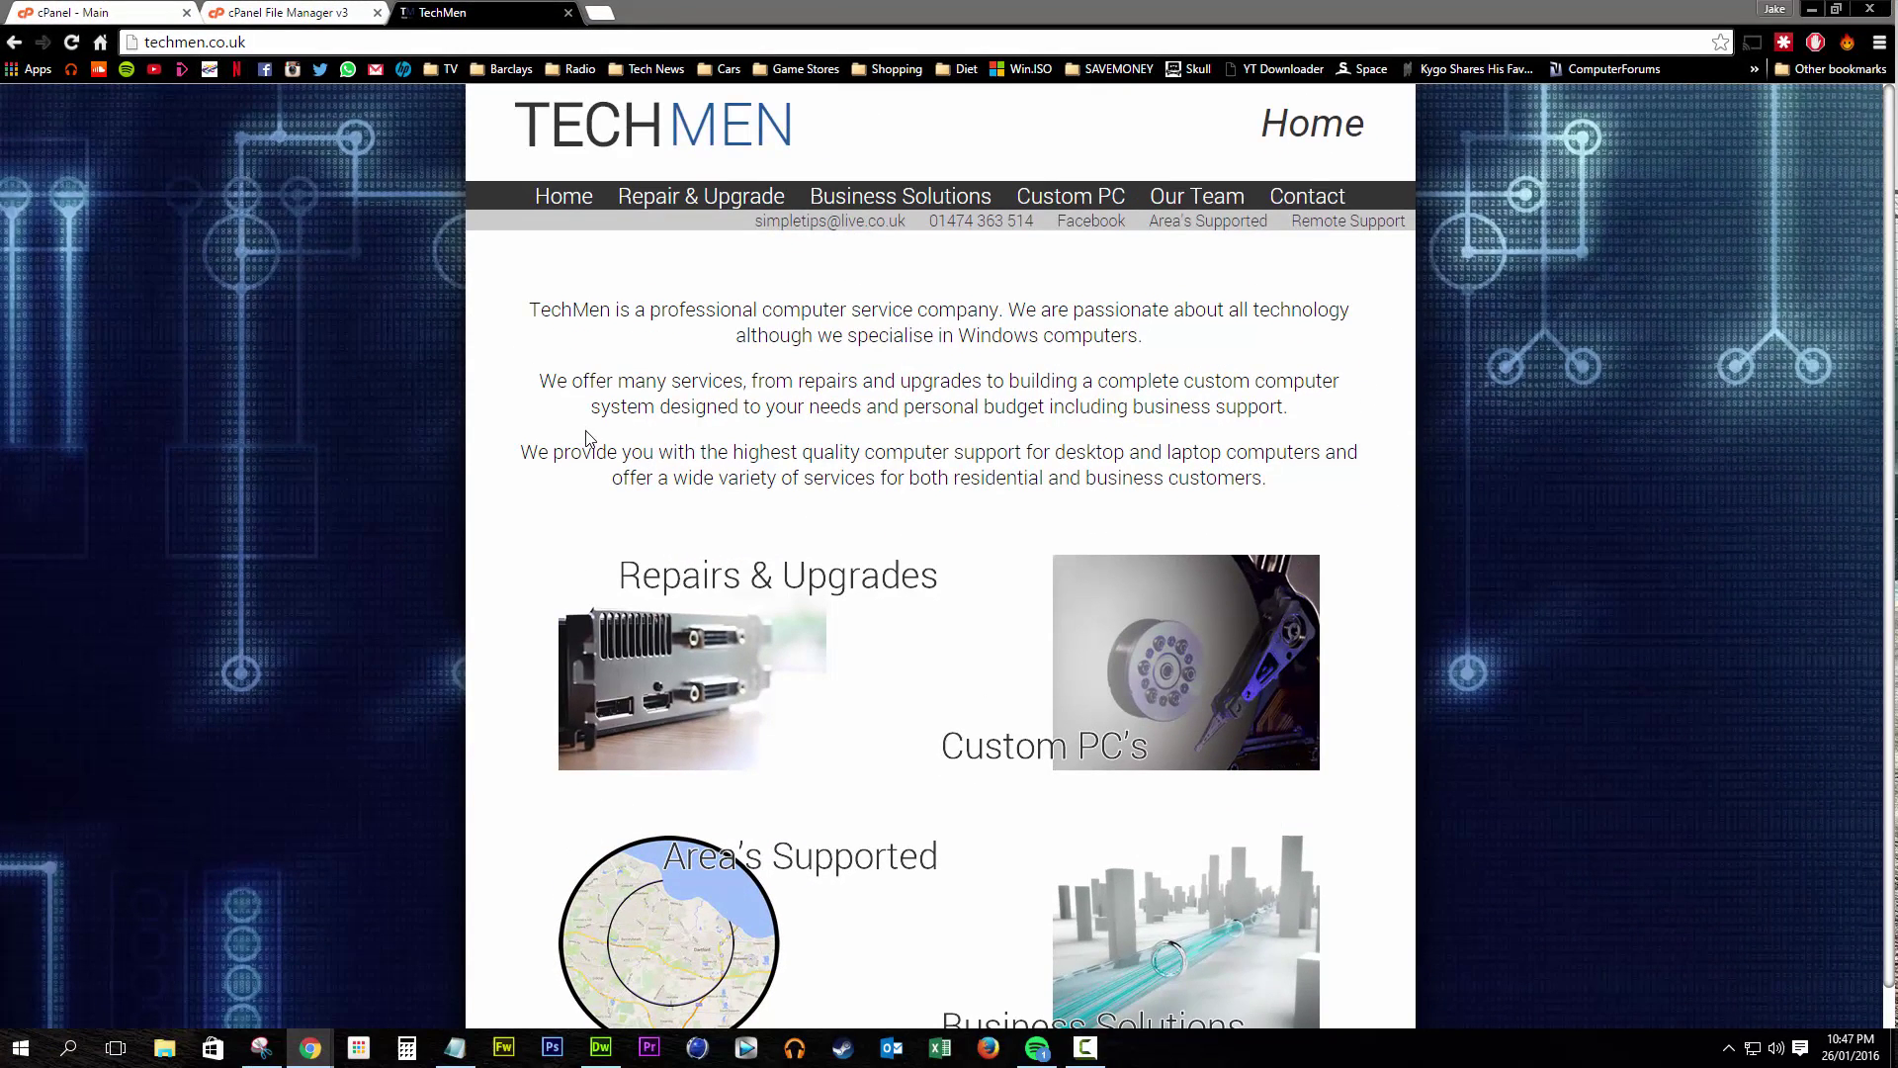
pyautogui.moveTo(614, 442)
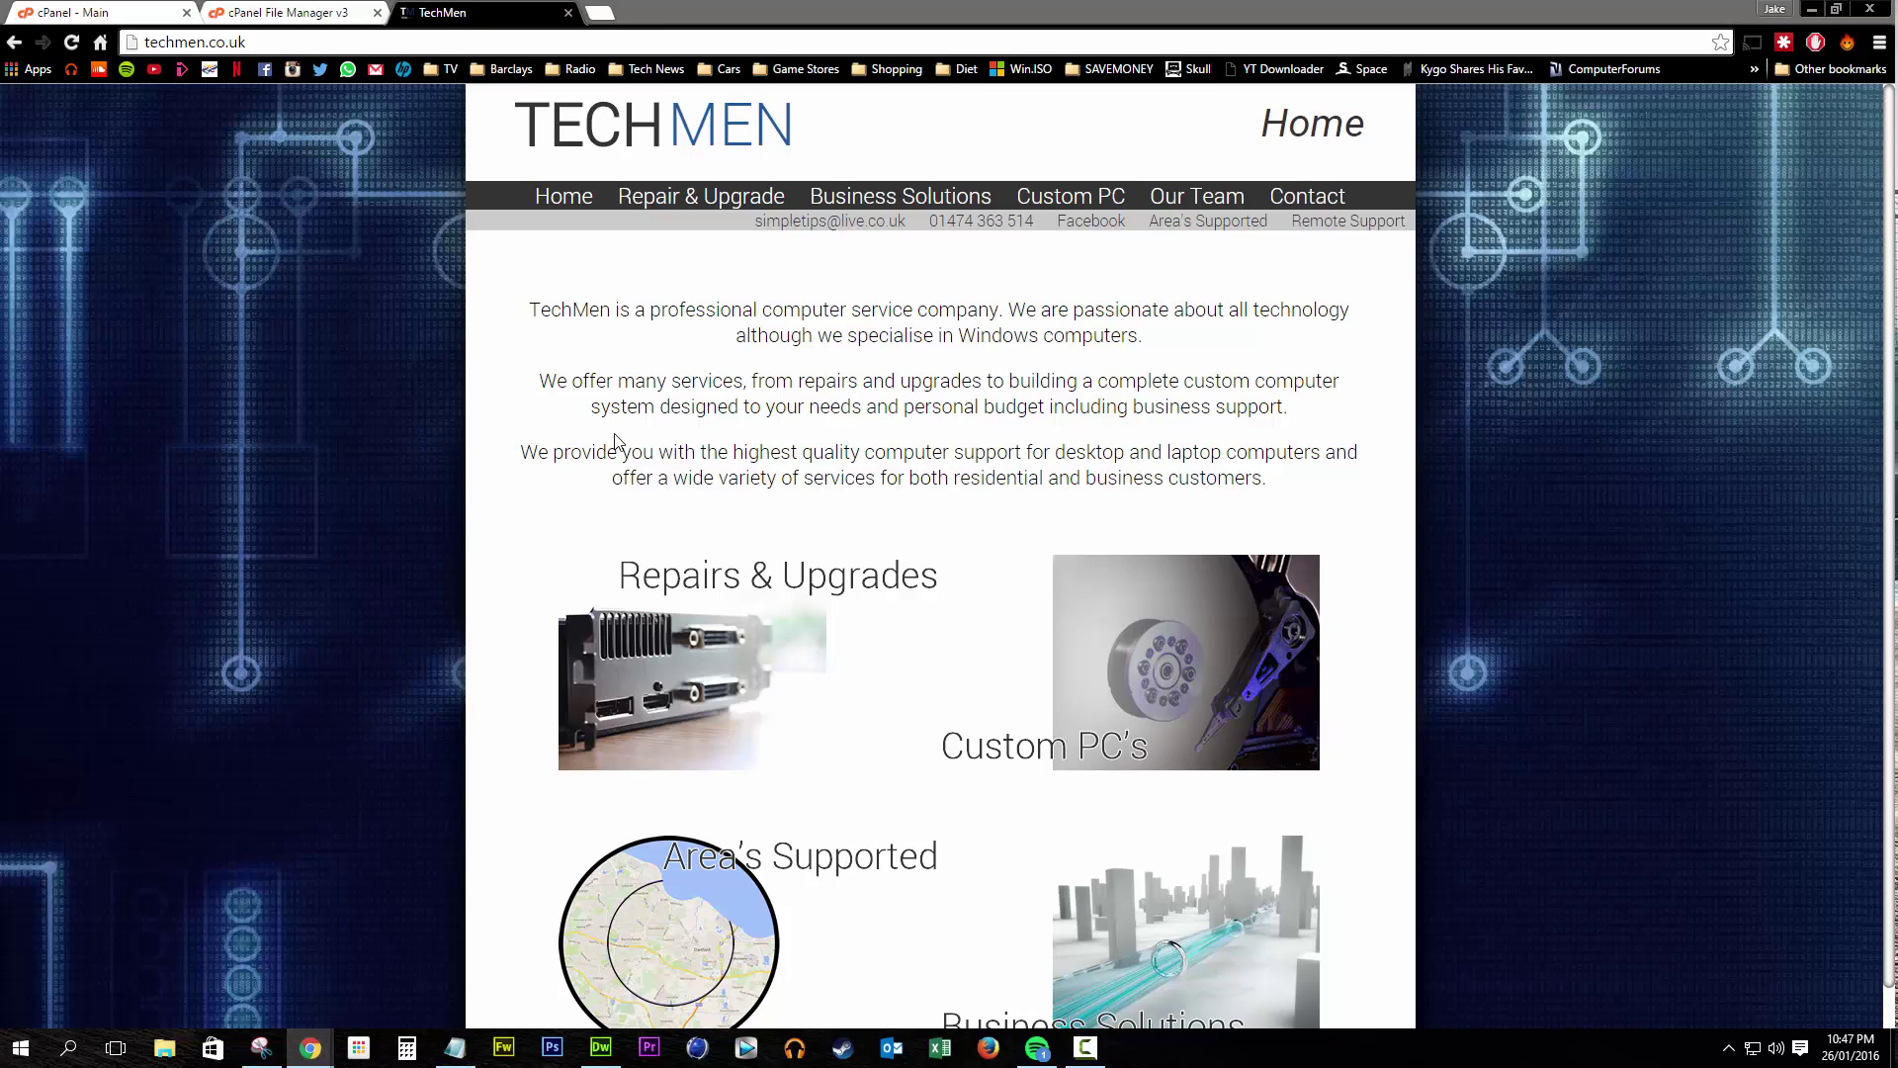